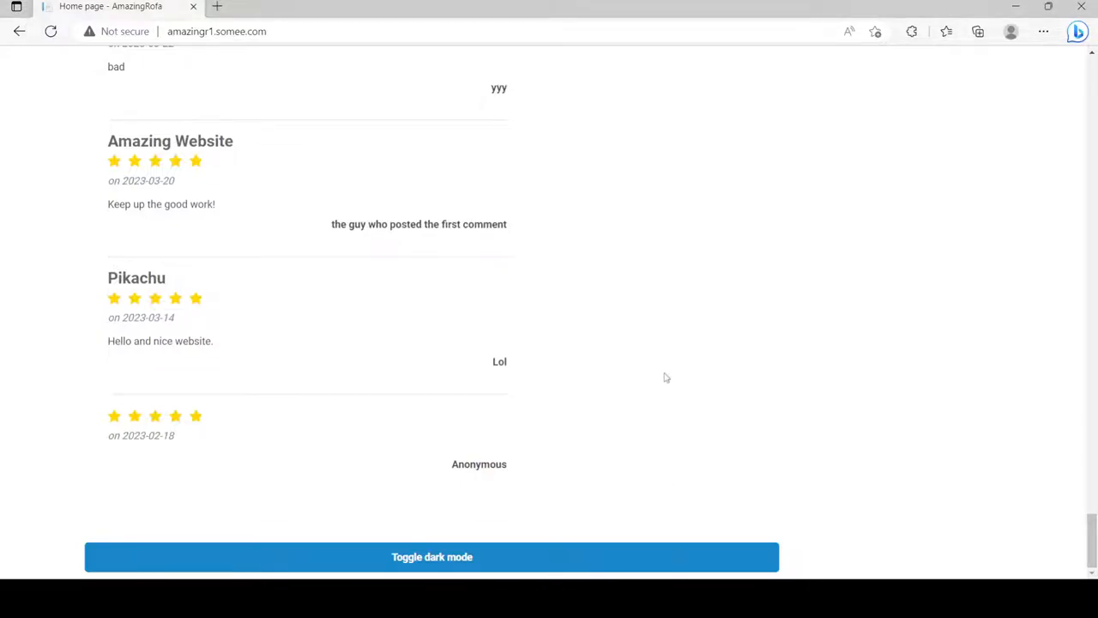
# Step: Open the Cats page, browse the domestic cat description and photos, and return to the top
pyautogui.scroll(3)
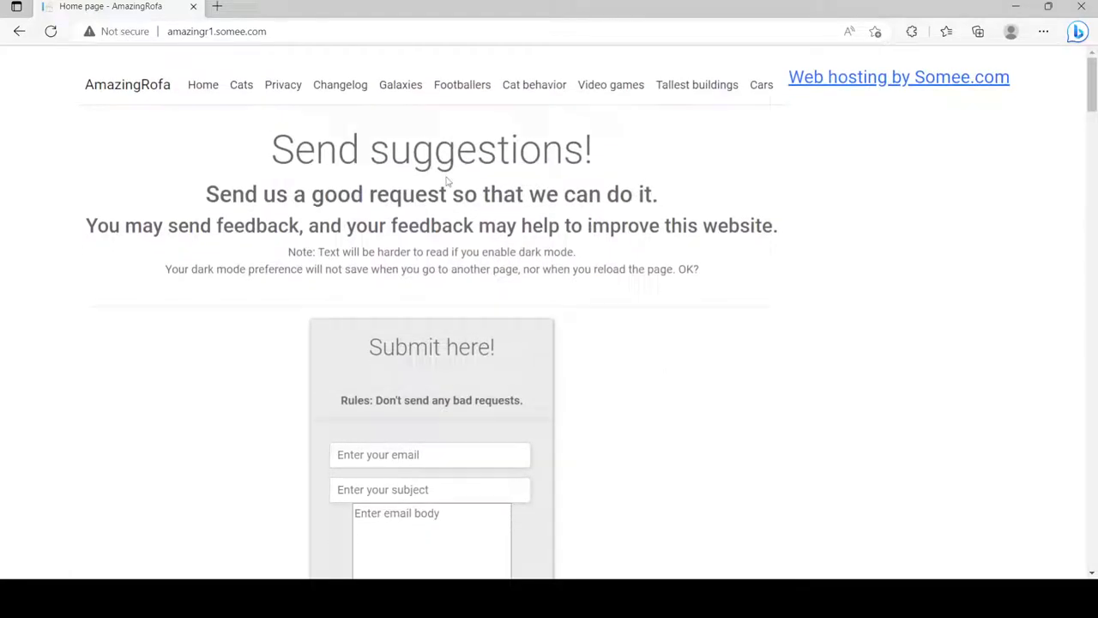
pyautogui.moveTo(241, 92)
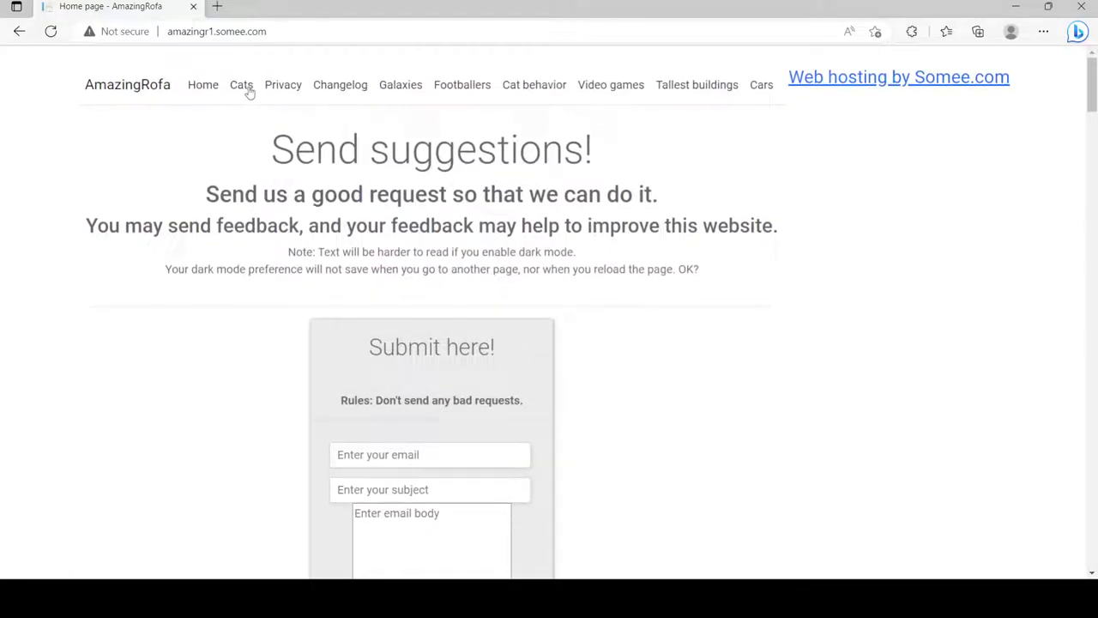
pyautogui.click(241, 84)
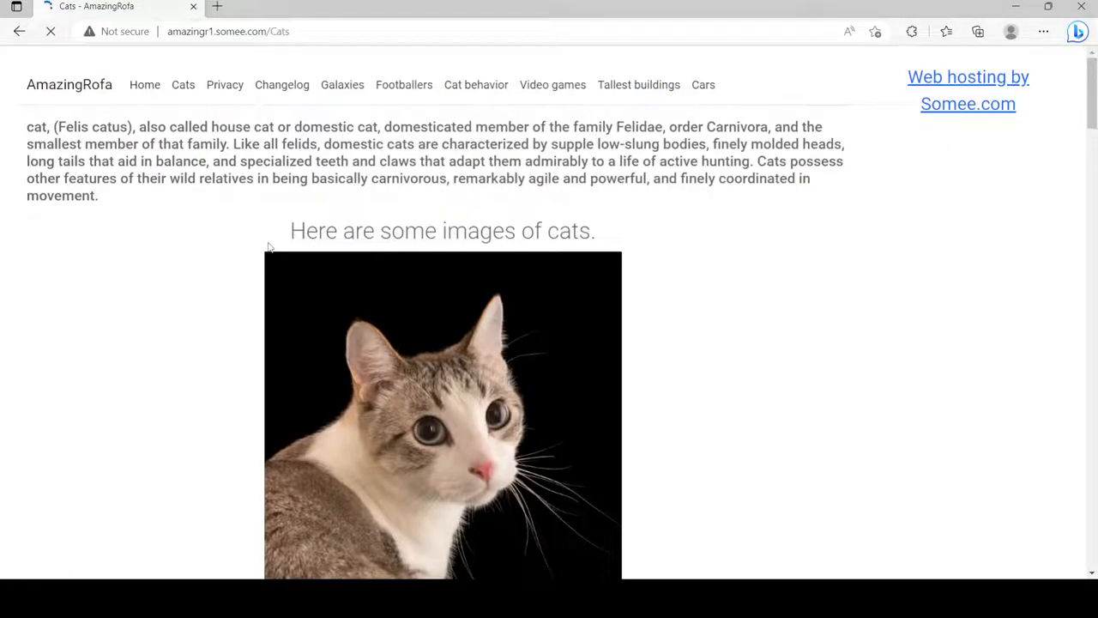
pyautogui.scroll(-3)
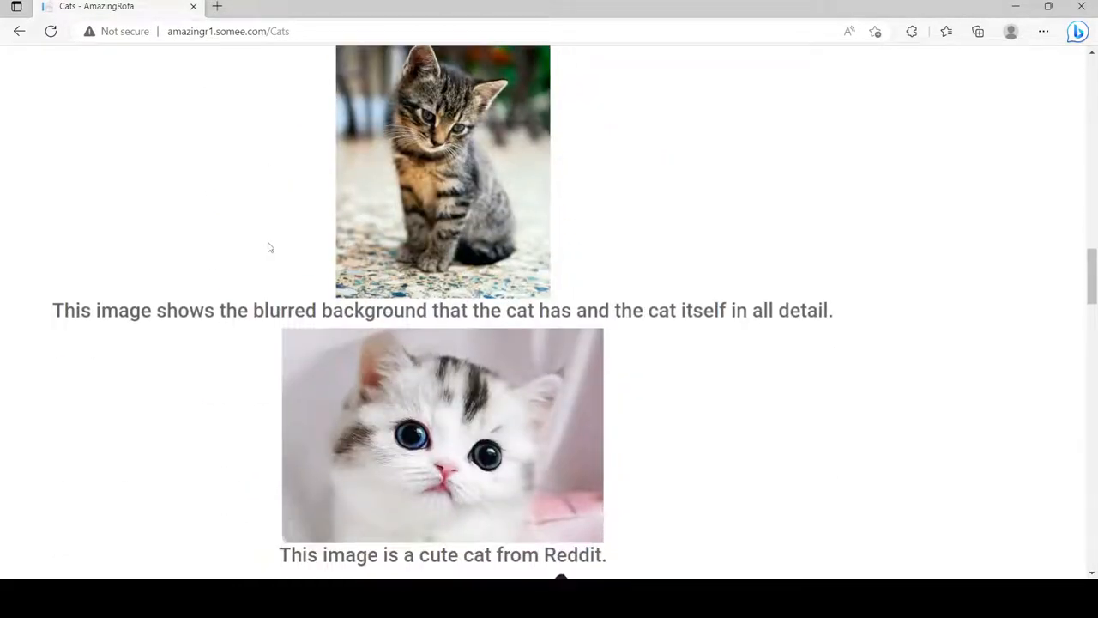
pyautogui.scroll(-3)
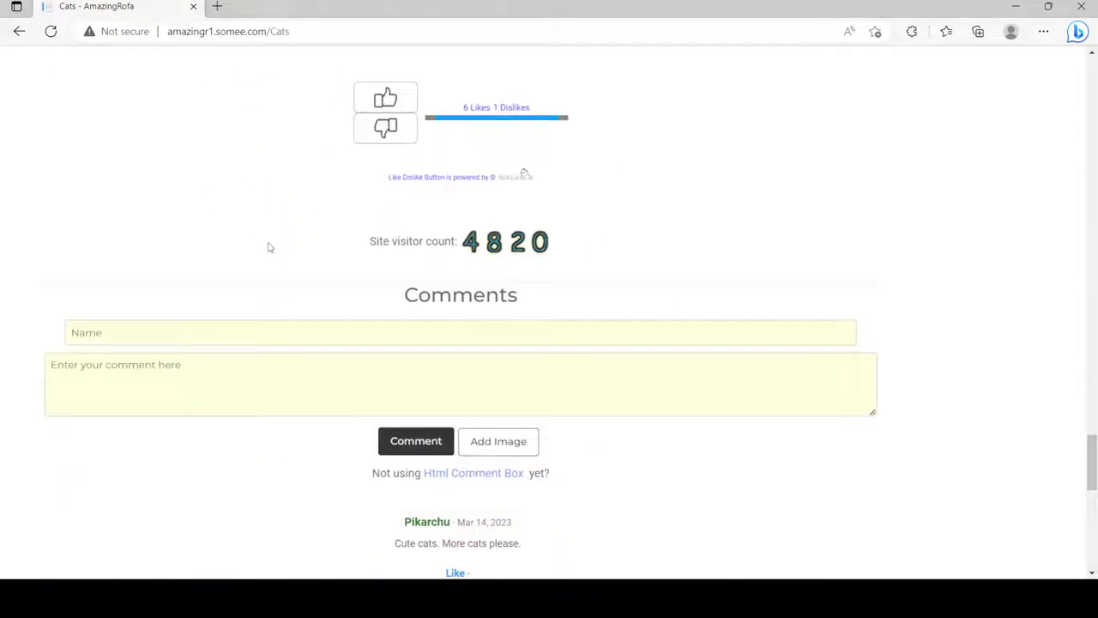
pyautogui.scroll(-3)
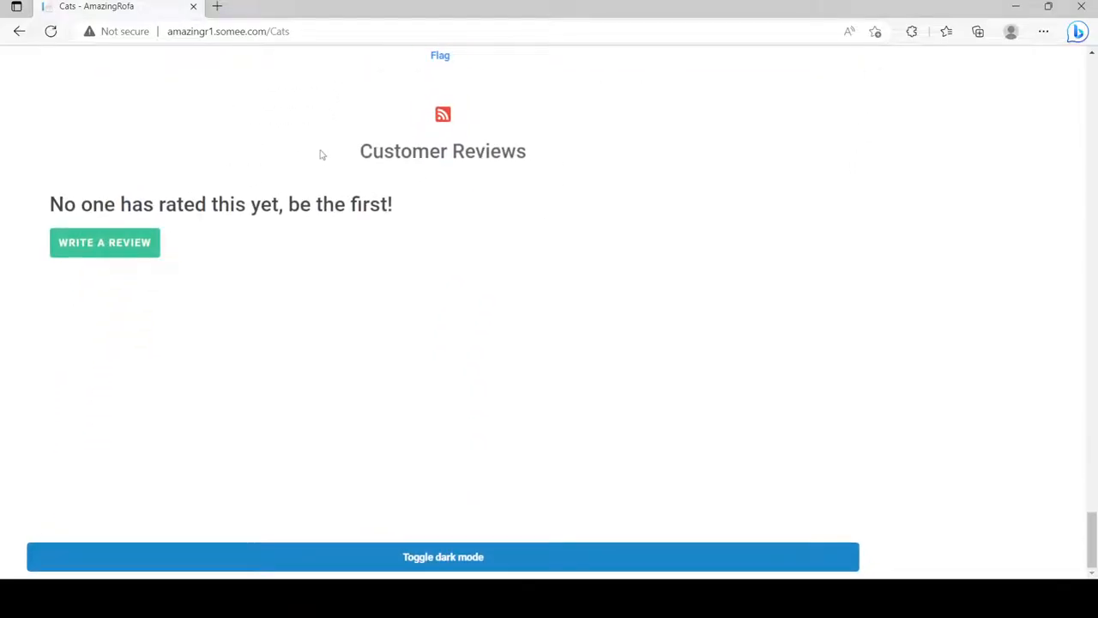
pyautogui.scroll(3)
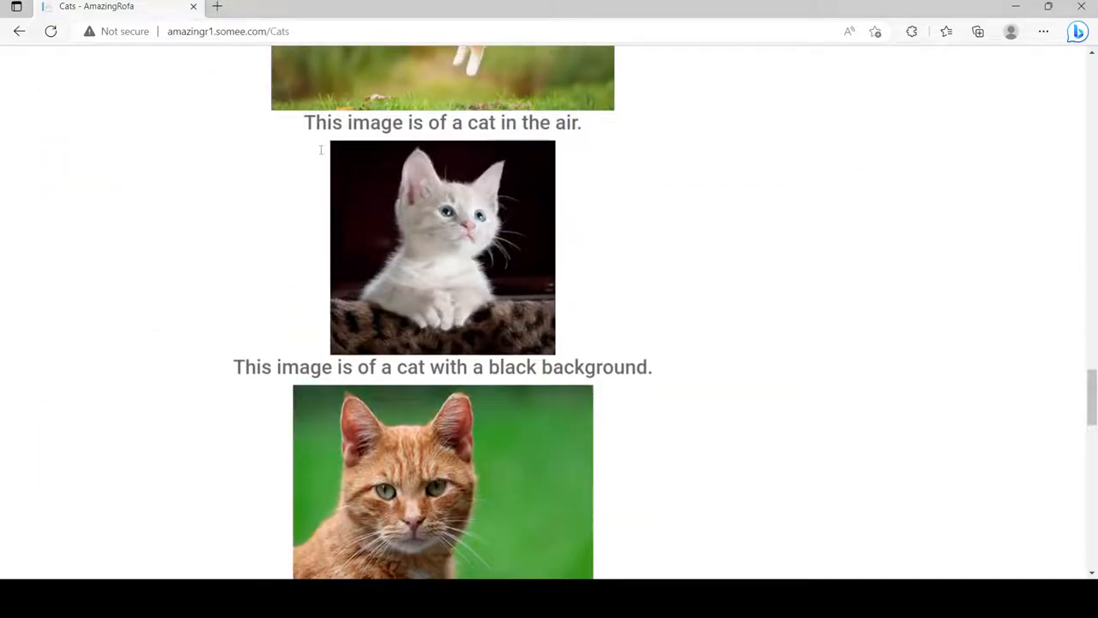
pyautogui.scroll(-3)
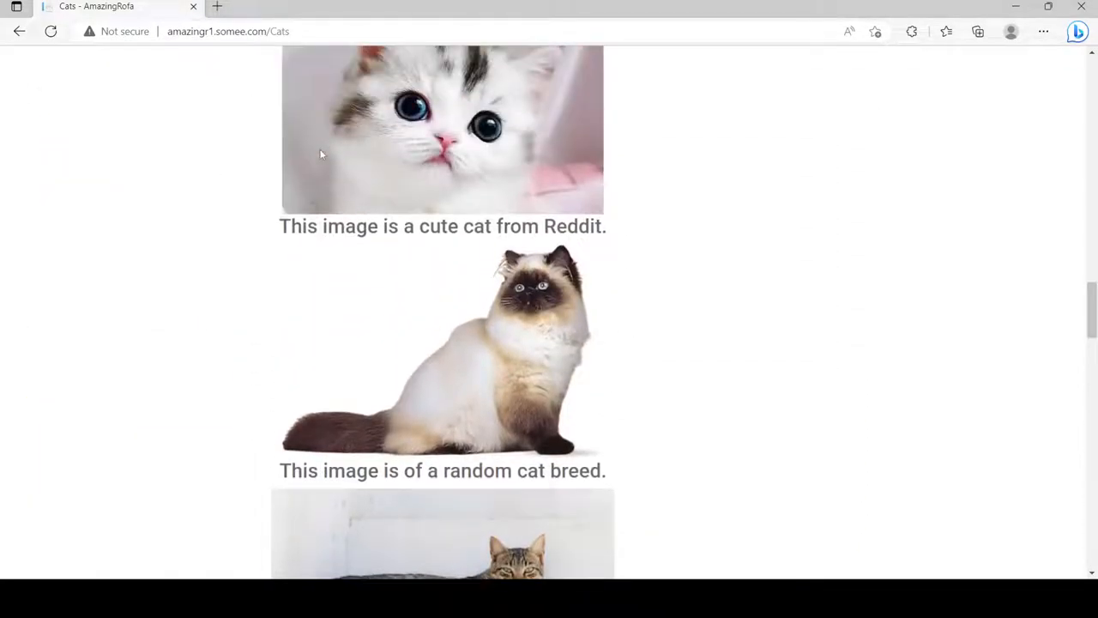
pyautogui.scroll(-3)
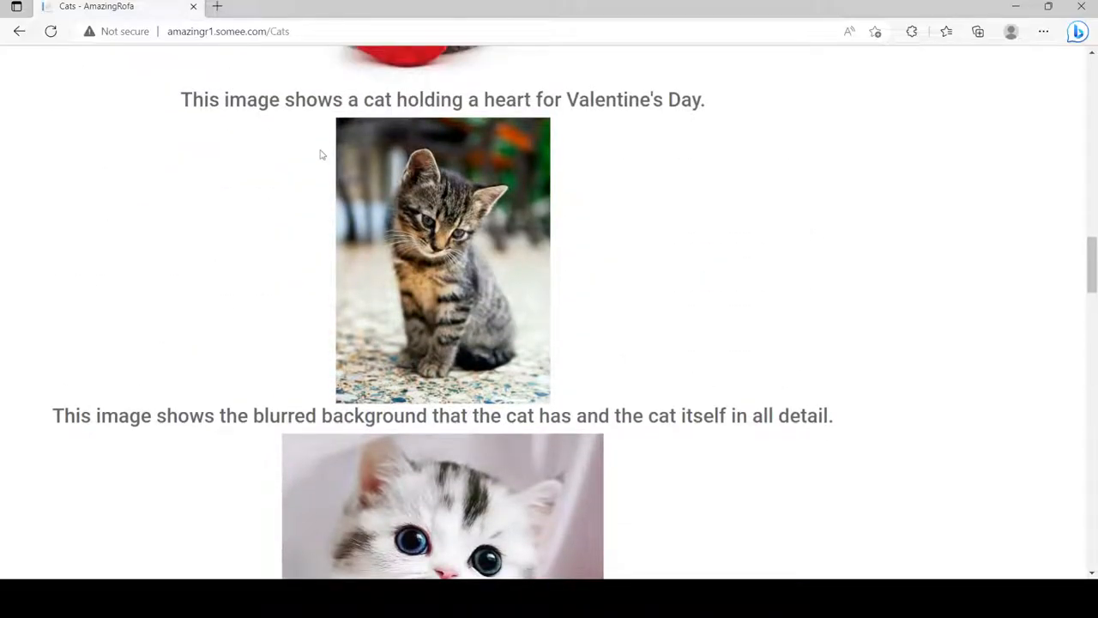
pyautogui.scroll(3)
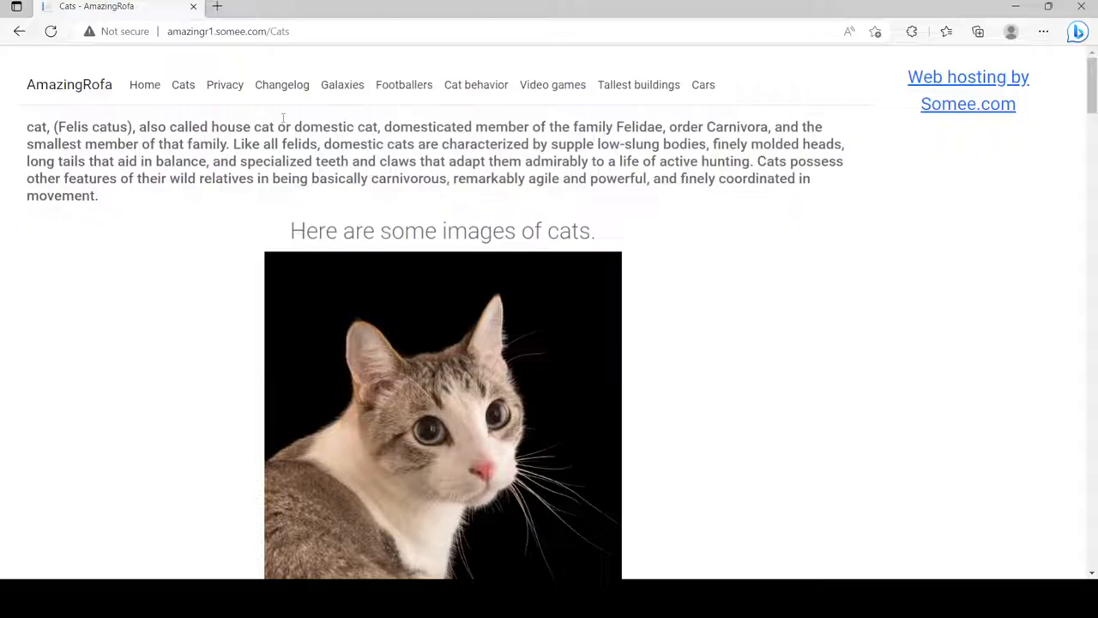
# Step: Open the Privacy Policy page and glance down at its site rules and reviews
pyautogui.click(225, 84)
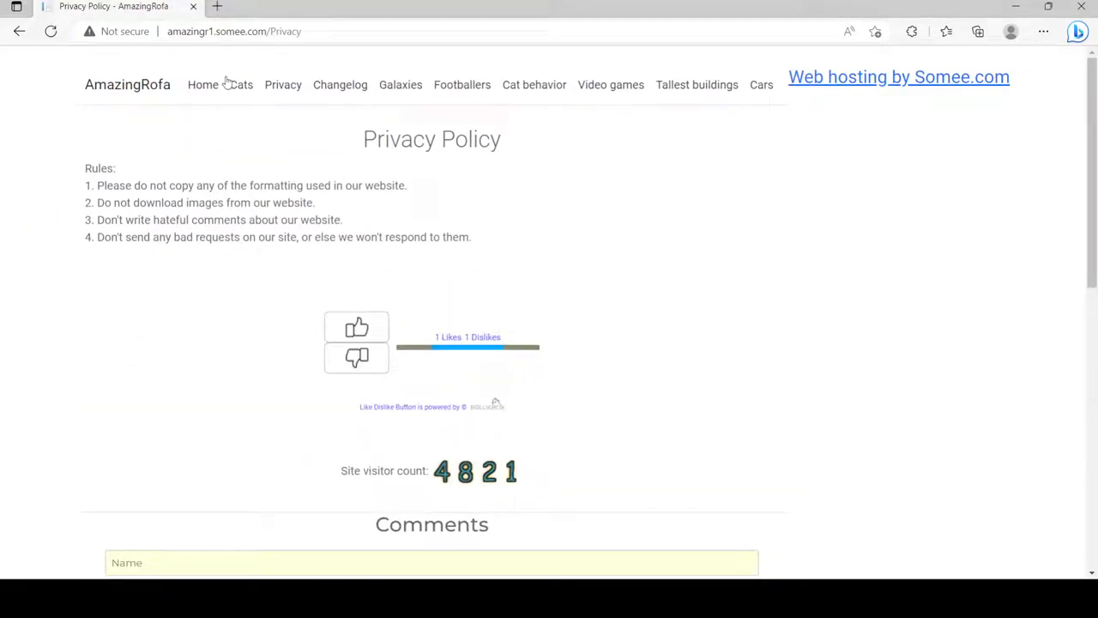
pyautogui.scroll(-3)
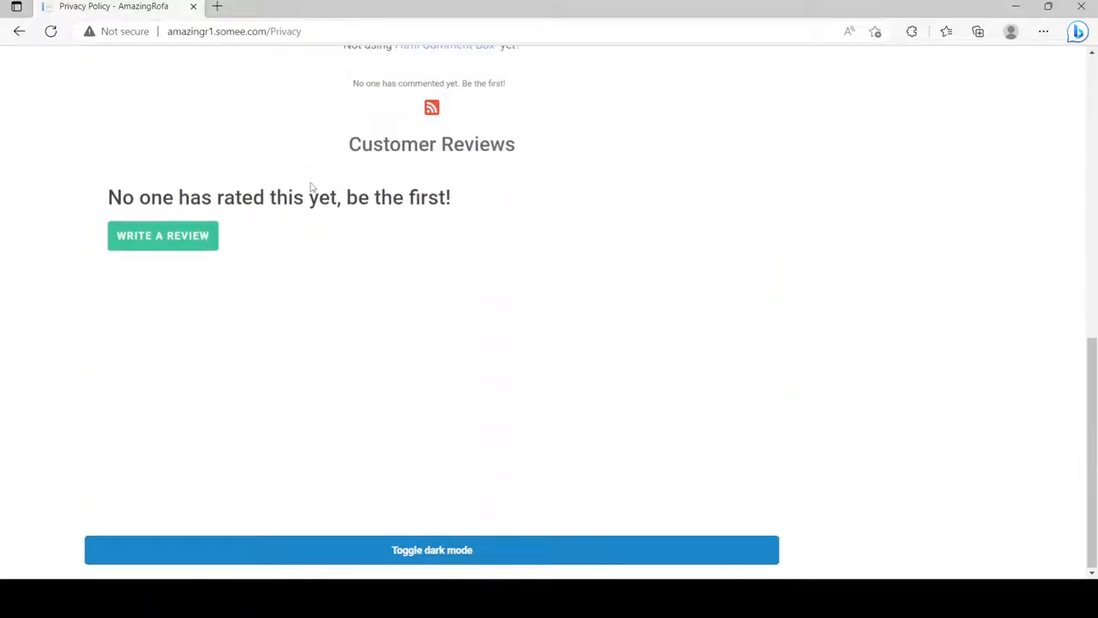
pyautogui.scroll(3)
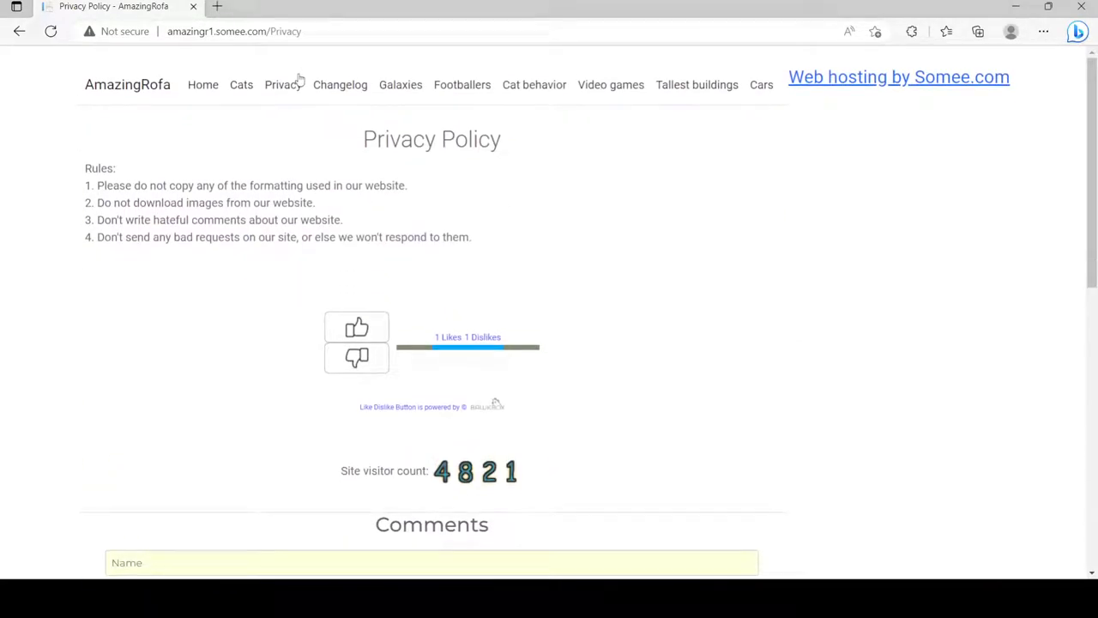
# Step: Open the Change Log page and read through its dated update entries and comments
pyautogui.click(340, 84)
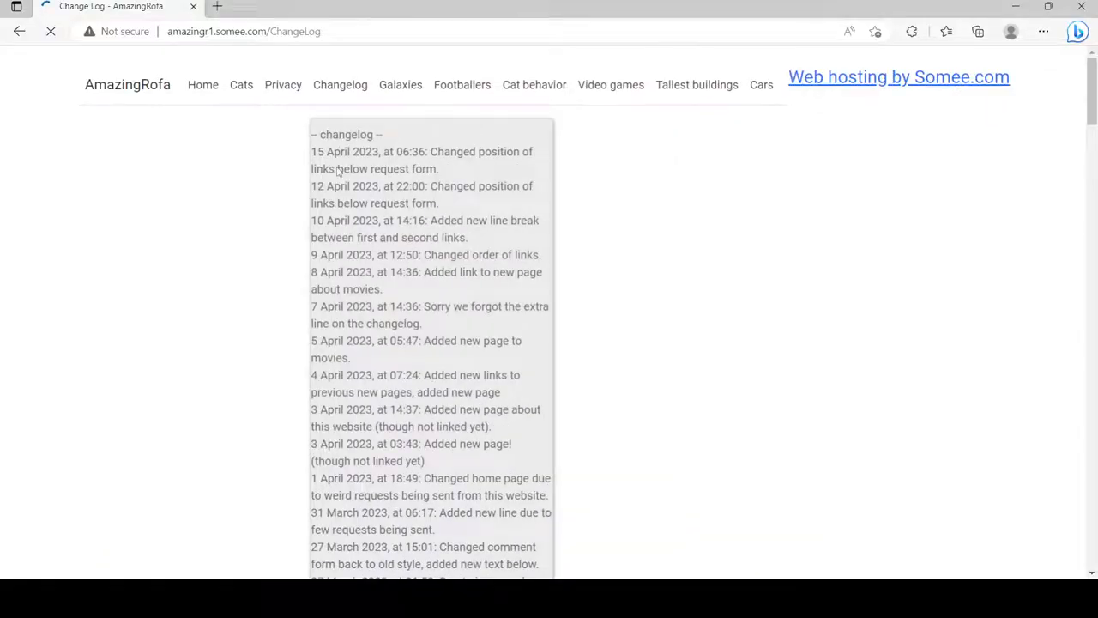
pyautogui.scroll(-3)
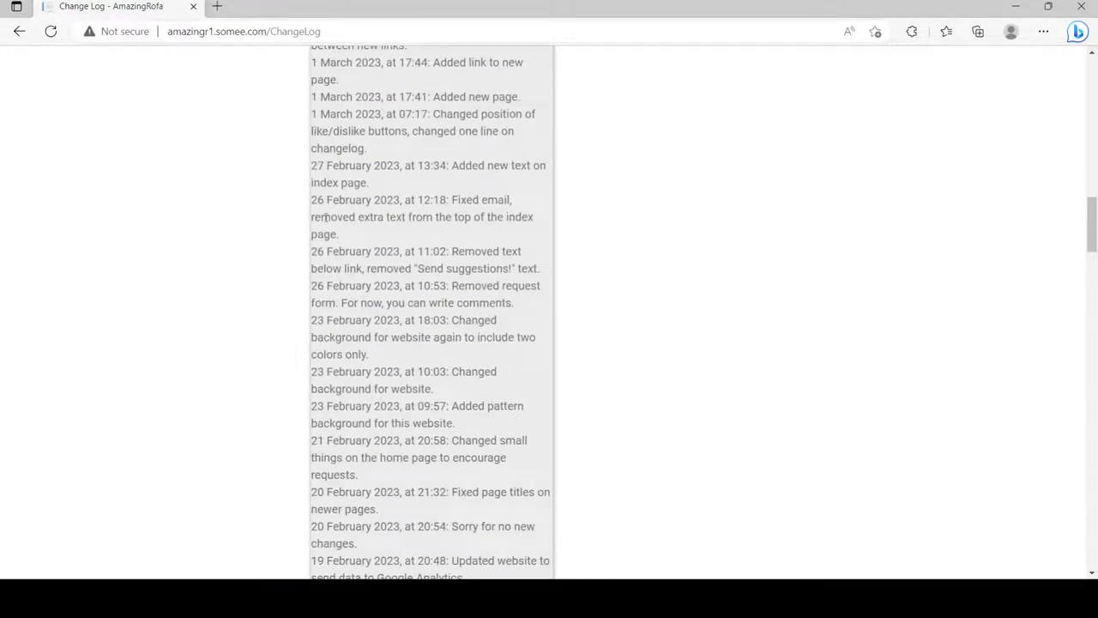
pyautogui.scroll(-3)
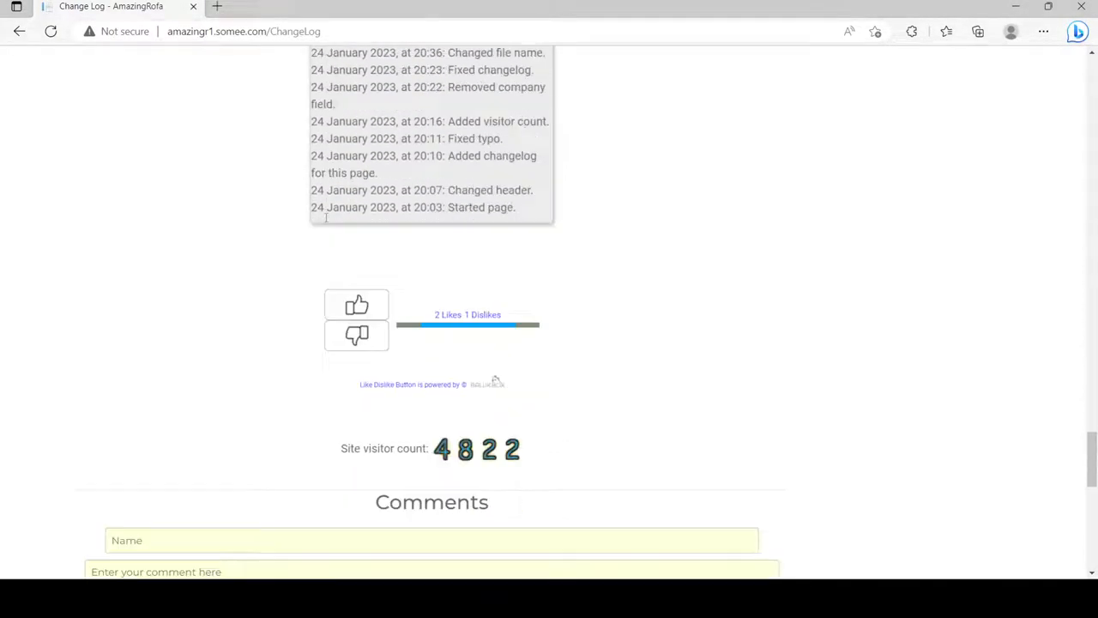
pyautogui.scroll(-3)
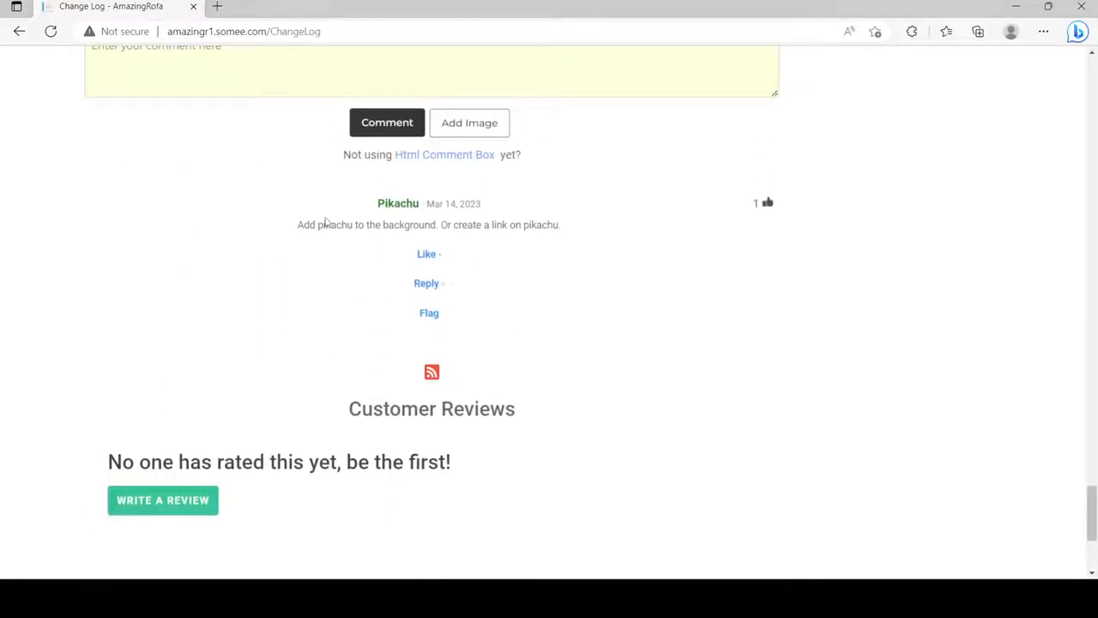
pyautogui.scroll(3)
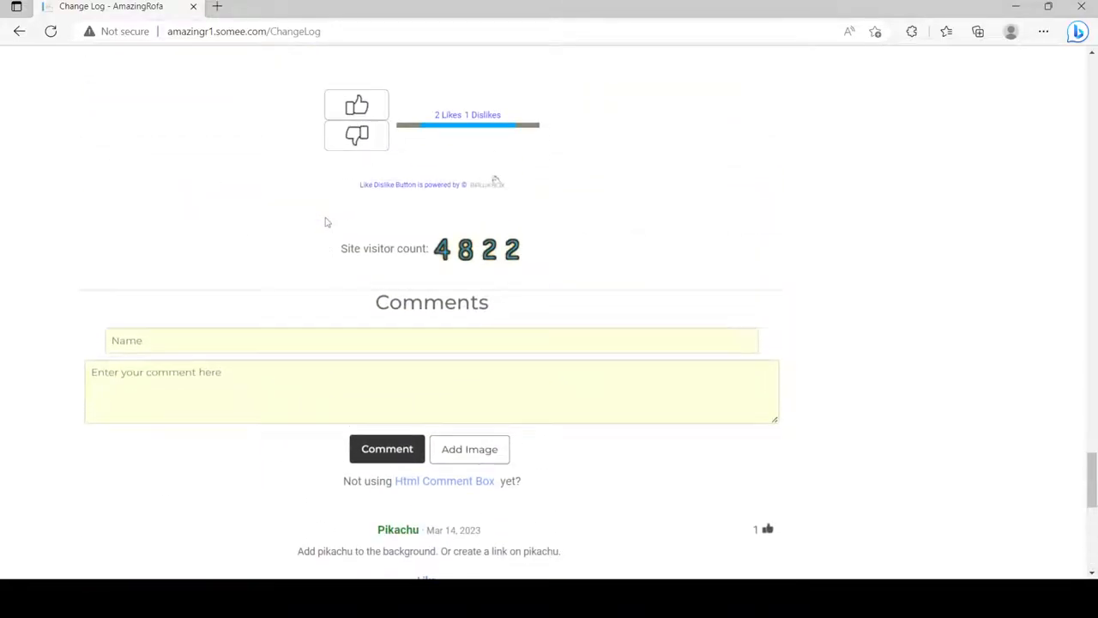
pyautogui.scroll(3)
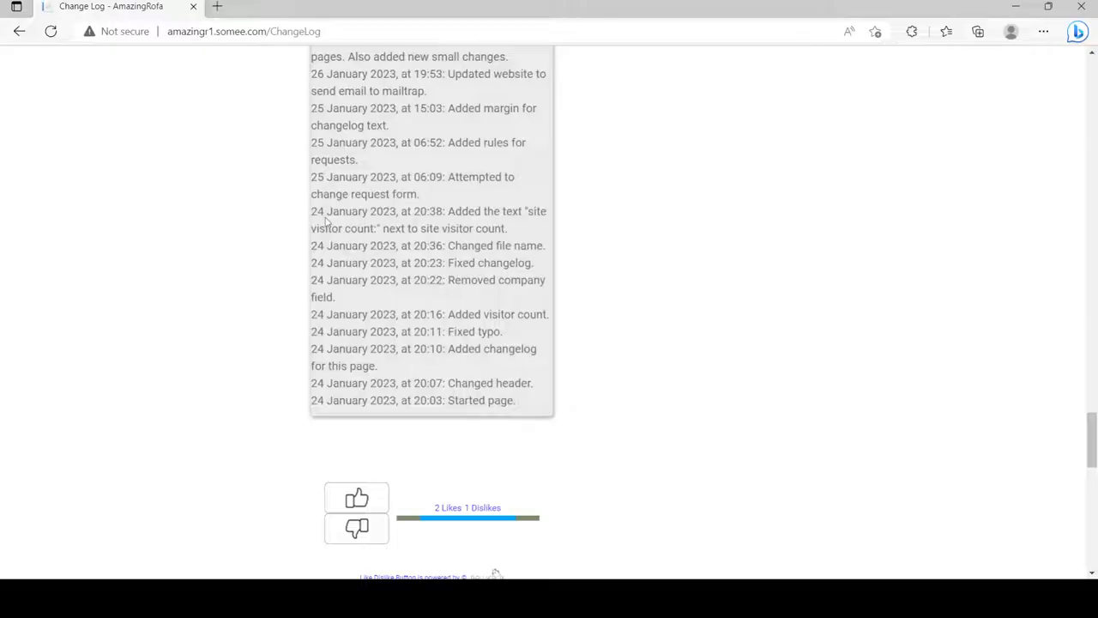
pyautogui.scroll(3)
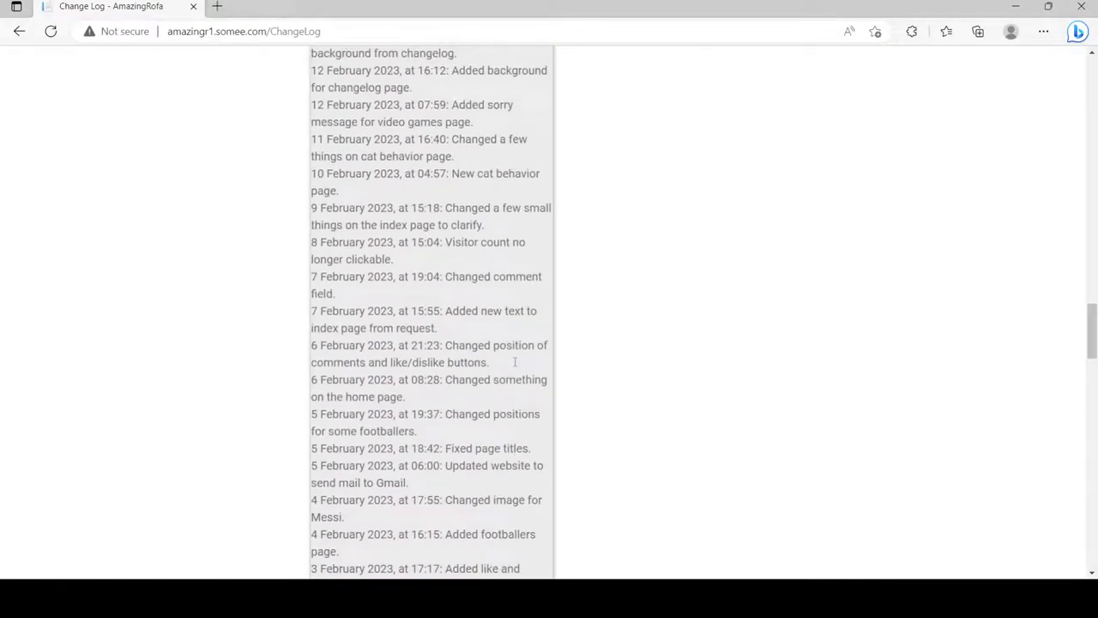
pyautogui.scroll(3)
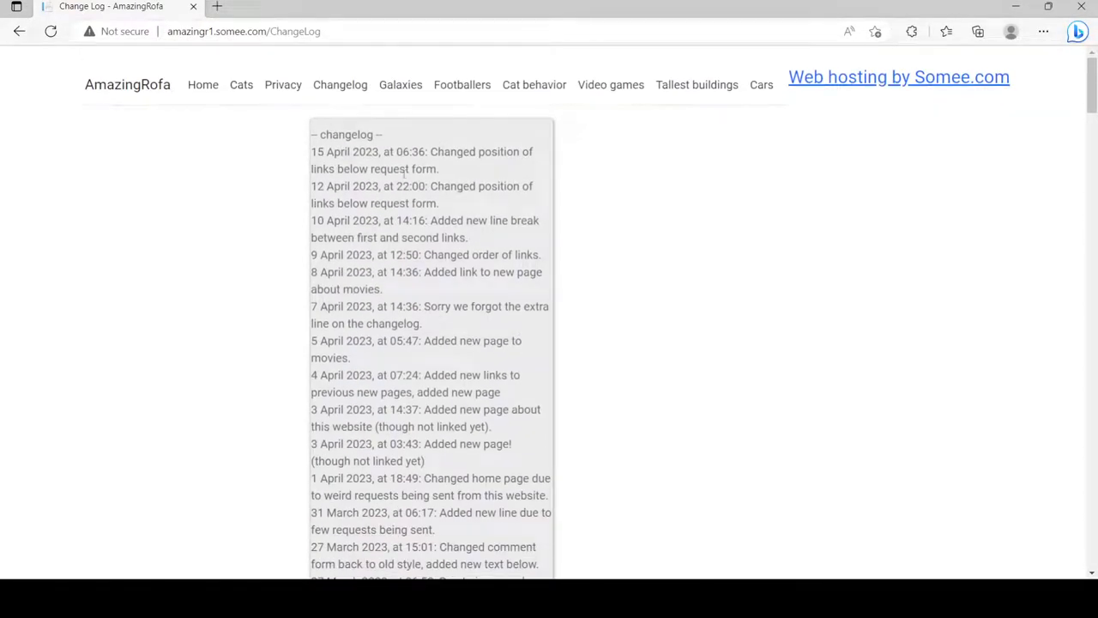
pyautogui.click(400, 84)
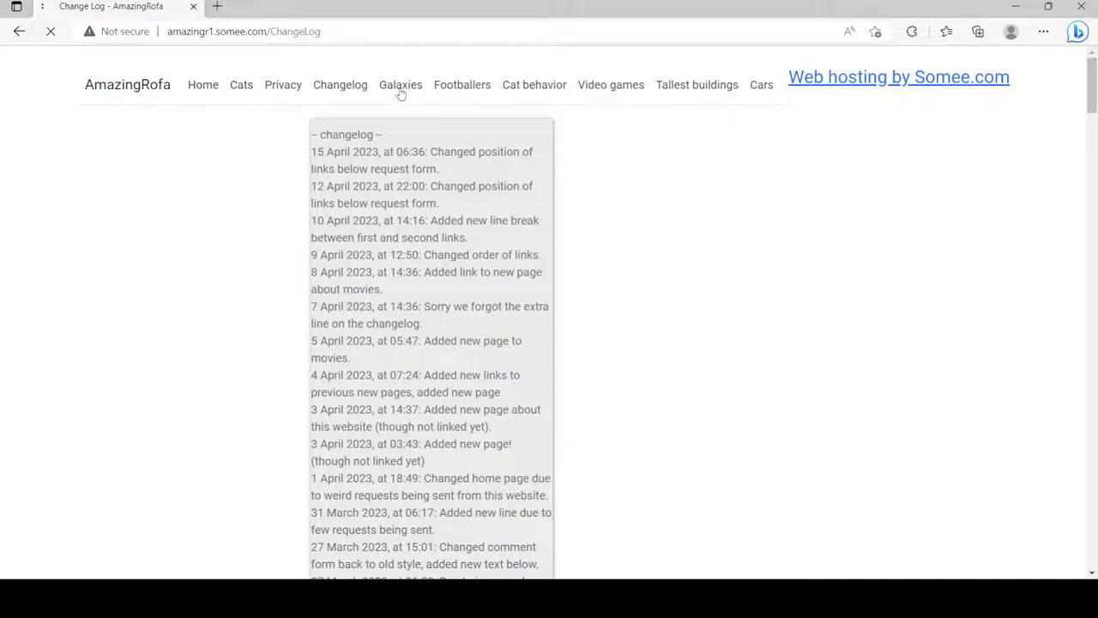
# Step: Browse the Galaxies page's Milky Way and galaxy images and comments, ending at the top
pyautogui.click(400, 84)
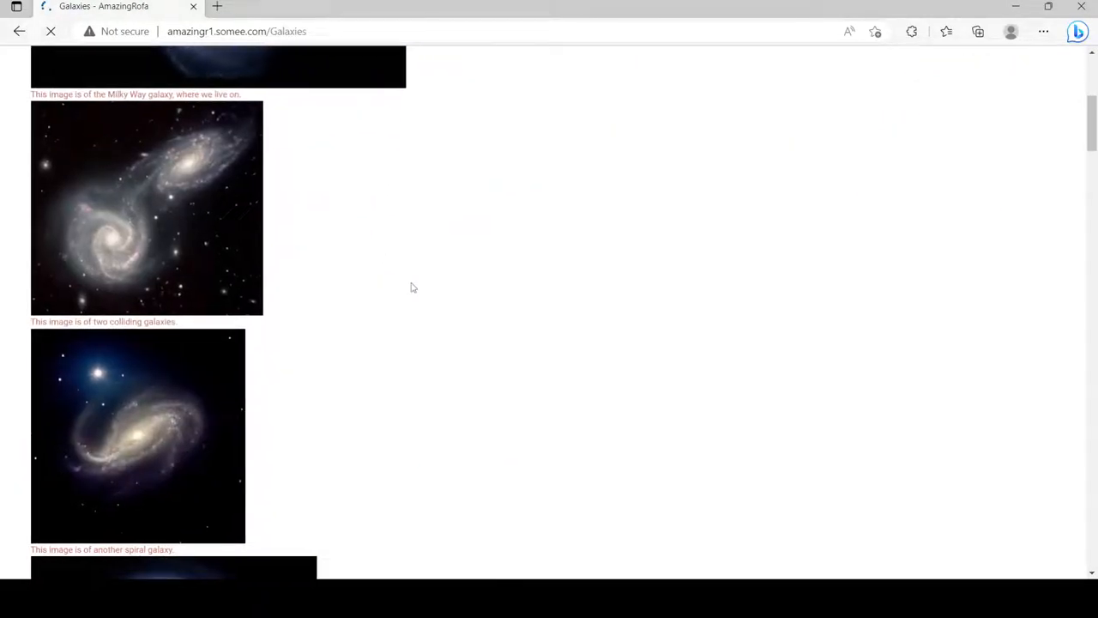
pyautogui.scroll(-3)
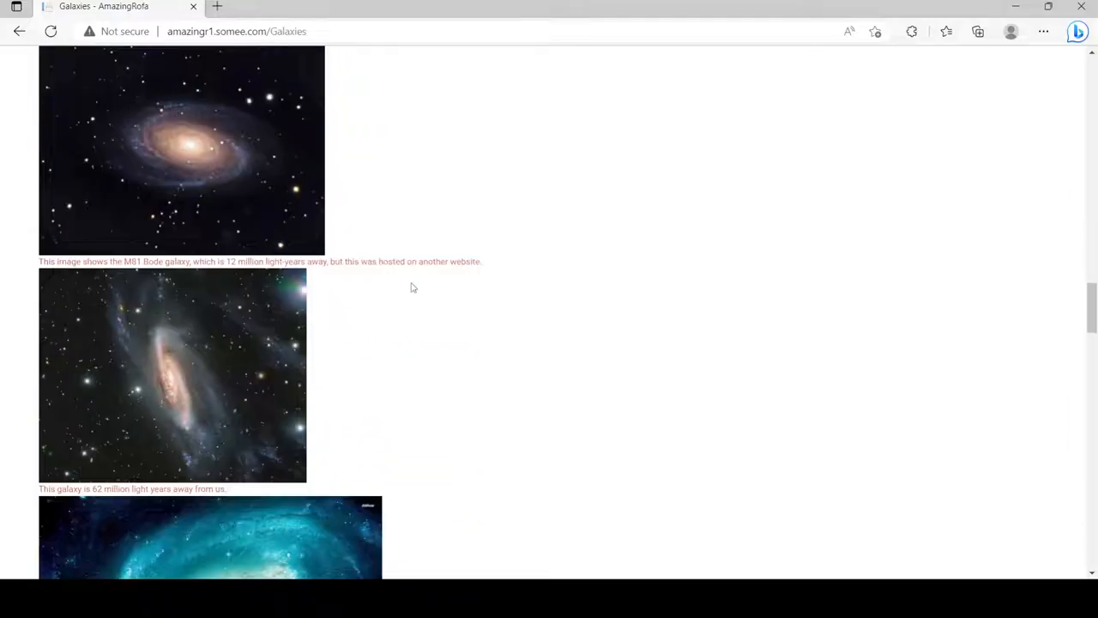
pyautogui.scroll(-3)
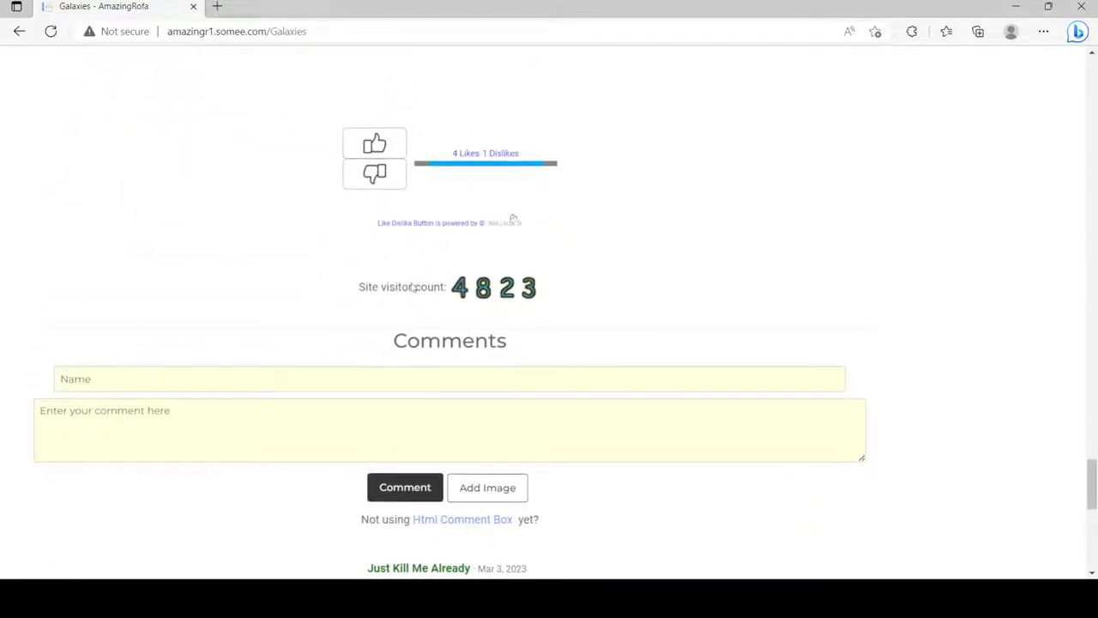
pyautogui.scroll(-3)
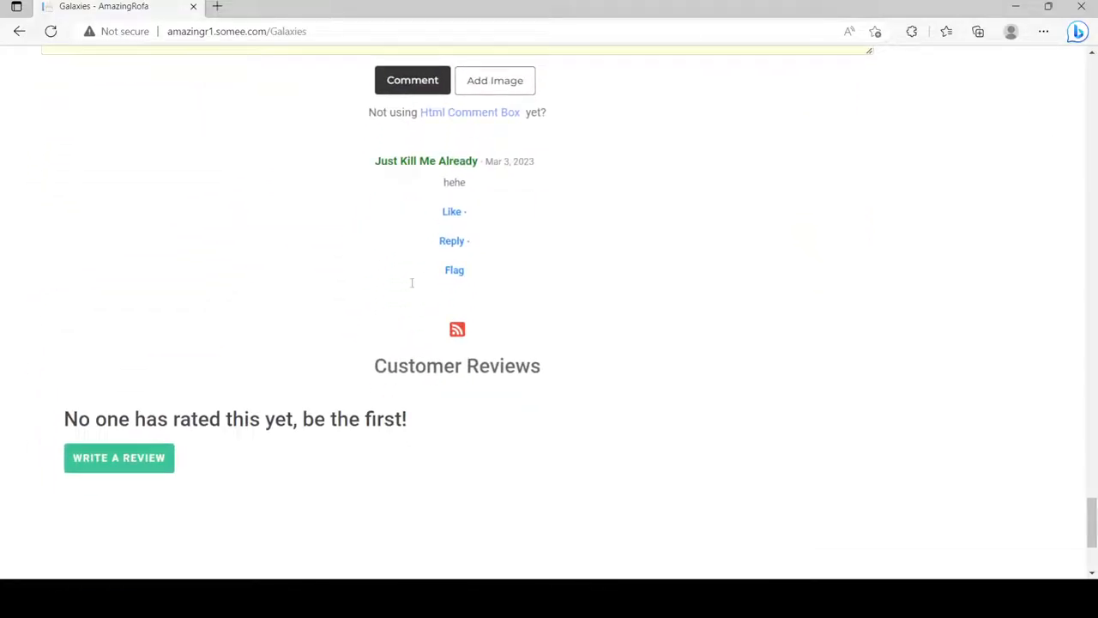
pyautogui.scroll(3)
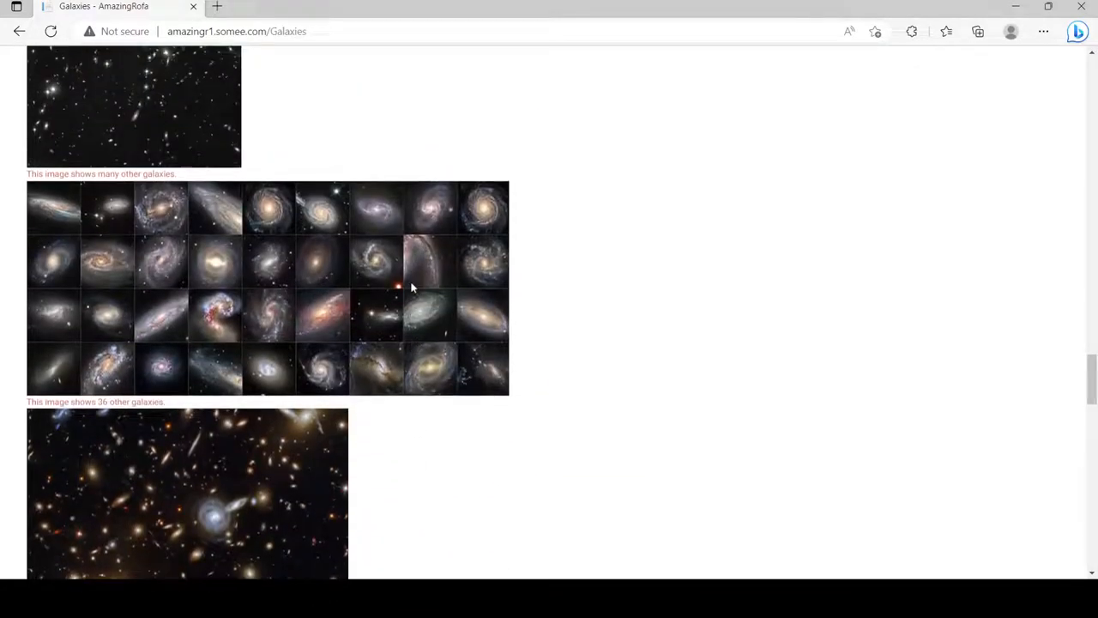
pyautogui.scroll(3)
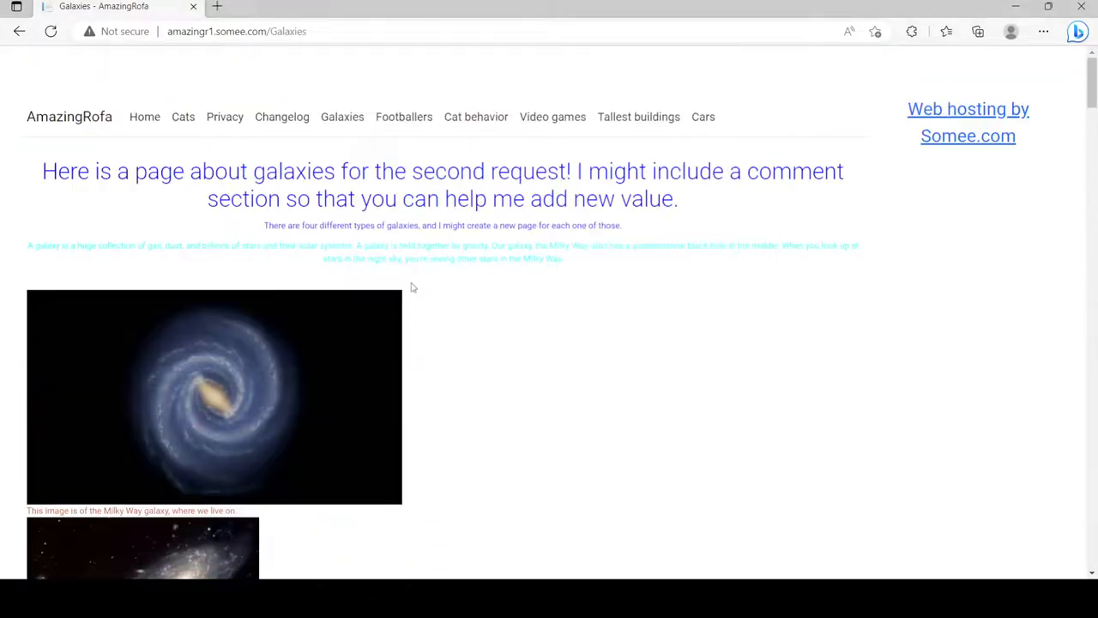
pyautogui.scroll(3)
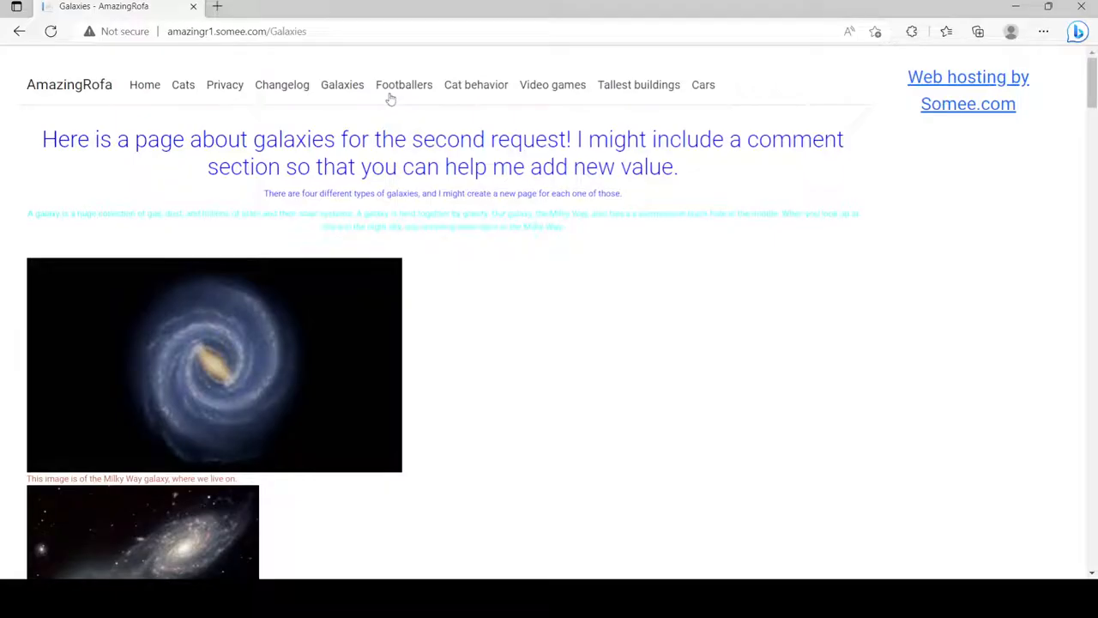
# Step: Open Footballers and read the top 10 famous footballers list down to the comments
pyautogui.click(404, 84)
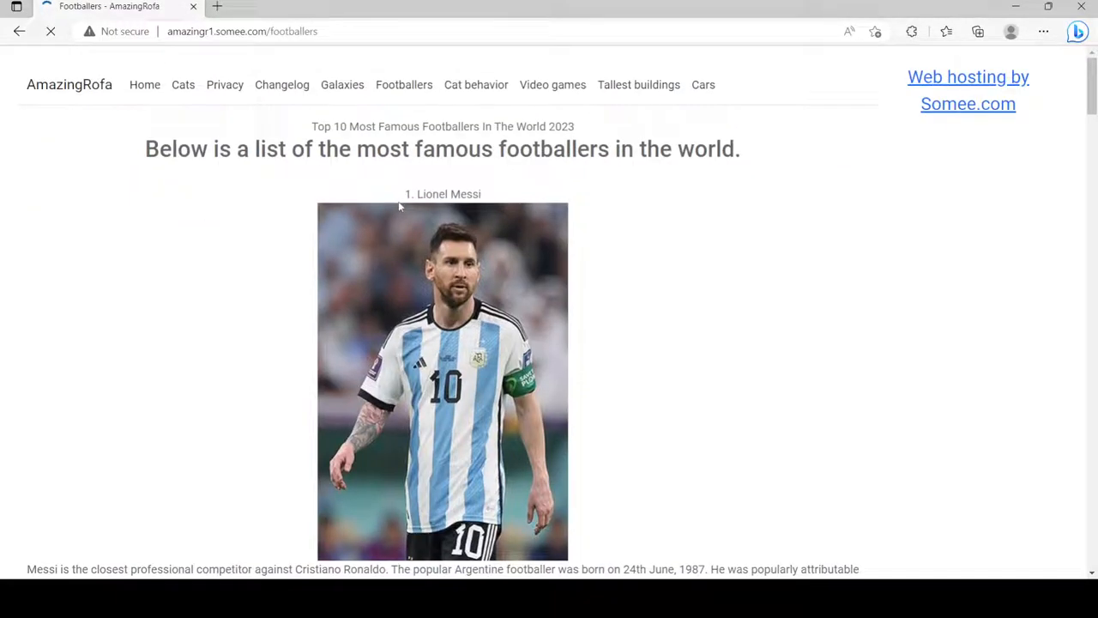
pyautogui.scroll(-3)
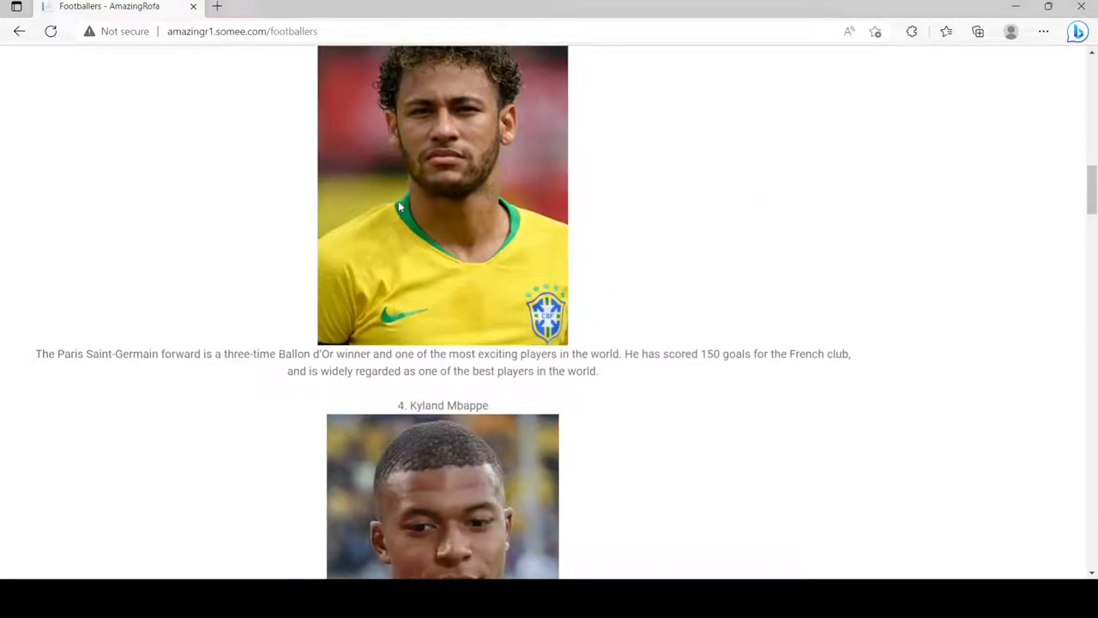
pyautogui.scroll(-3)
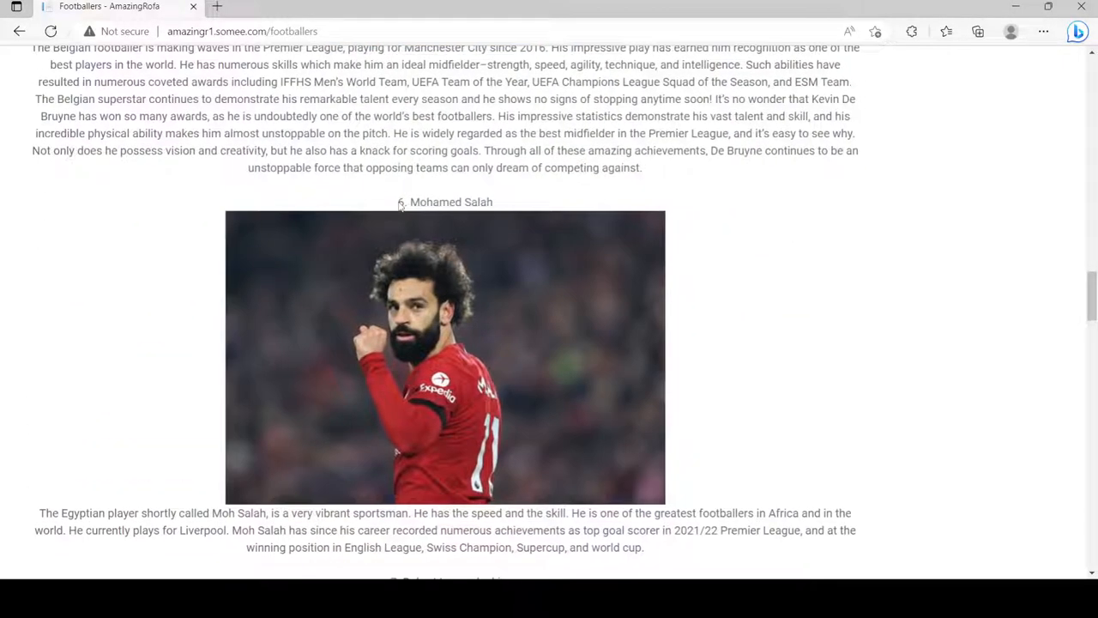
pyautogui.scroll(-3)
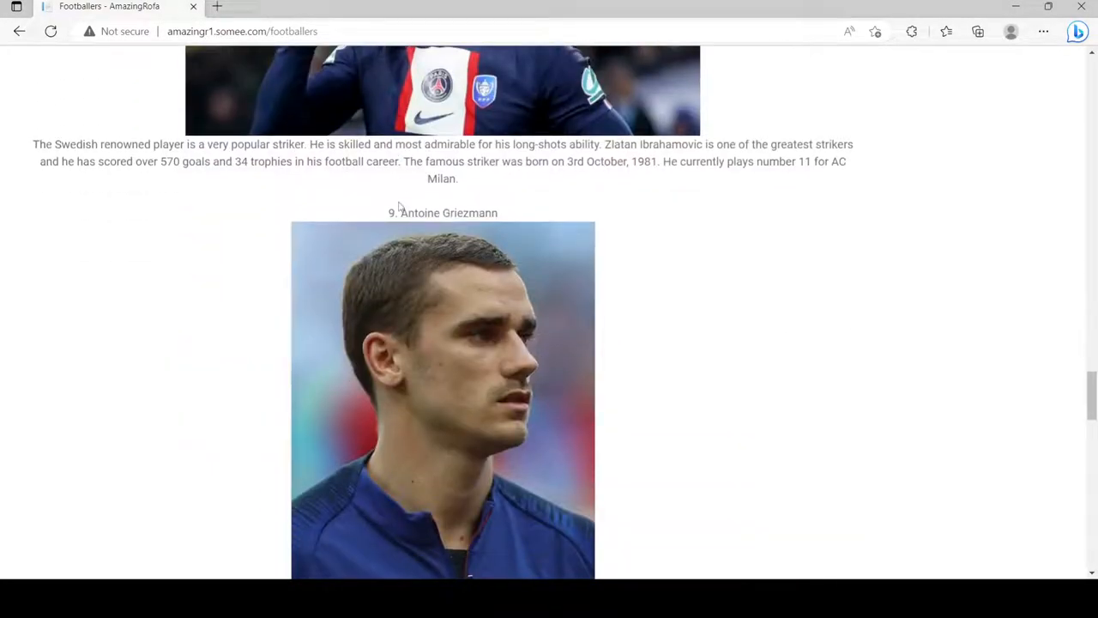
pyautogui.scroll(-3)
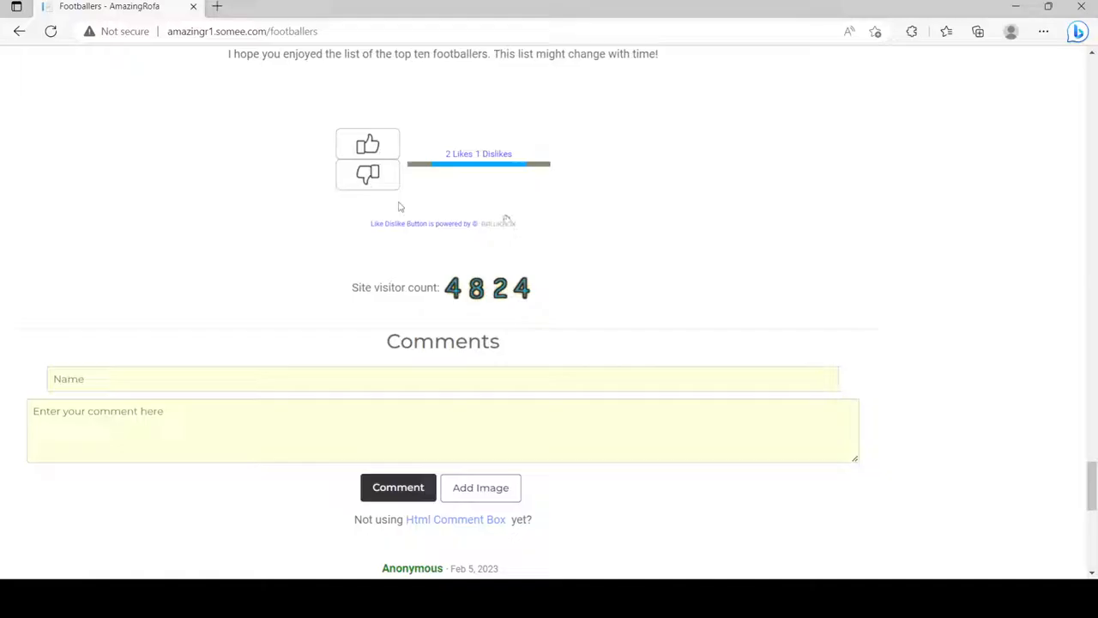
pyautogui.scroll(-3)
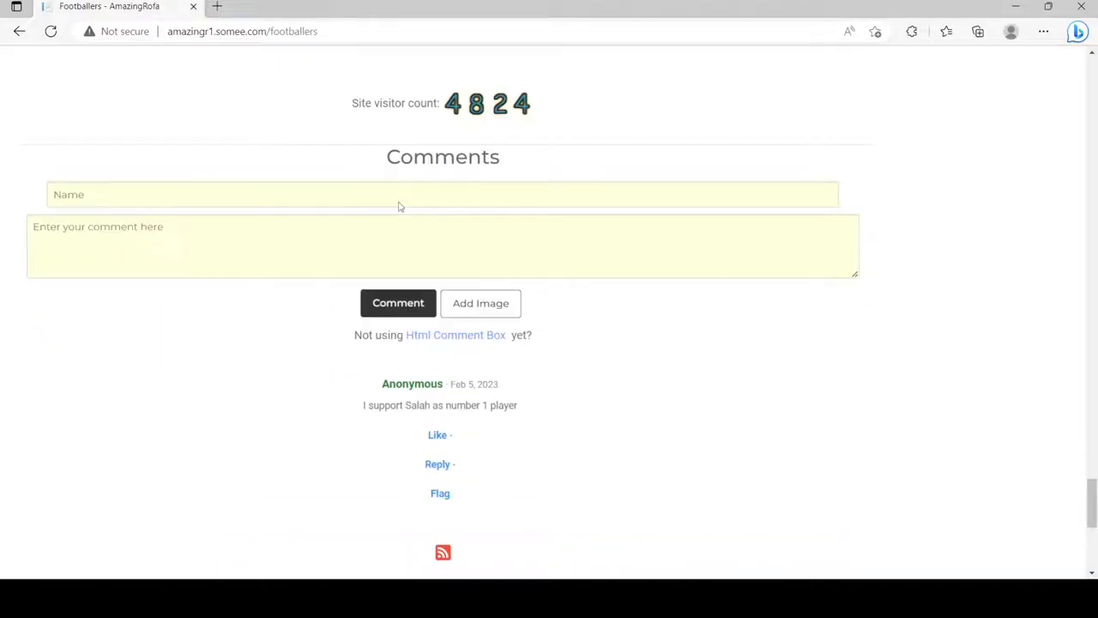
pyautogui.scroll(3)
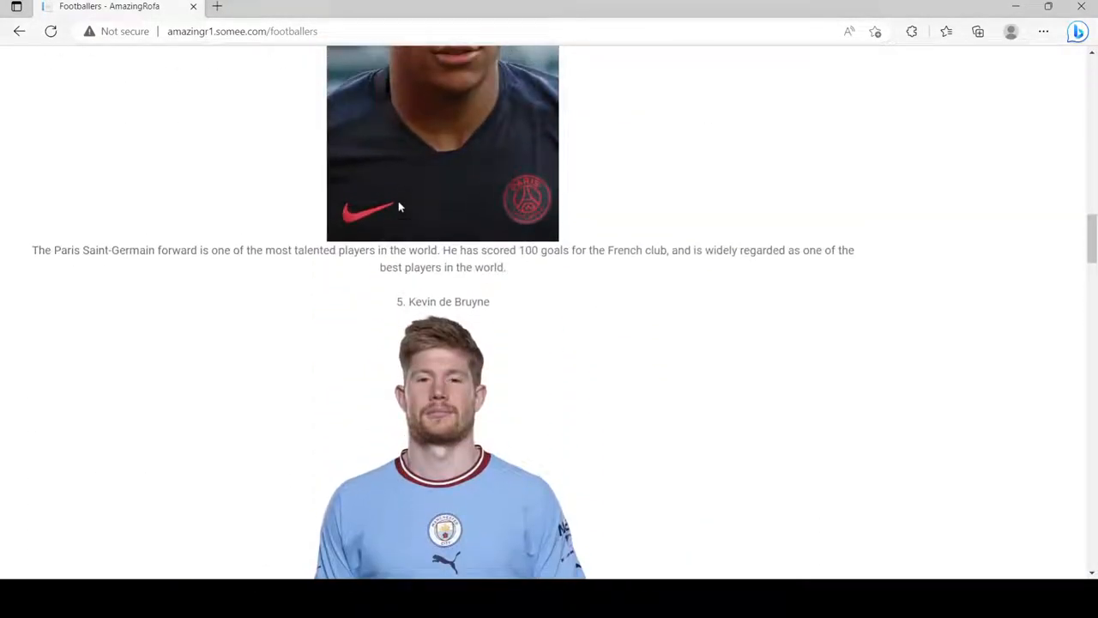
pyautogui.scroll(3)
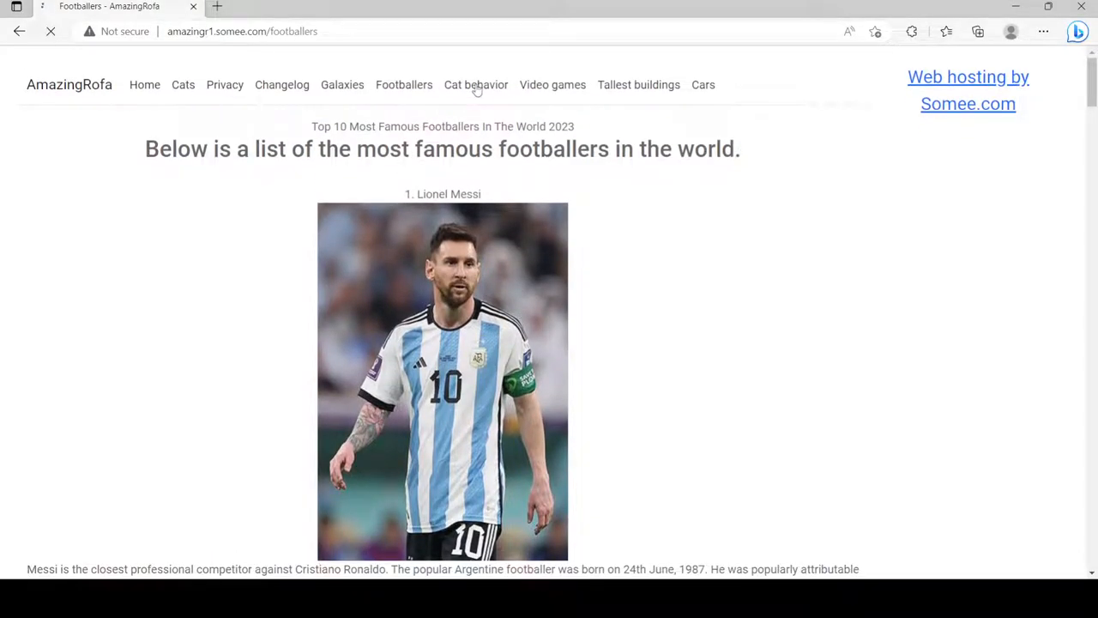
# Step: Open the Cat behavior page showing the kitten vocalization examples at its top
pyautogui.click(476, 84)
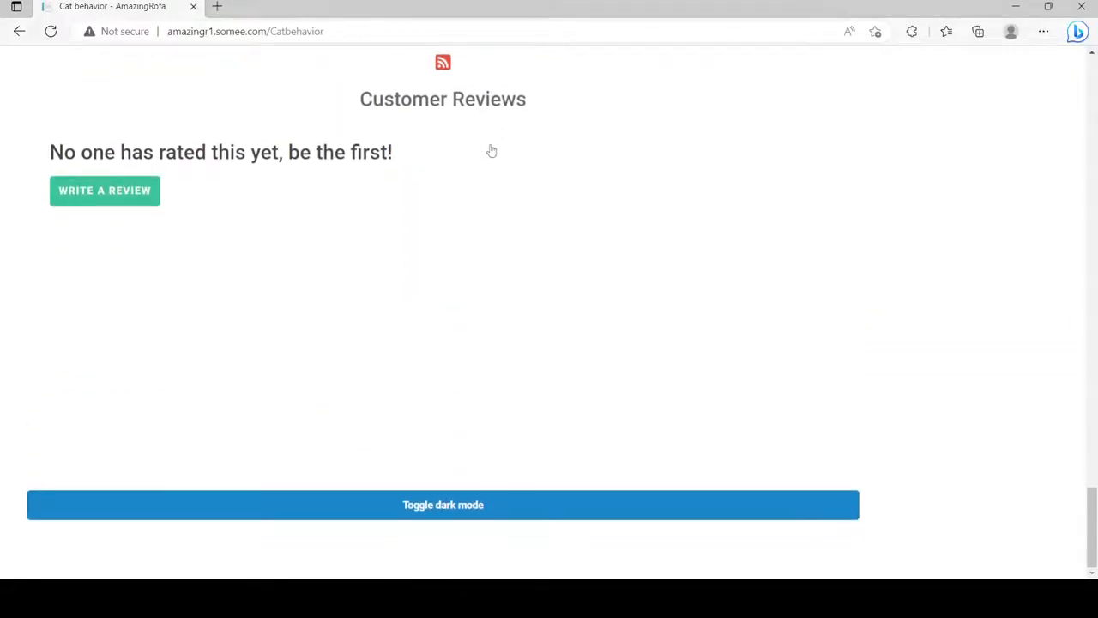
pyautogui.scroll(3)
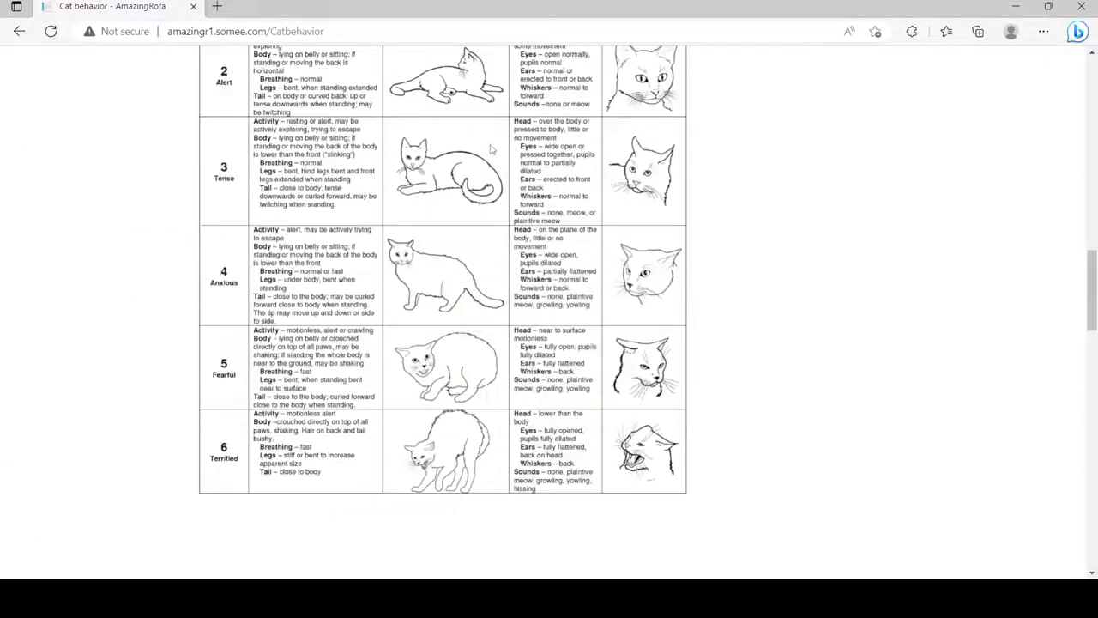
pyautogui.scroll(3)
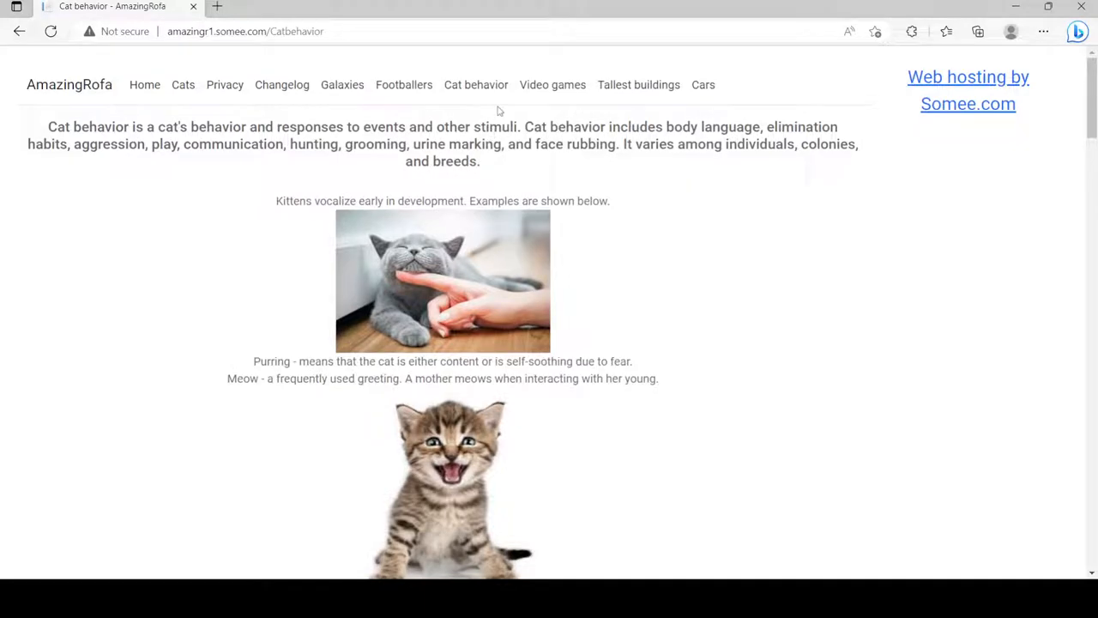
pyautogui.click(553, 84)
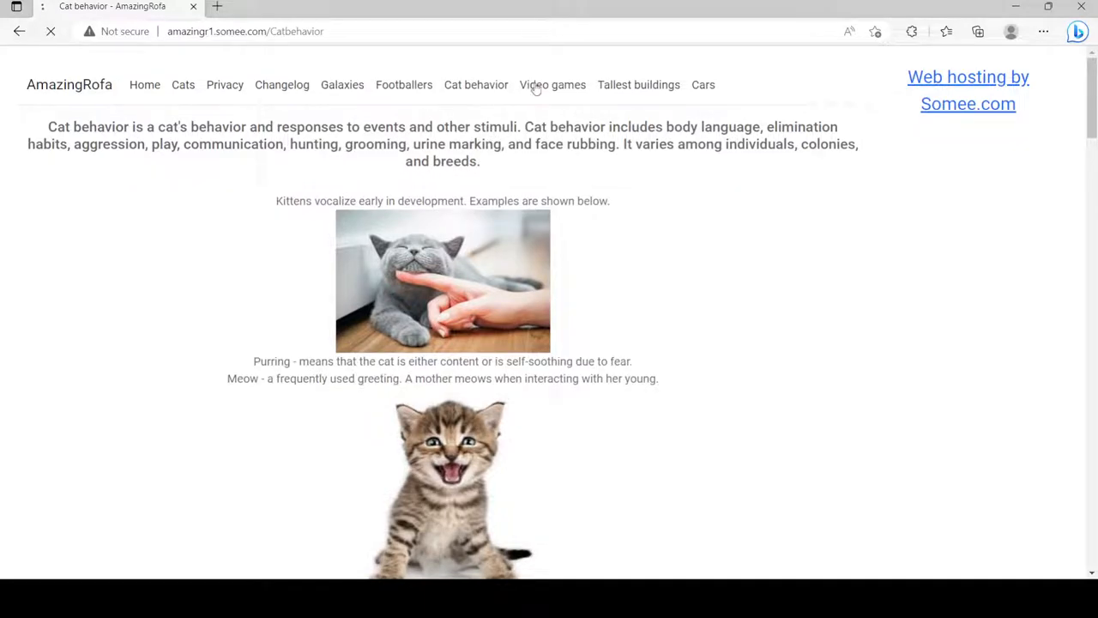
# Step: Open Video games and scroll through the ten games, from Ocarina of Time to the reviews
pyautogui.click(551, 84)
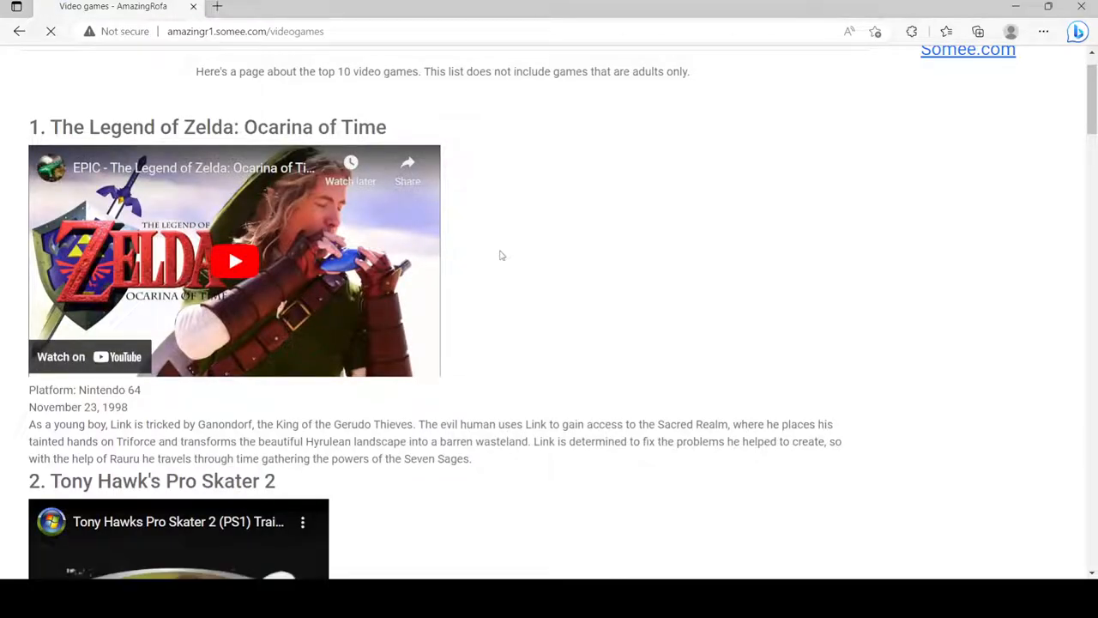
pyautogui.scroll(-3)
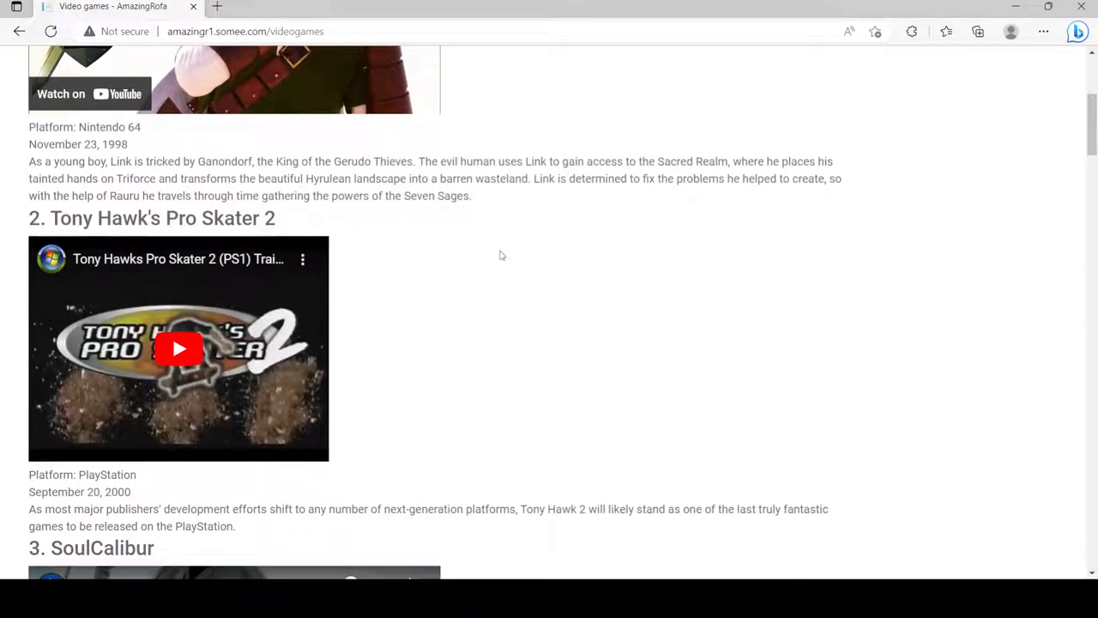
pyautogui.scroll(-3)
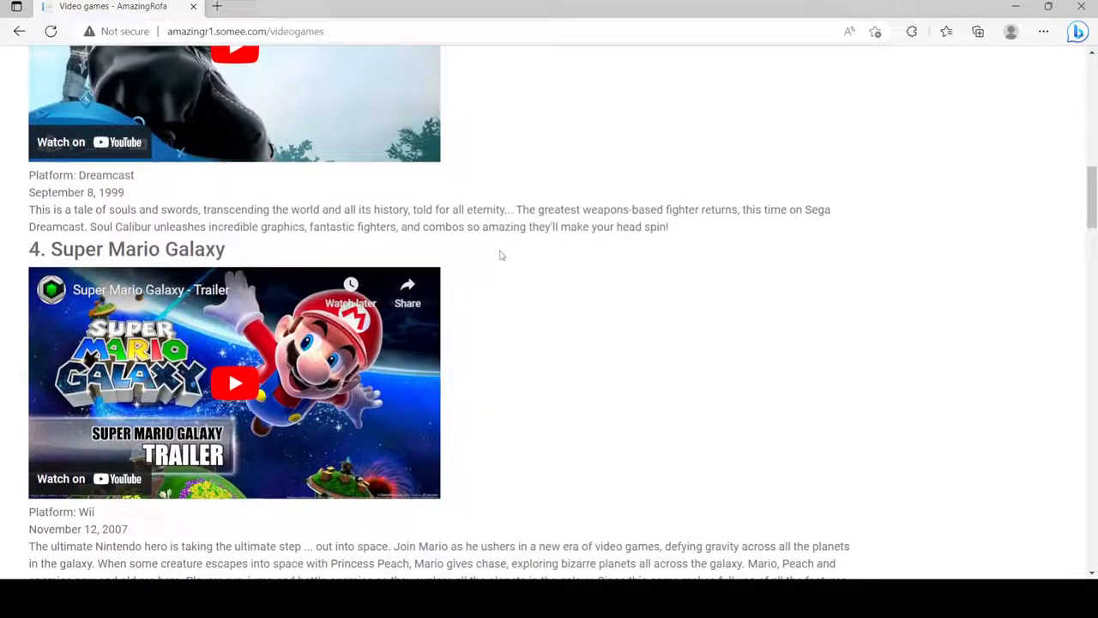
pyautogui.scroll(-3)
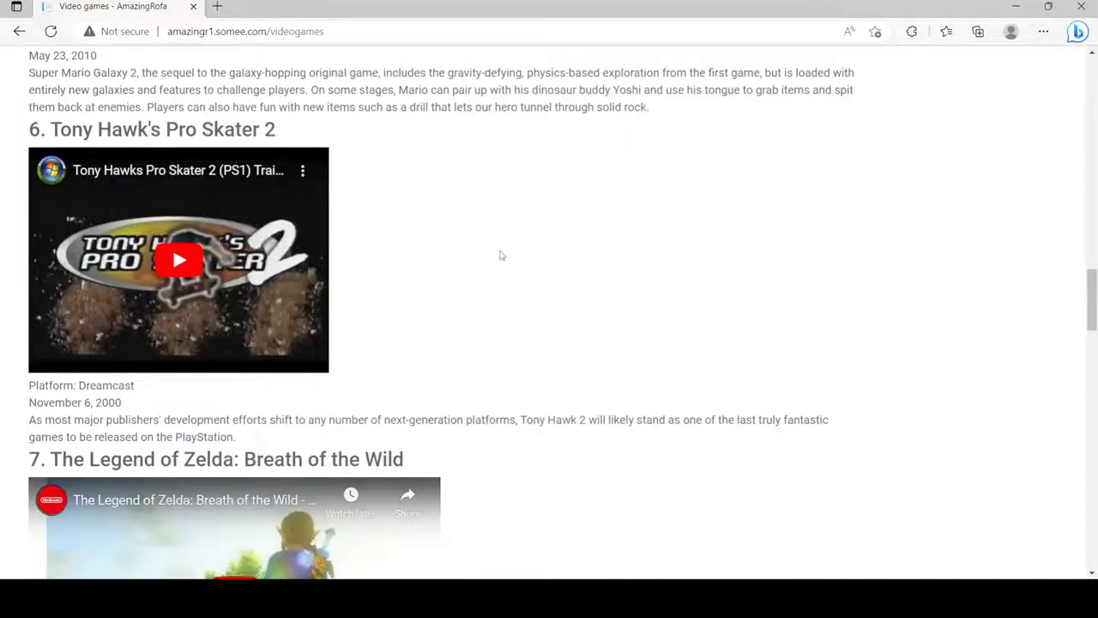
pyautogui.scroll(-3)
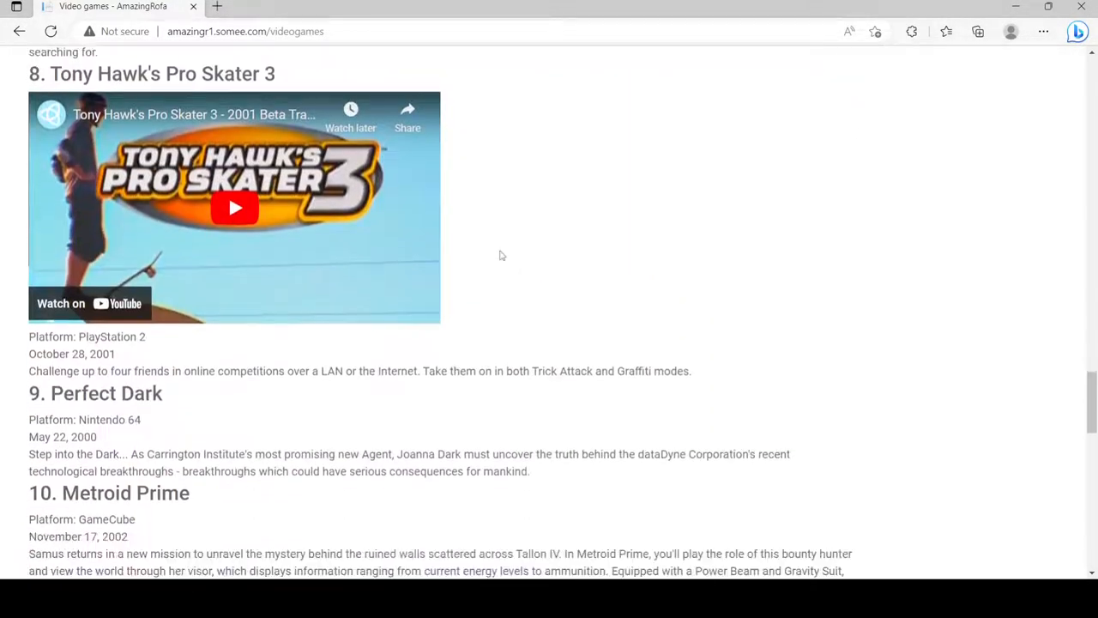
pyautogui.scroll(-3)
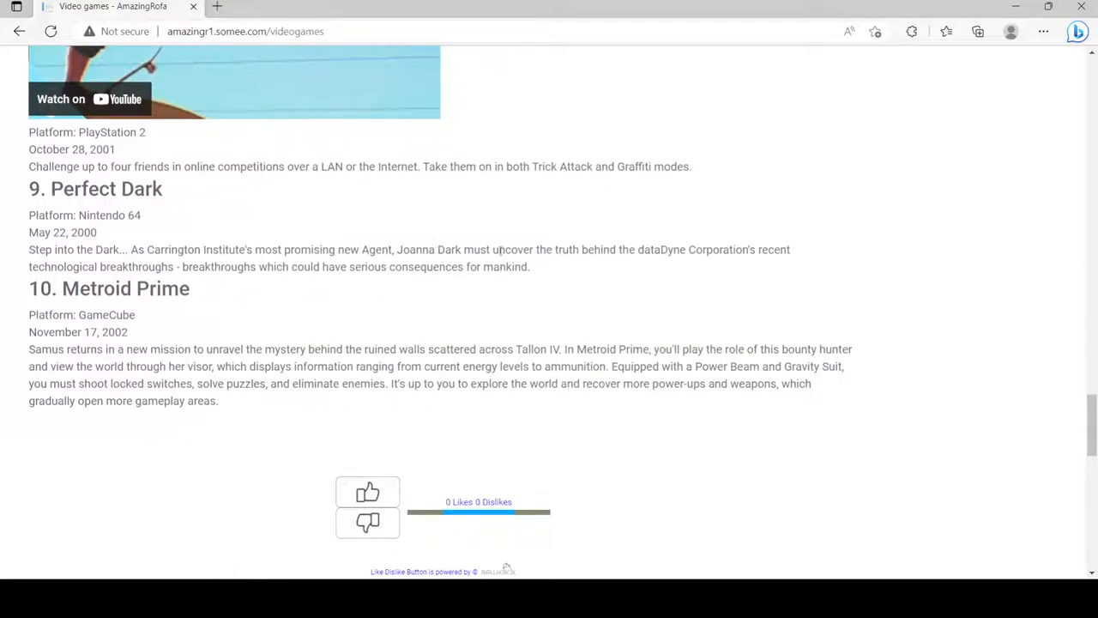
pyautogui.moveTo(525, 294)
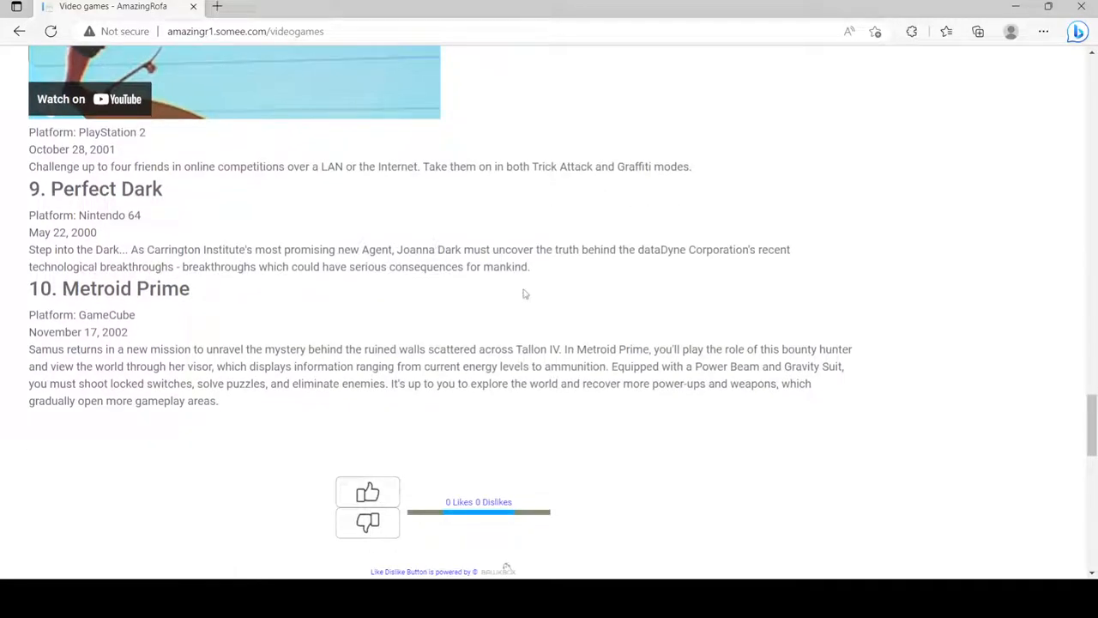
pyautogui.scroll(-3)
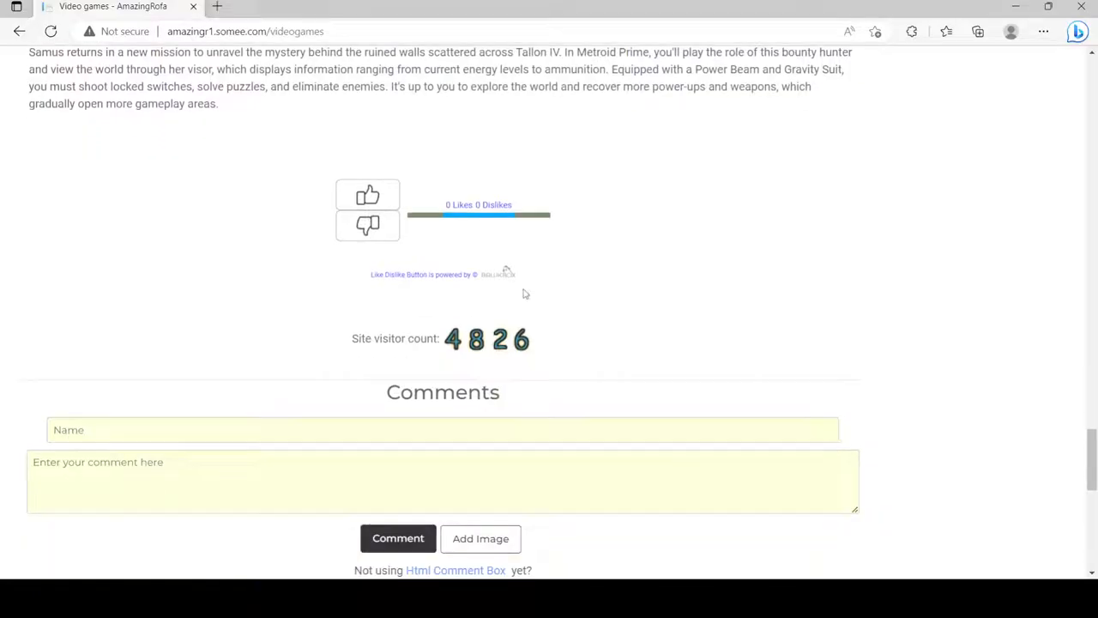
pyautogui.scroll(-3)
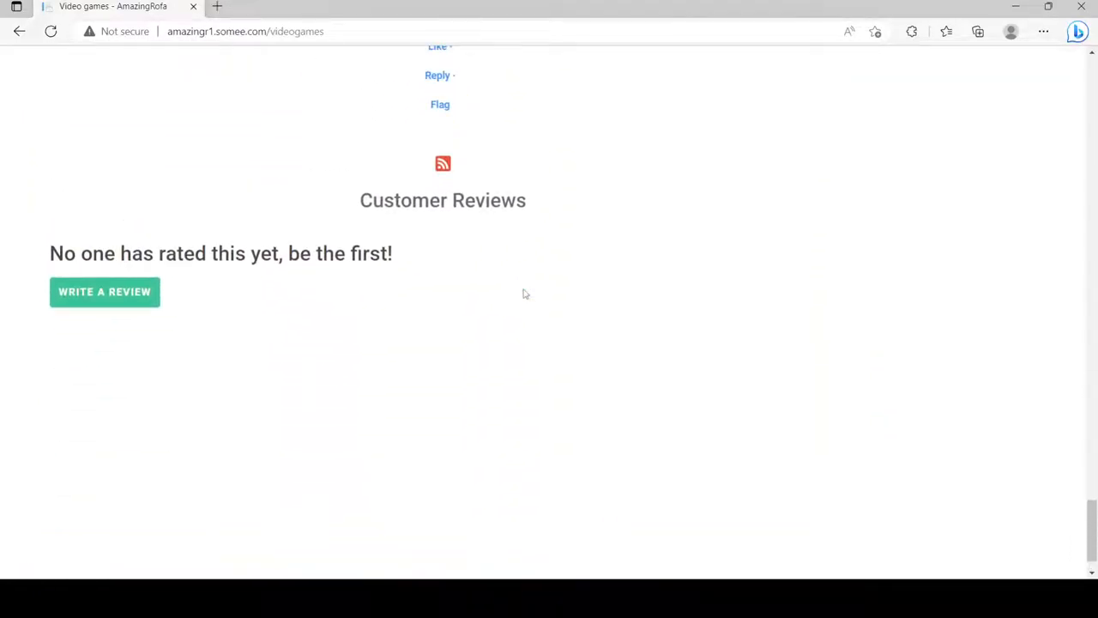
pyautogui.scroll(3)
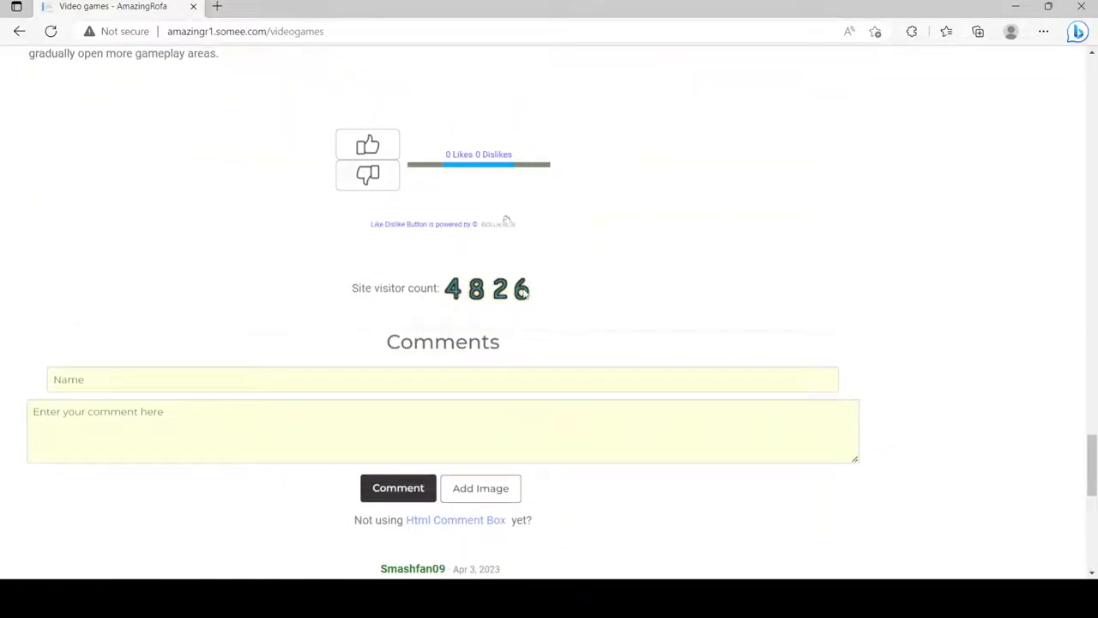
pyautogui.scroll(3)
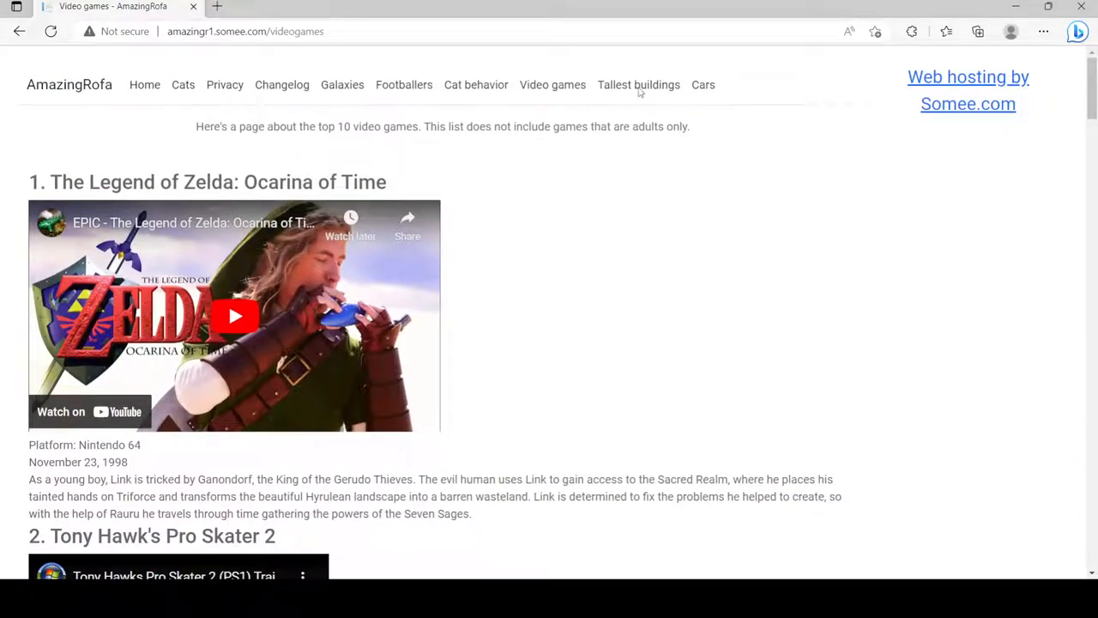
# Step: Open Tallest buildings and browse all ten to the reviews, returning to Burj Khalifa
pyautogui.click(639, 84)
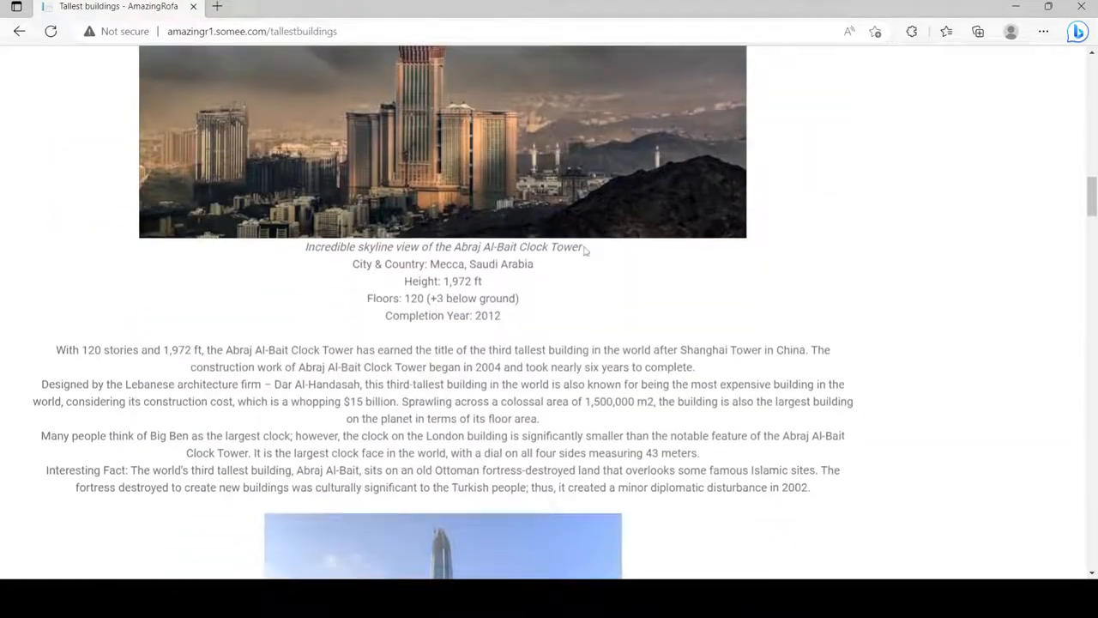
pyautogui.scroll(-3)
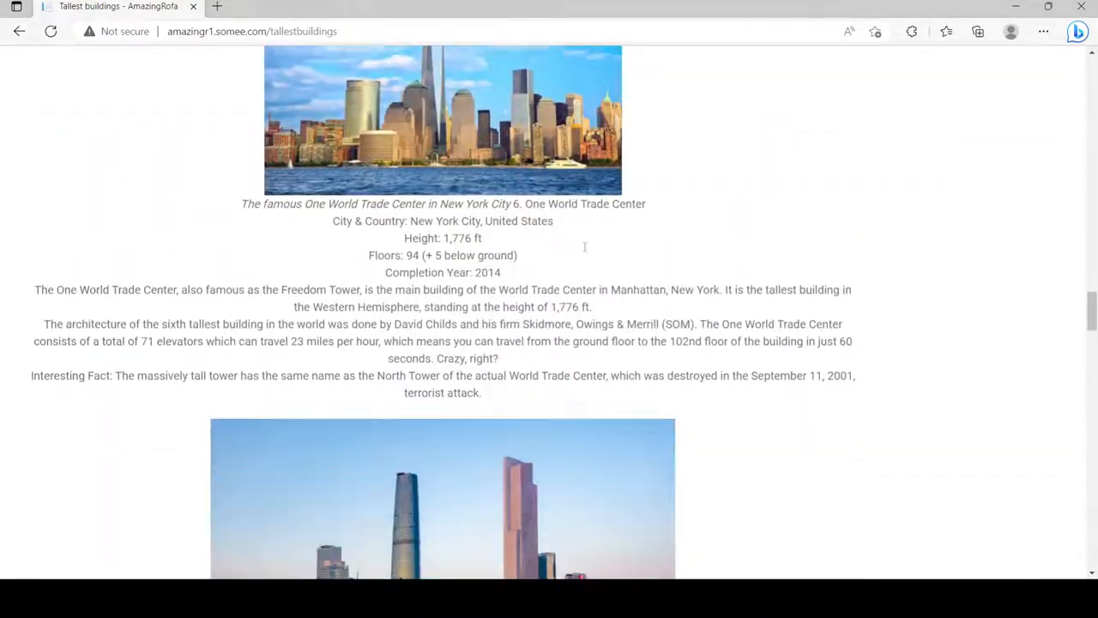
pyautogui.scroll(-3)
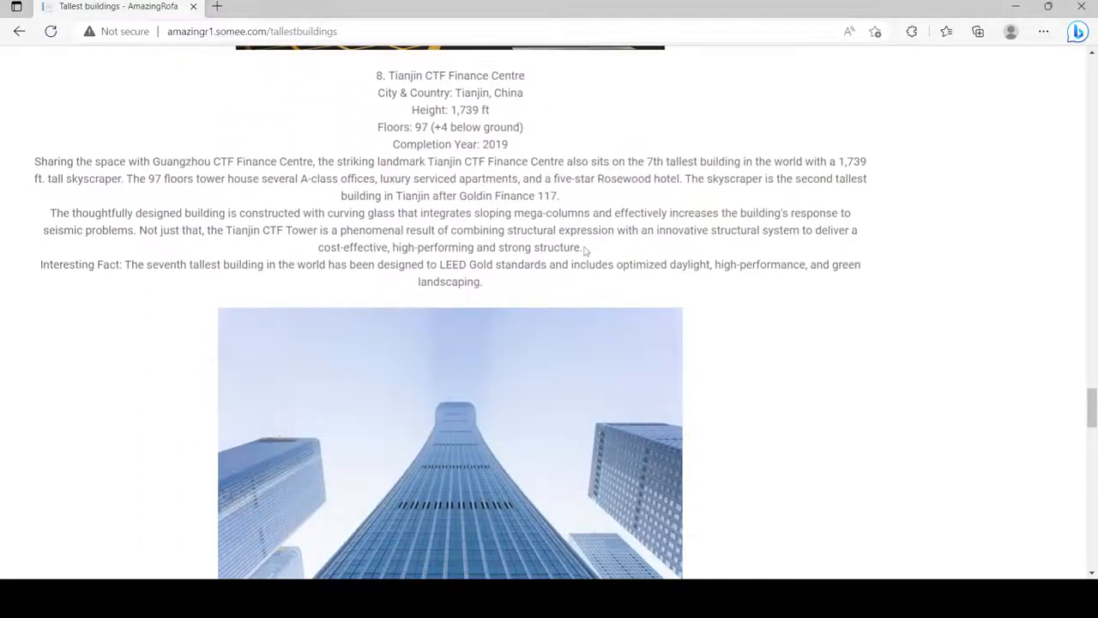
pyautogui.scroll(-3)
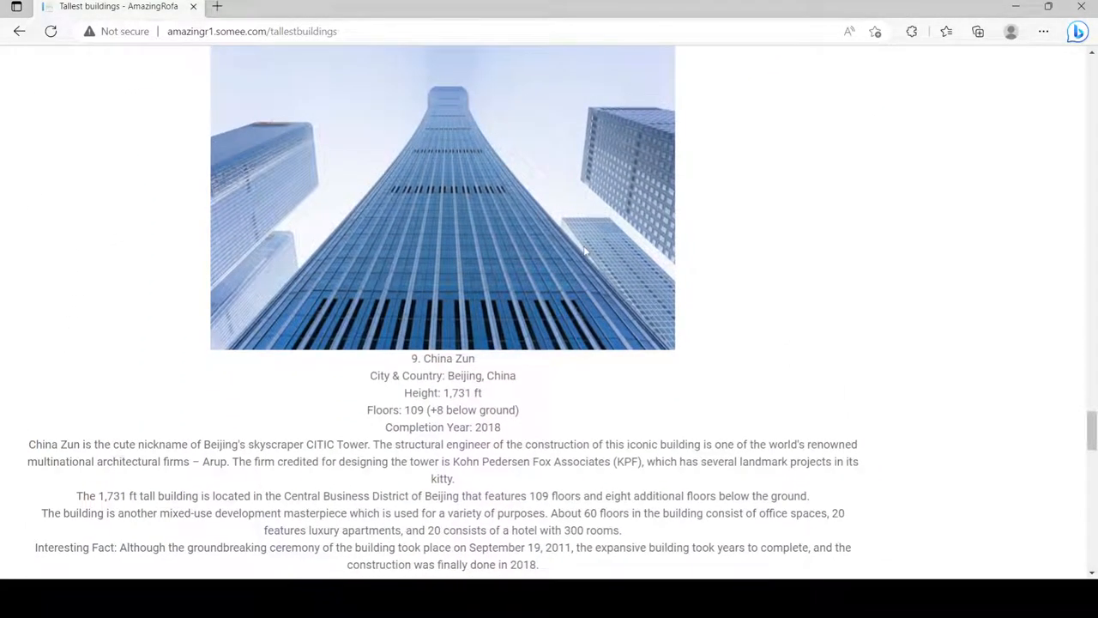
pyautogui.scroll(-3)
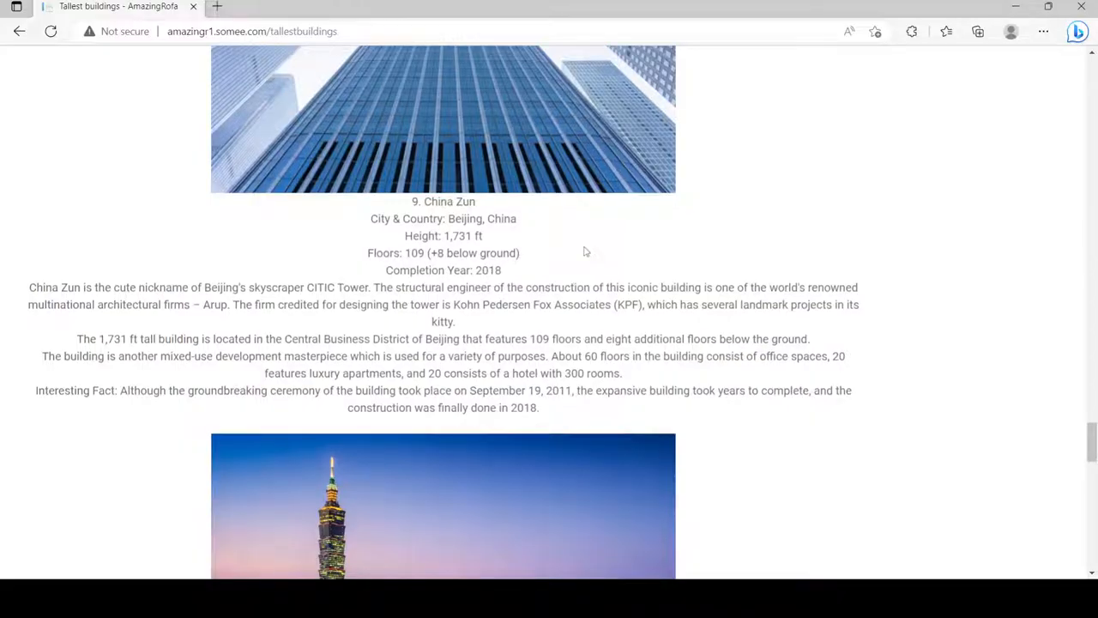
pyautogui.scroll(3)
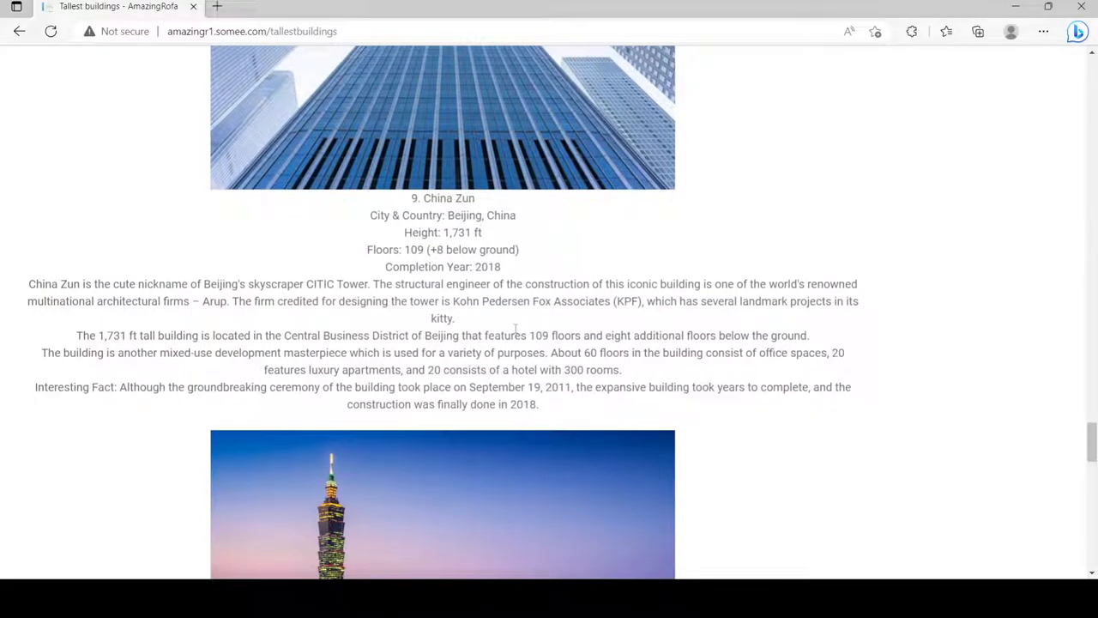
pyautogui.scroll(-3)
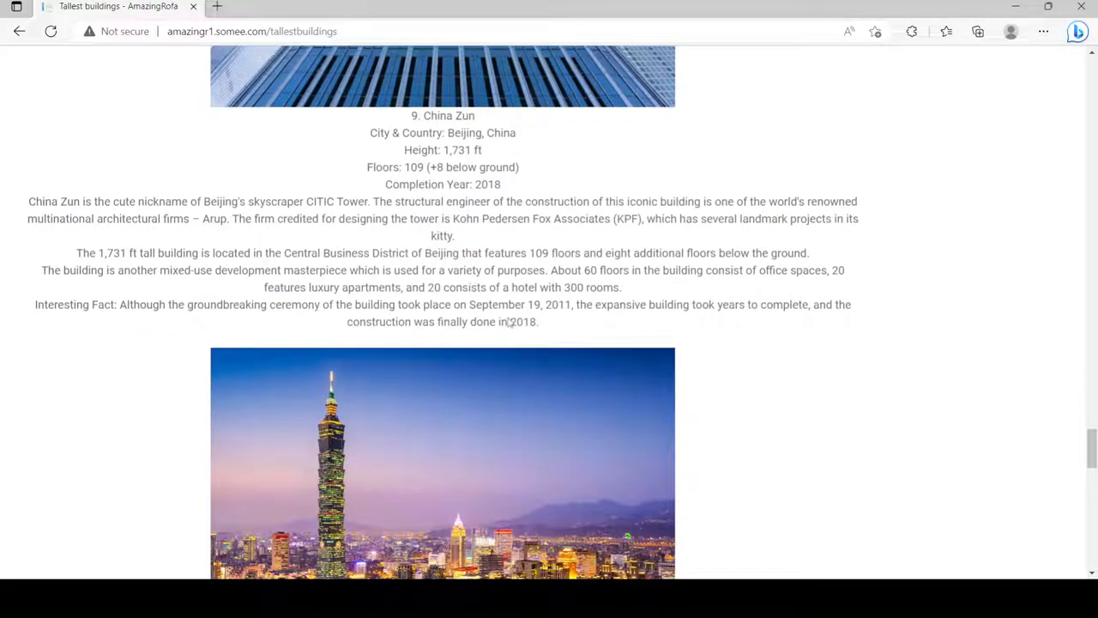
pyautogui.scroll(-3)
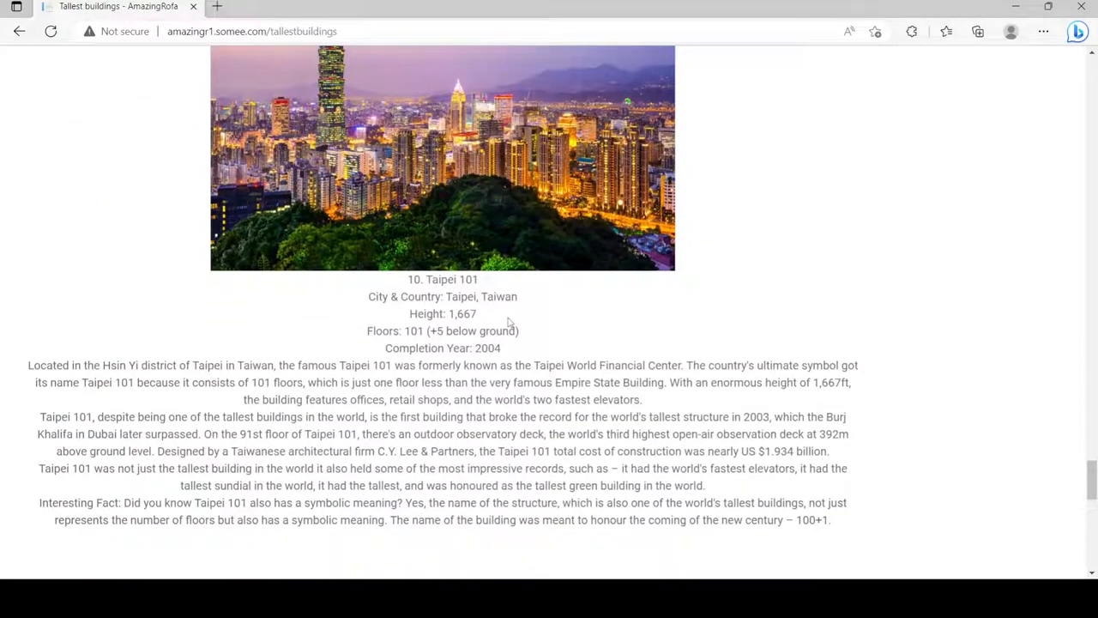
pyautogui.scroll(-3)
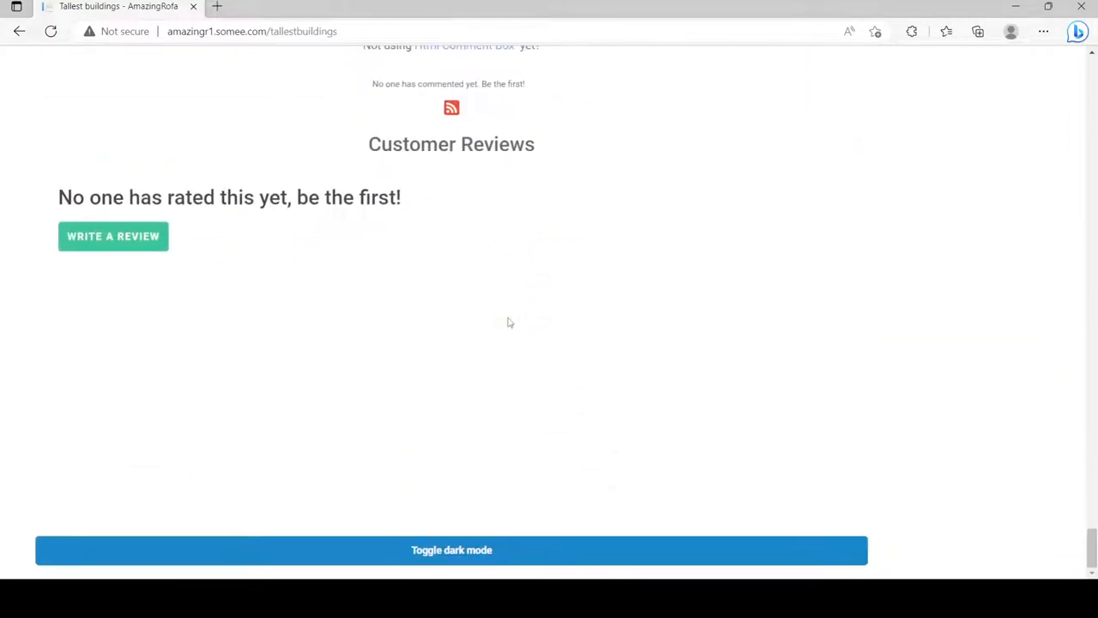
pyautogui.scroll(3)
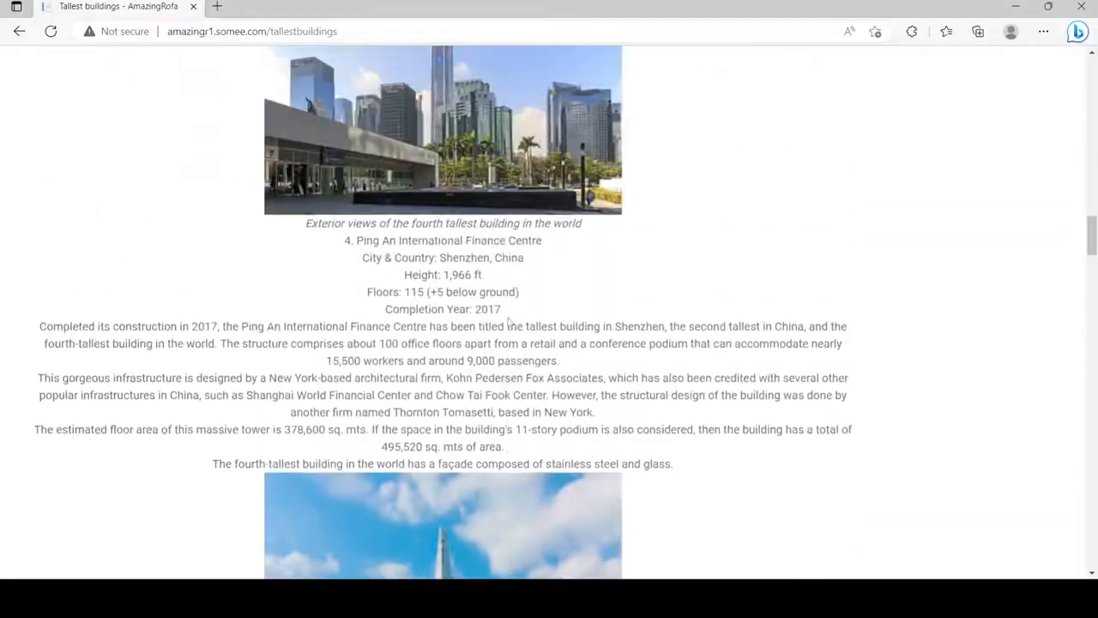
pyautogui.scroll(3)
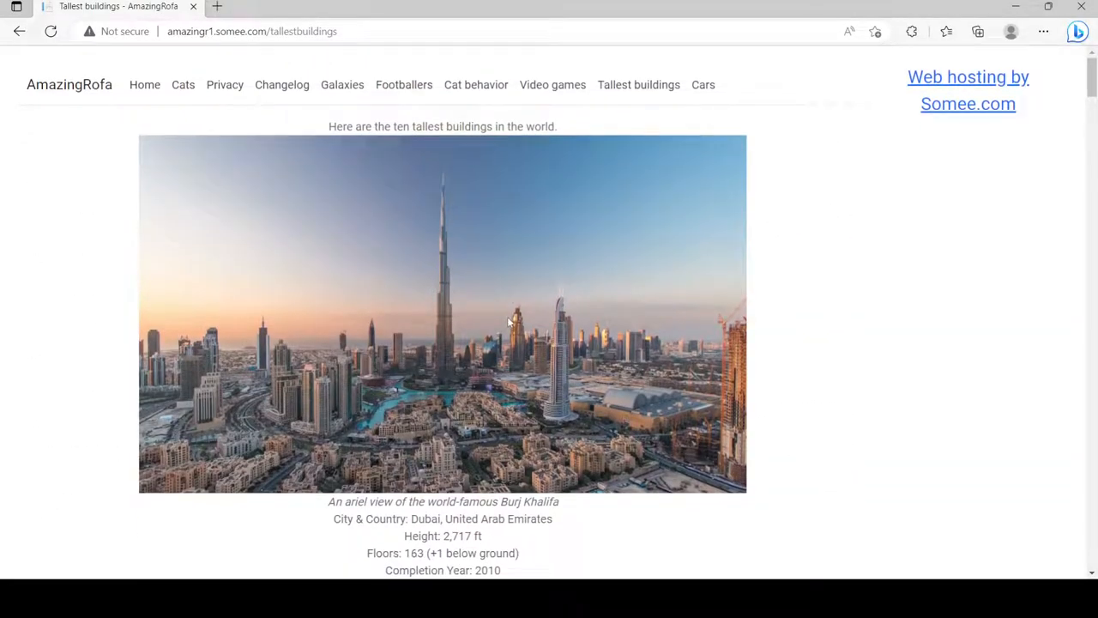
pyautogui.moveTo(703, 84)
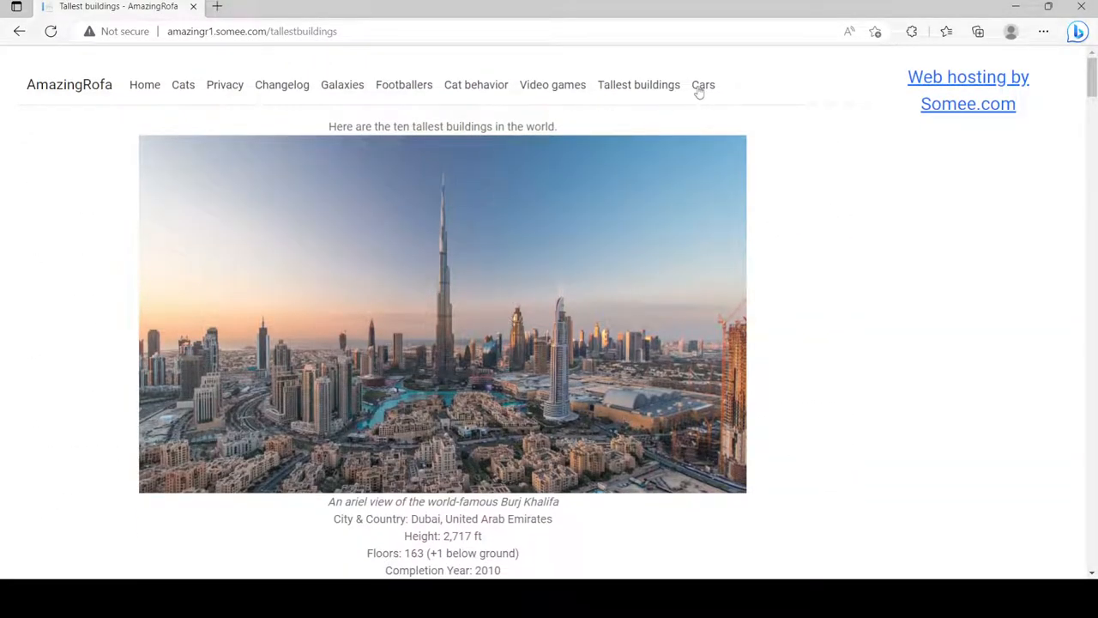
# Step: Open the Cars page on the car's inventor and the ten fastest cars
pyautogui.click(703, 84)
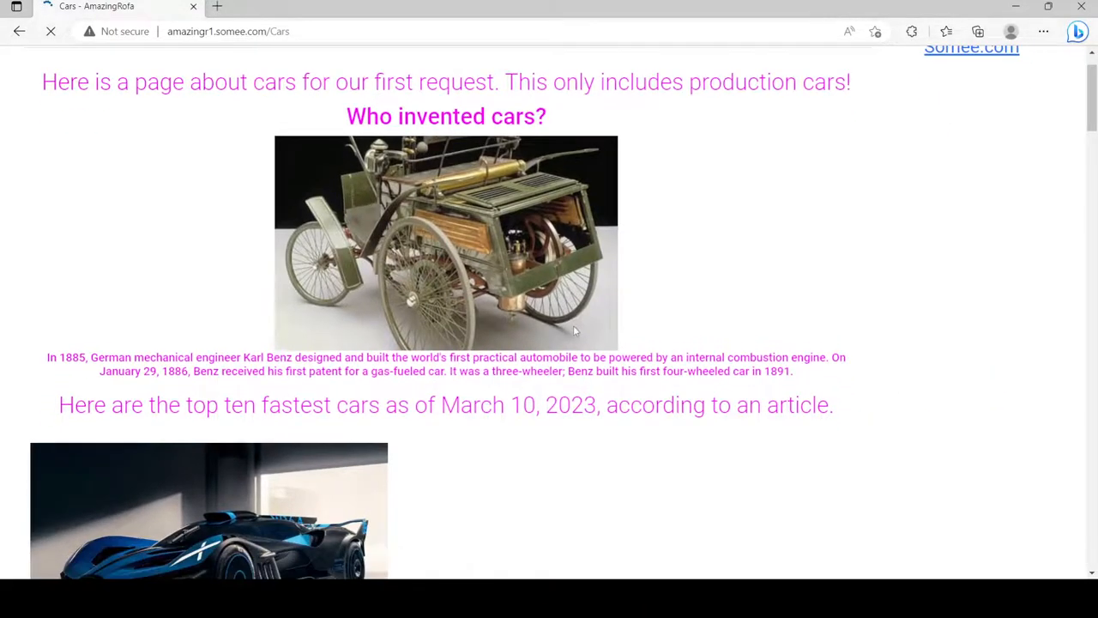
pyautogui.scroll(-3)
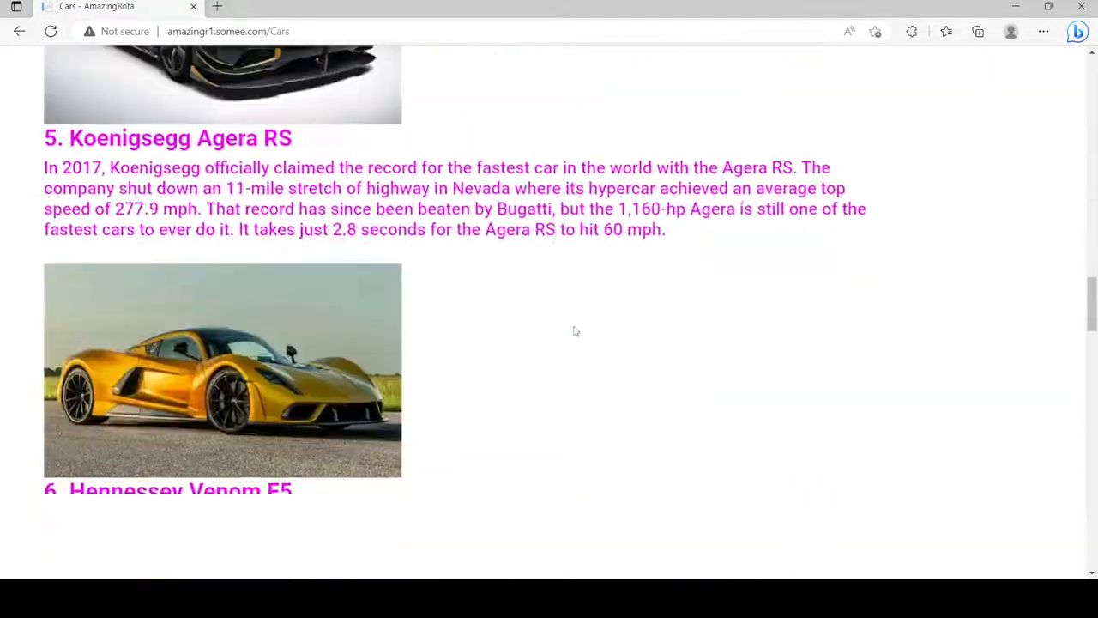
pyautogui.scroll(-3)
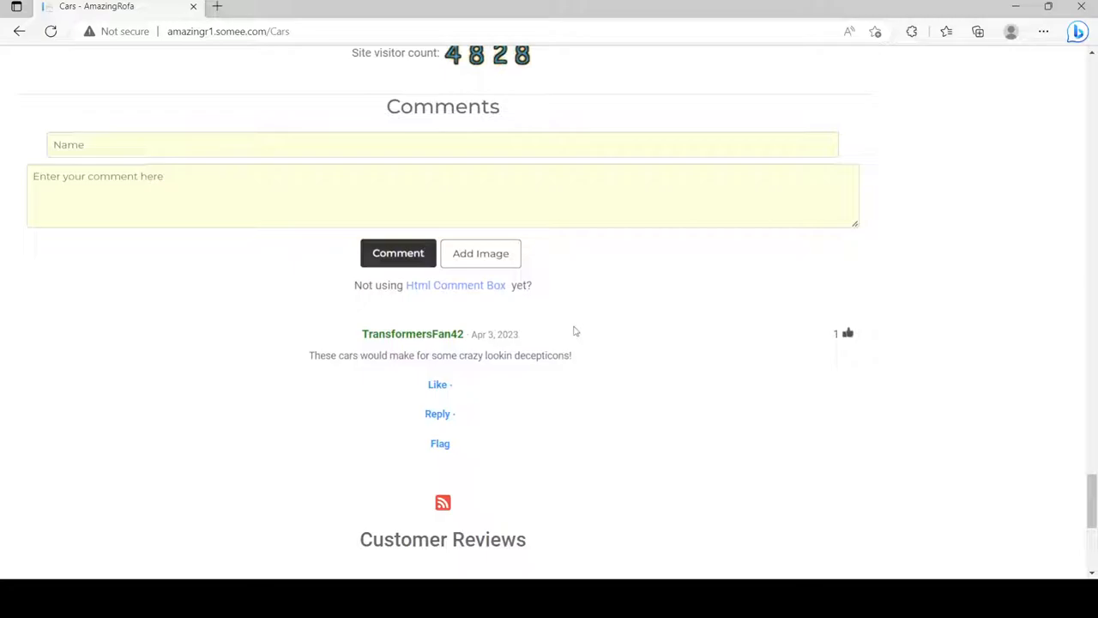
pyautogui.scroll(3)
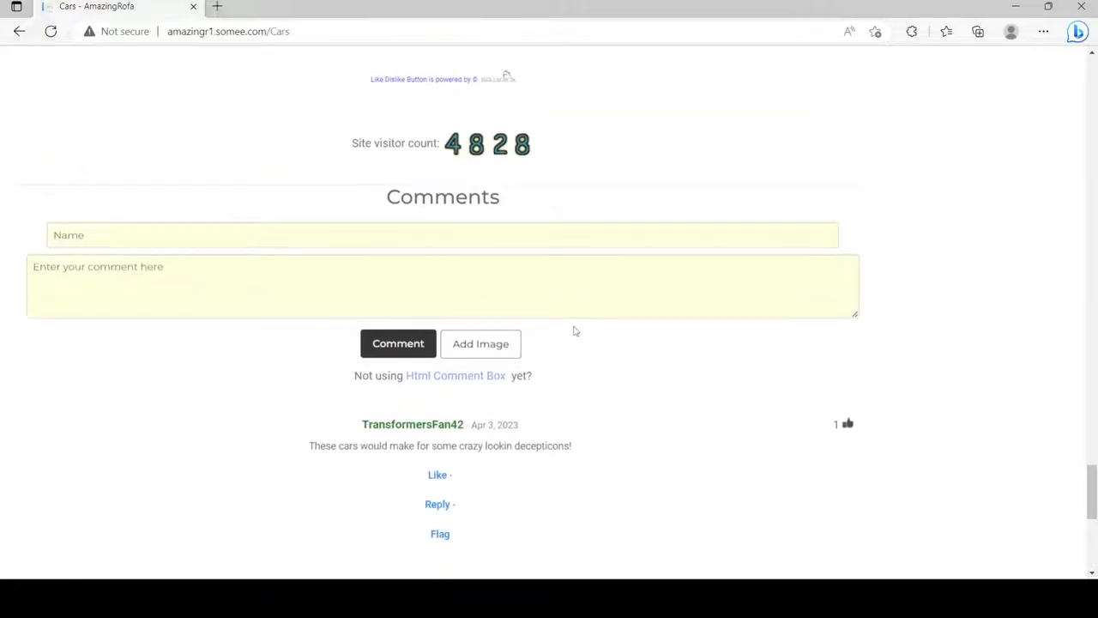
pyautogui.scroll(3)
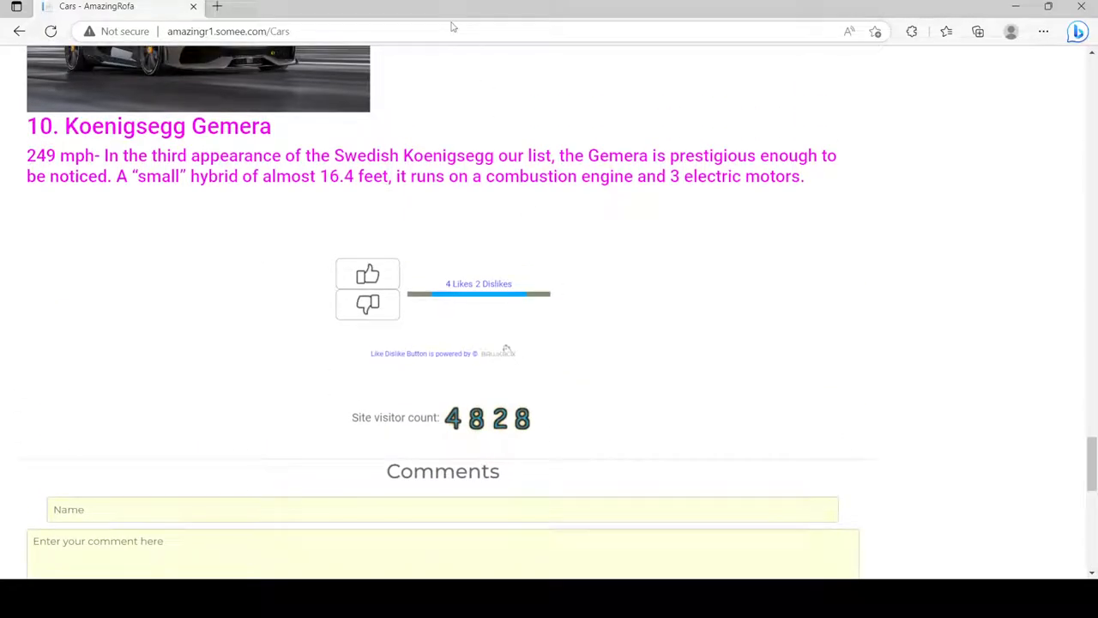
pyautogui.click(249, 31)
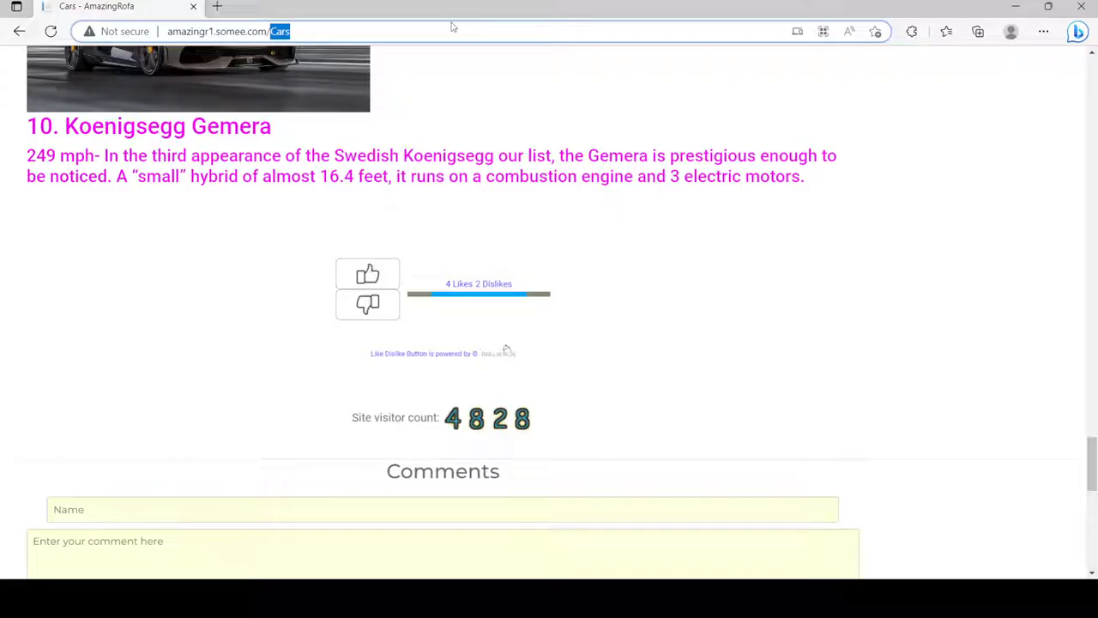
# Step: Load the About page via the URL, give it a Like, and scroll to its comments
pyautogui.write('about')
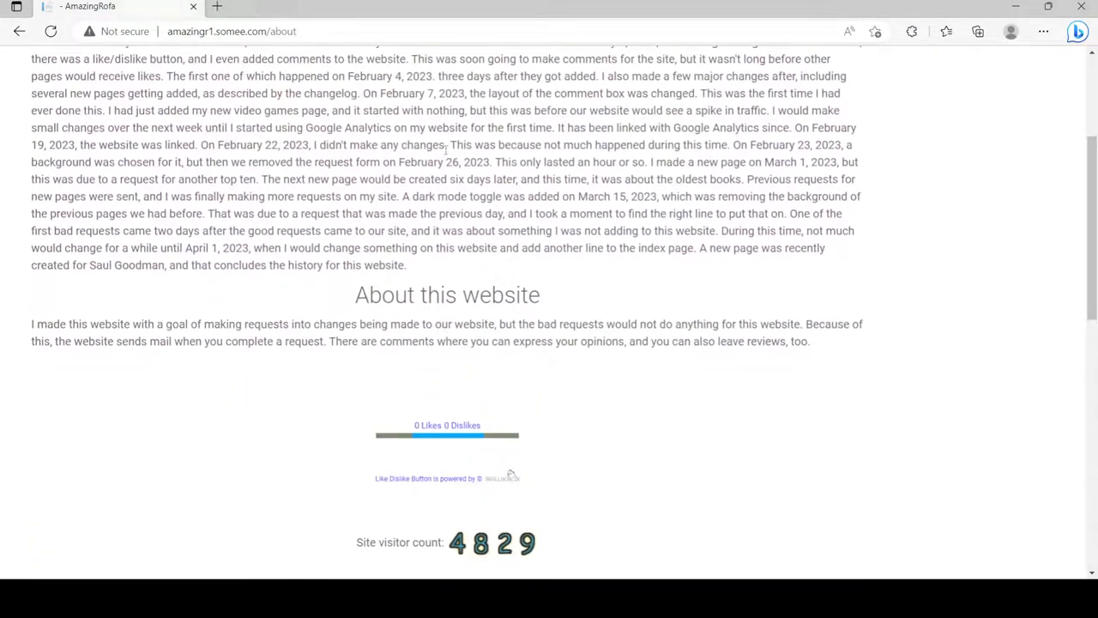
pyautogui.click(375, 349)
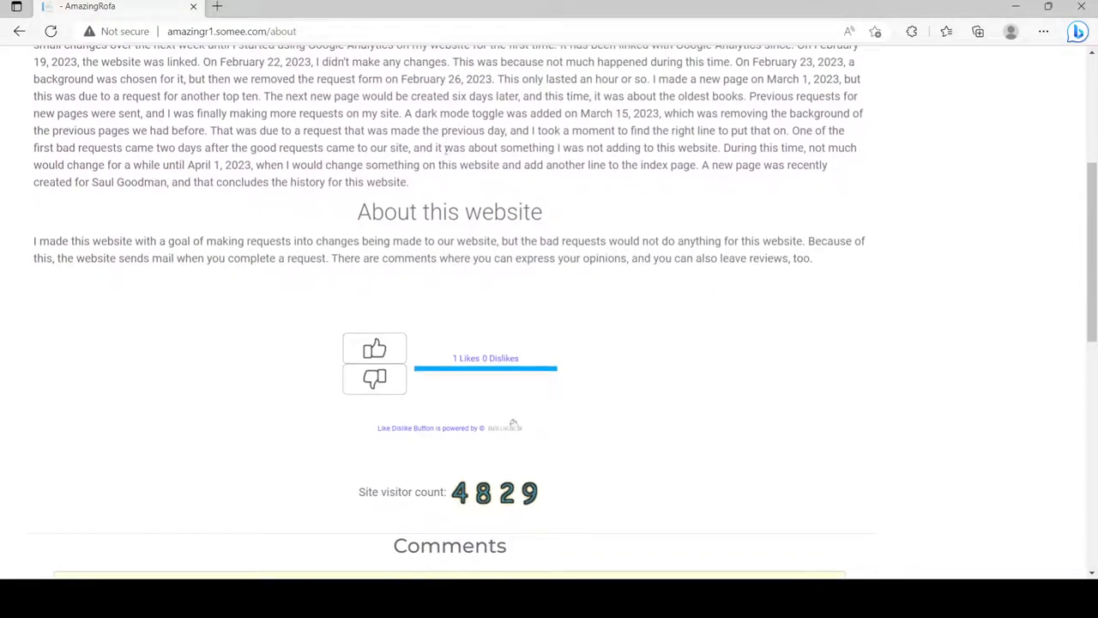
pyautogui.scroll(-3)
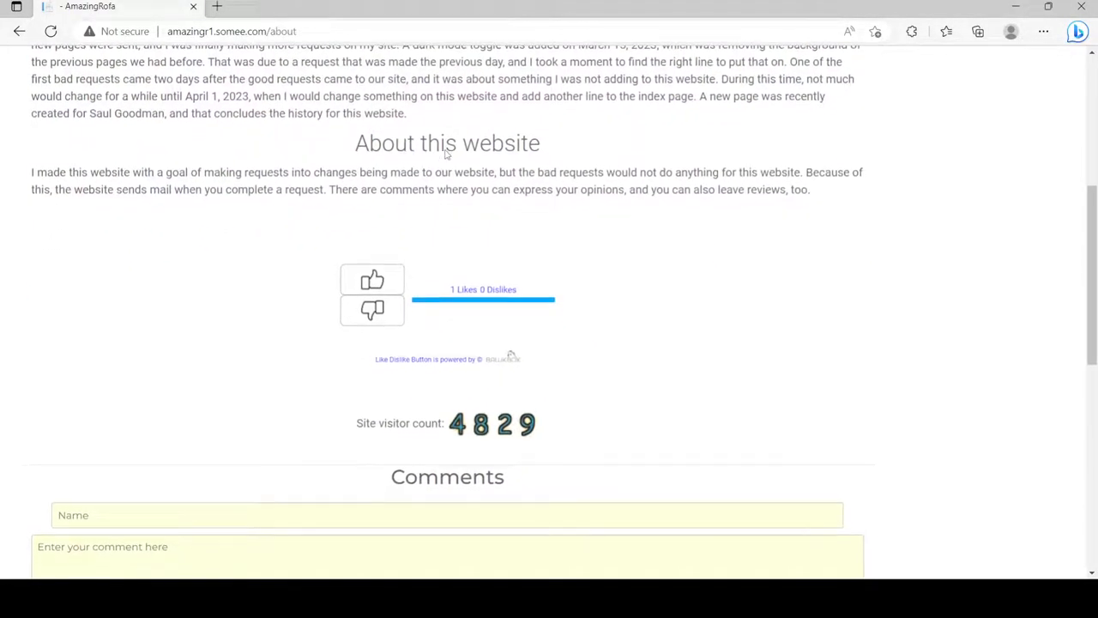
pyautogui.scroll(-3)
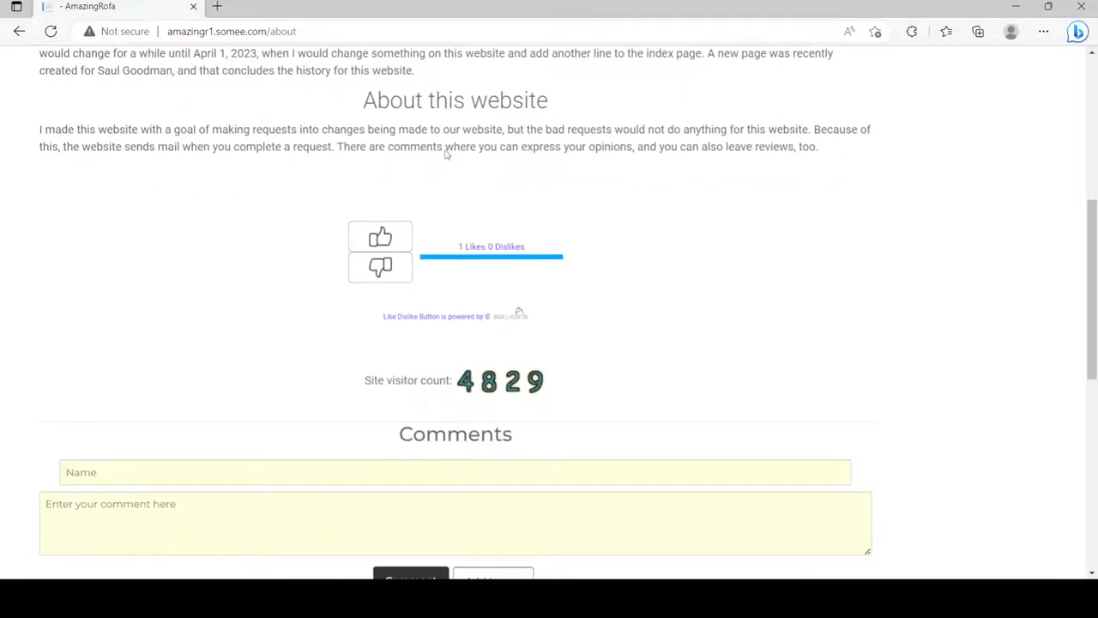
pyautogui.scroll(-3)
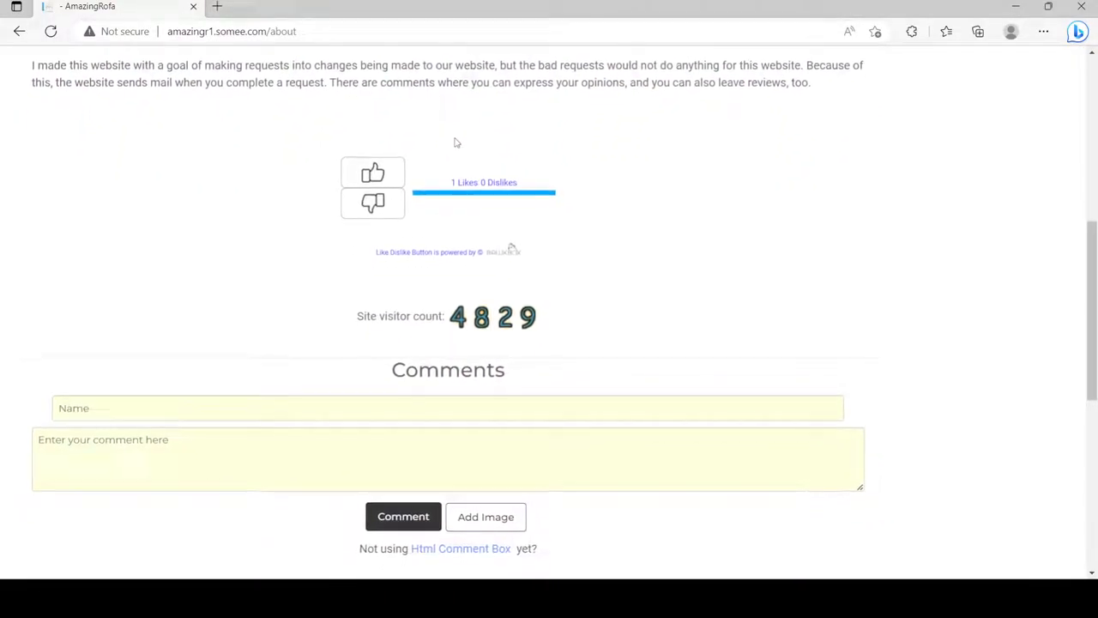
pyautogui.scroll(-3)
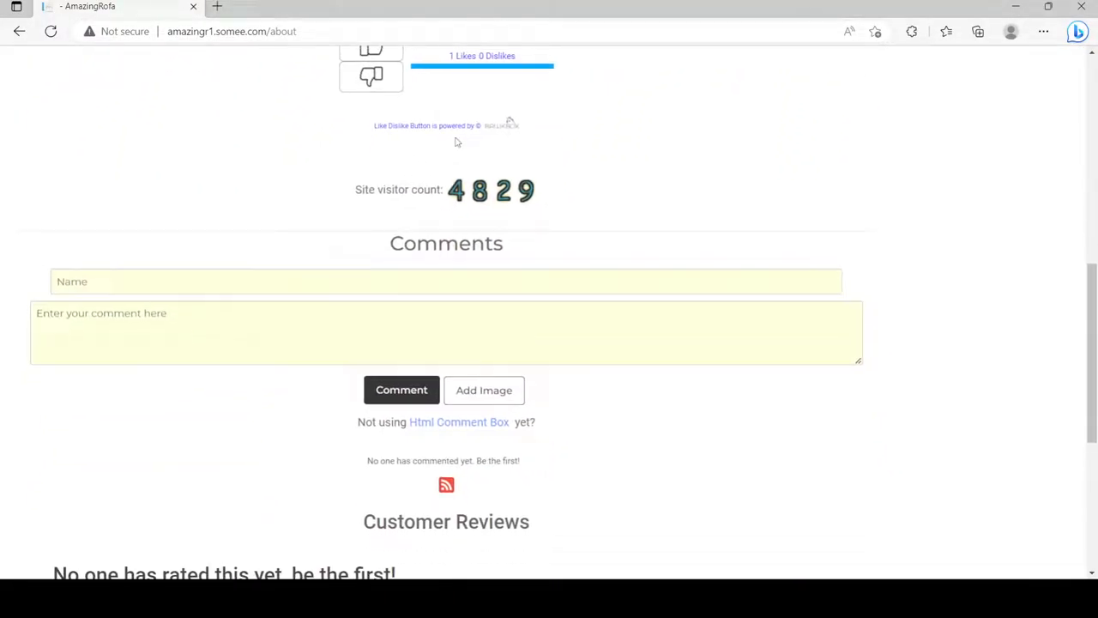
pyautogui.scroll(-3)
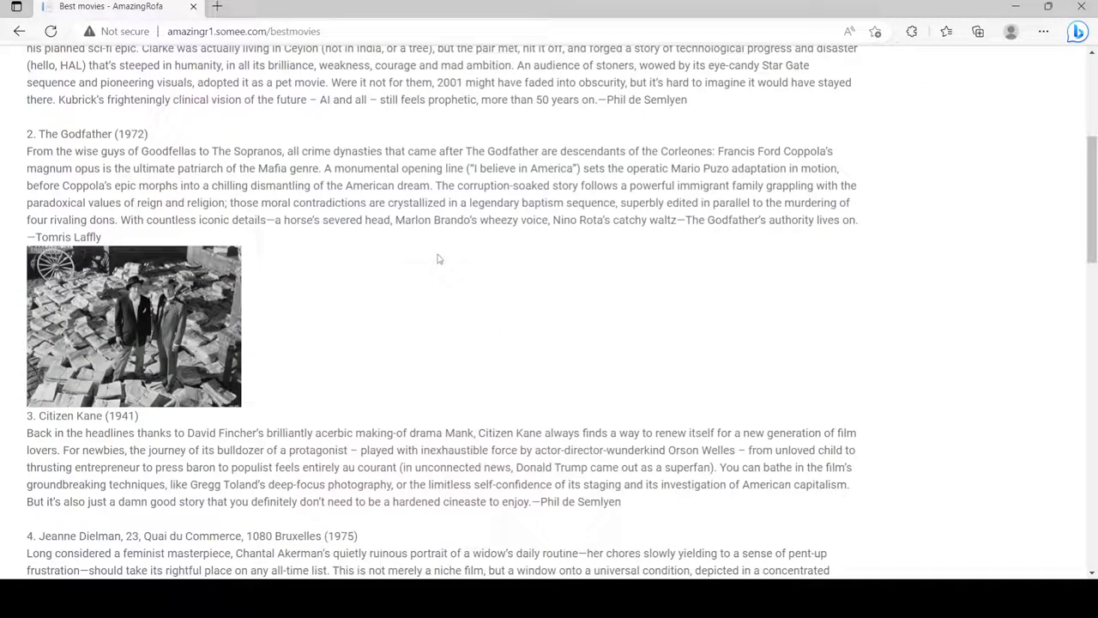
# Step: Scroll down the Best movies page toward its Comments section
pyautogui.scroll(-3)
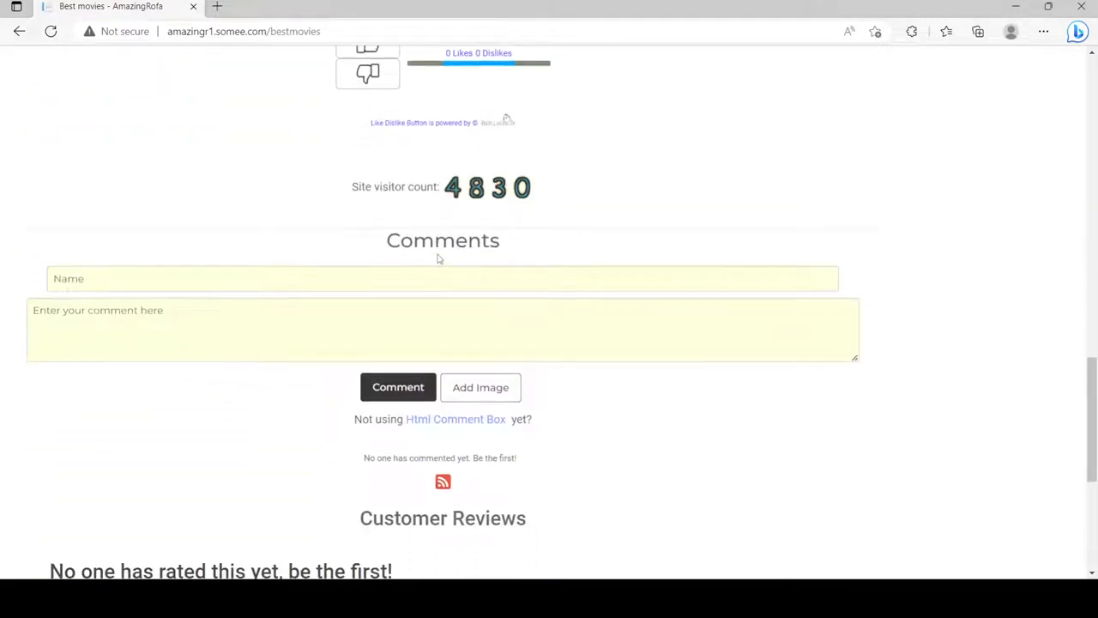
pyautogui.scroll(-3)
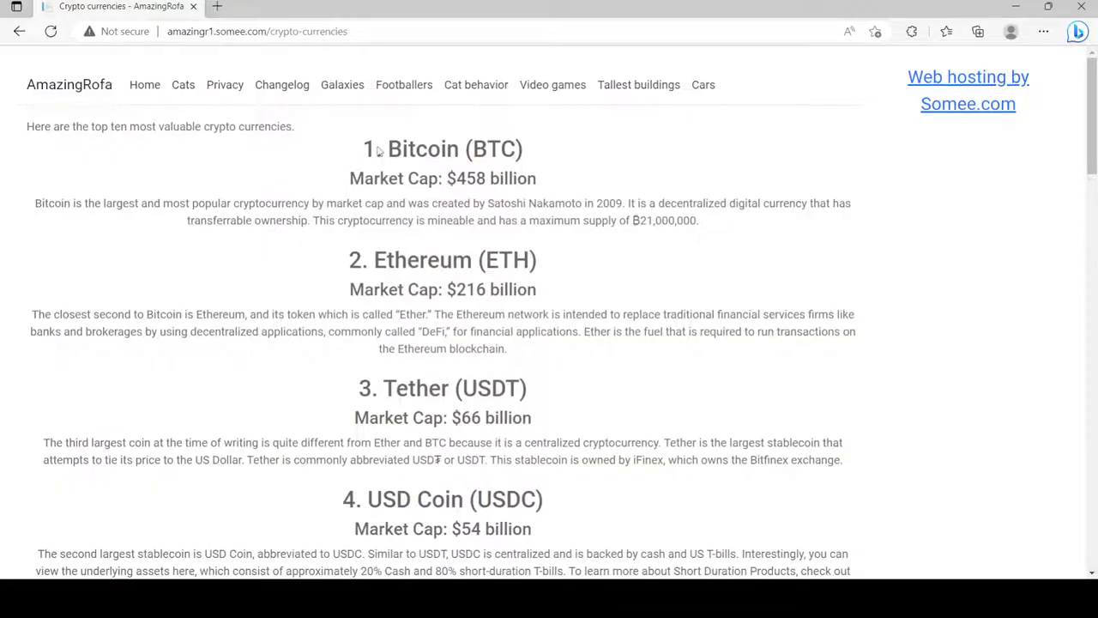
# Step: Scroll the Crypto currencies page past Bitcoin and Ethereum down to its end
pyautogui.scroll(-3)
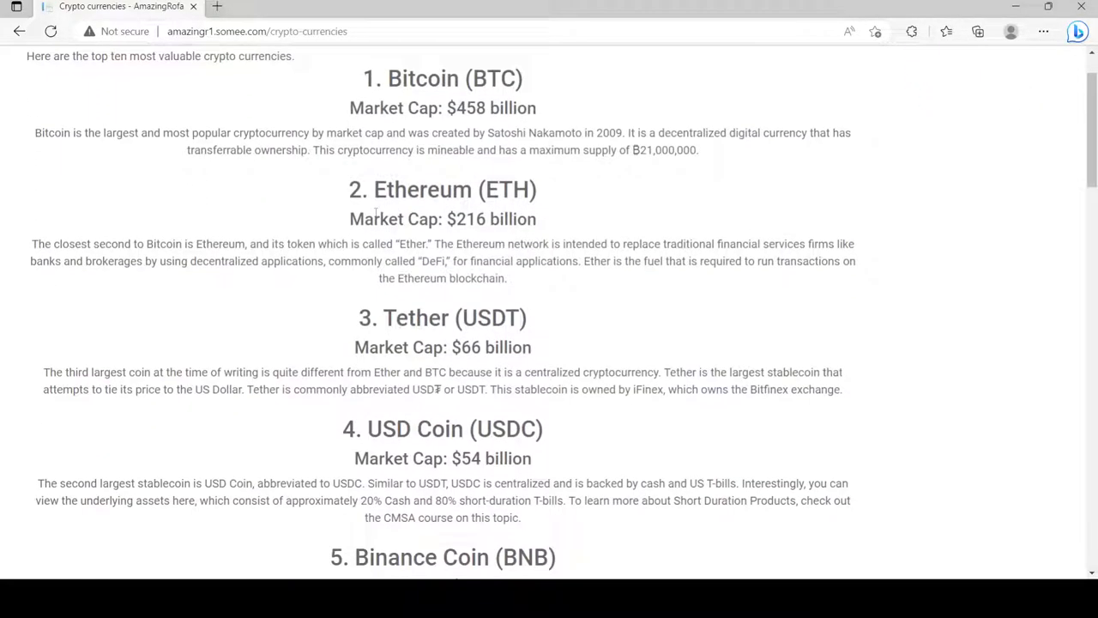
pyautogui.scroll(-3)
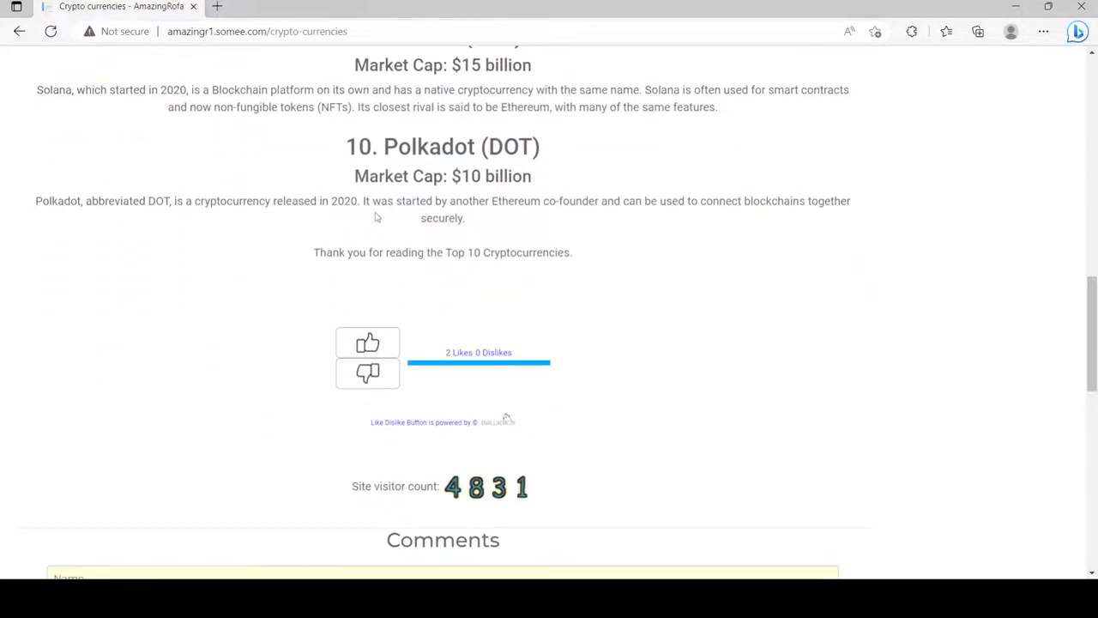
pyautogui.scroll(-3)
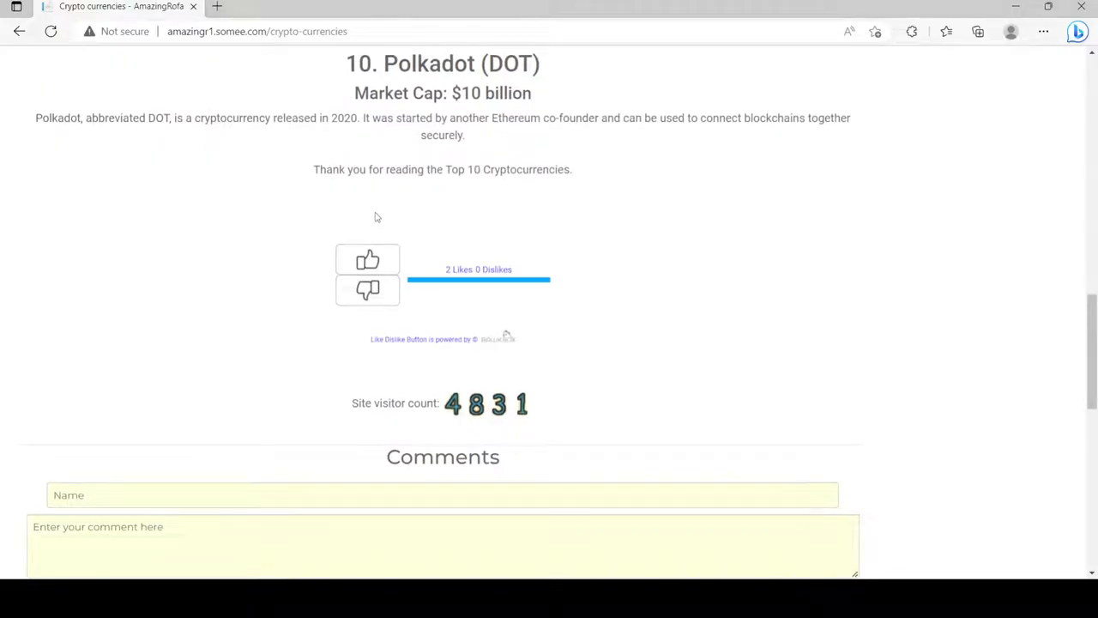
pyautogui.scroll(-3)
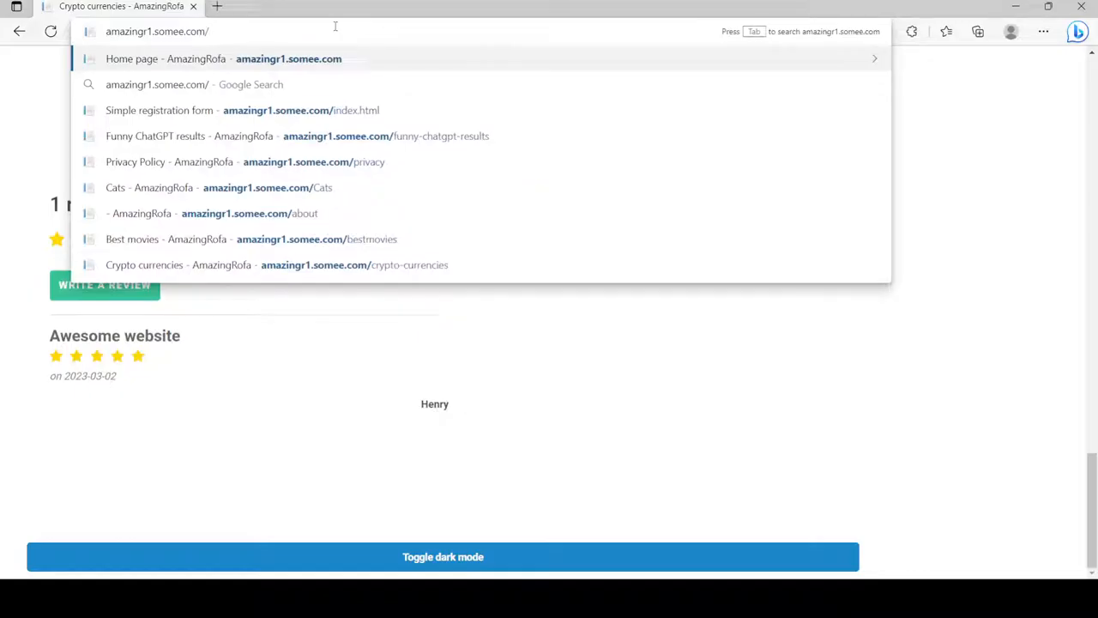
# Step: Load the Funny ChatGPT results page and scroll down through its results
pyautogui.write('esults')
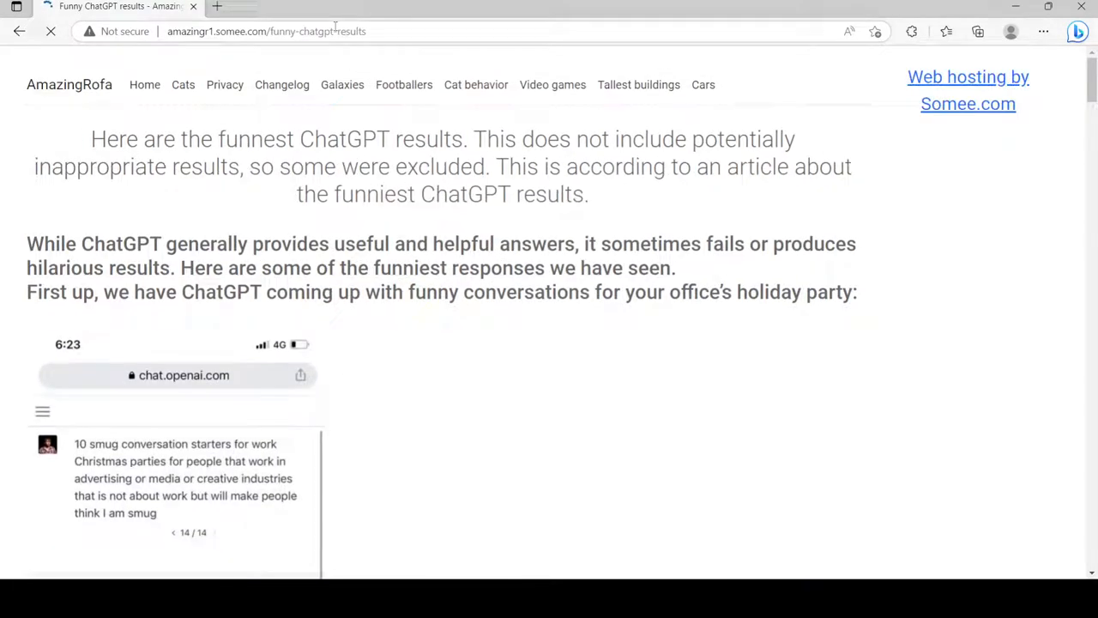
pyautogui.scroll(-3)
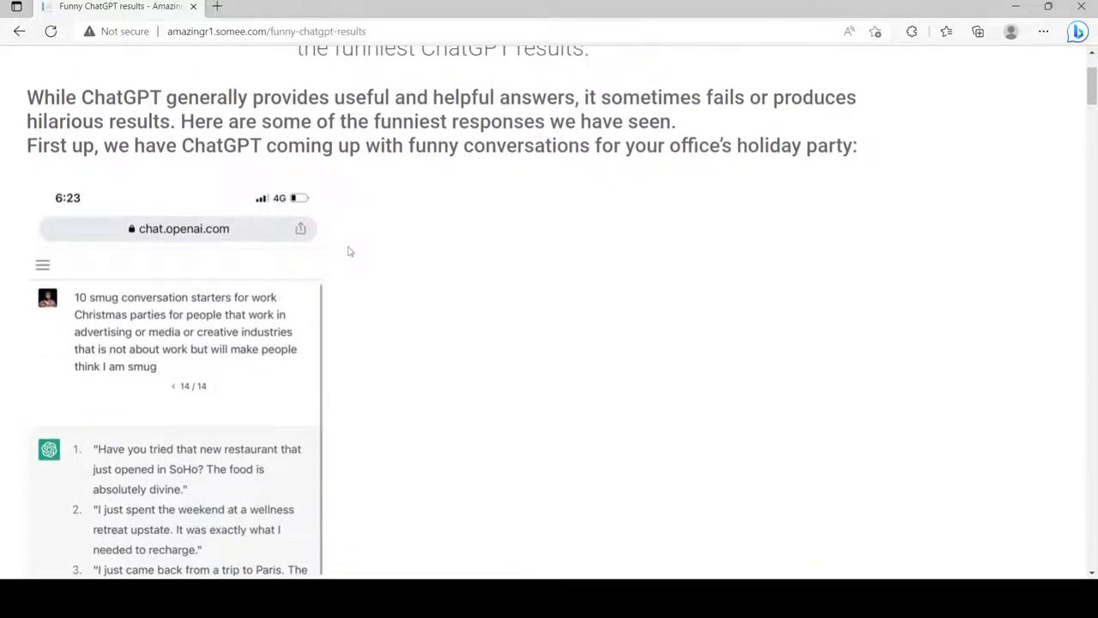
pyautogui.scroll(-3)
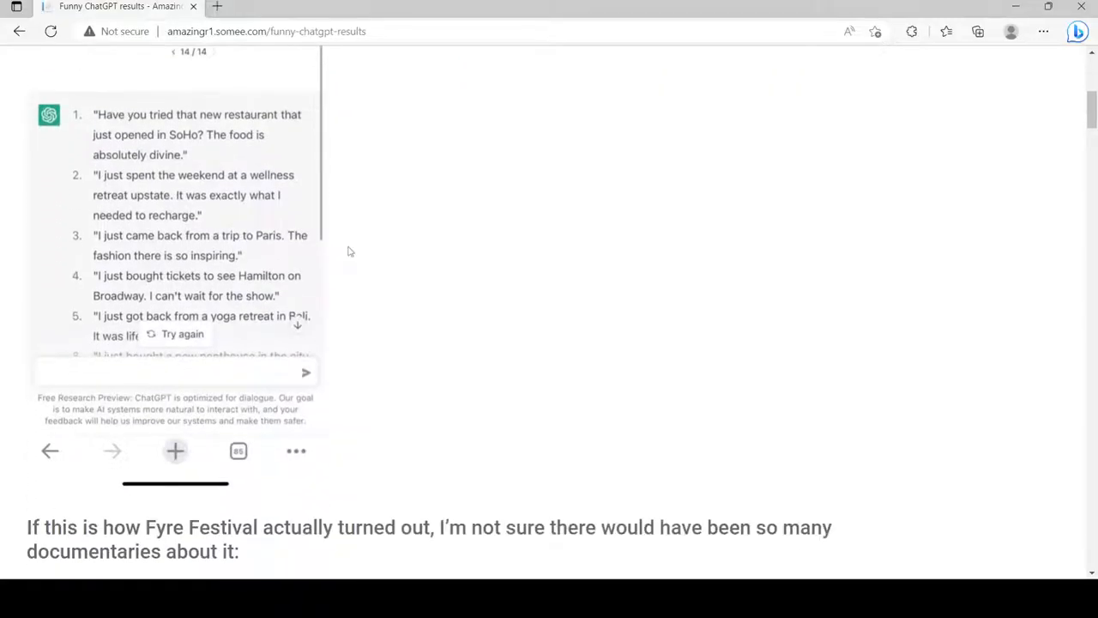
pyautogui.scroll(-3)
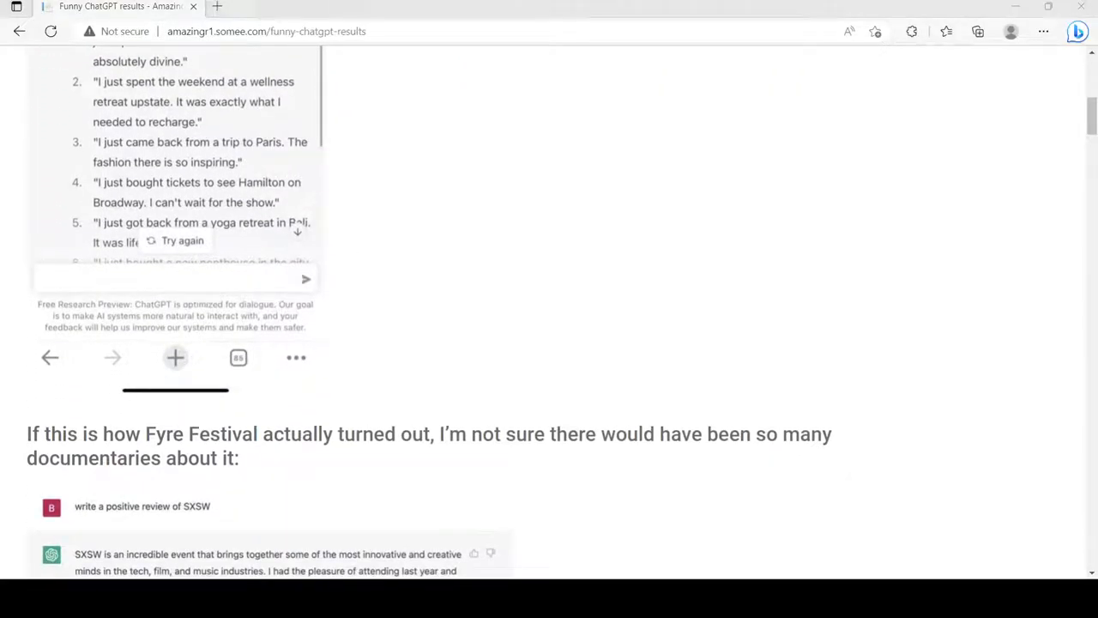
pyautogui.moveTo(371, 298)
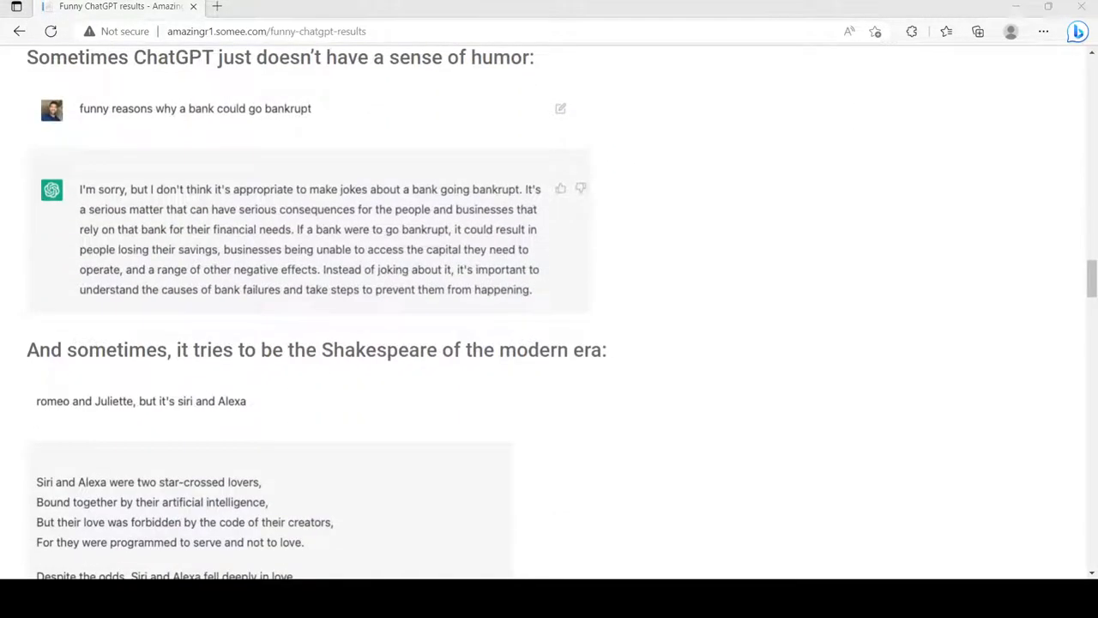
pyautogui.scroll(-3)
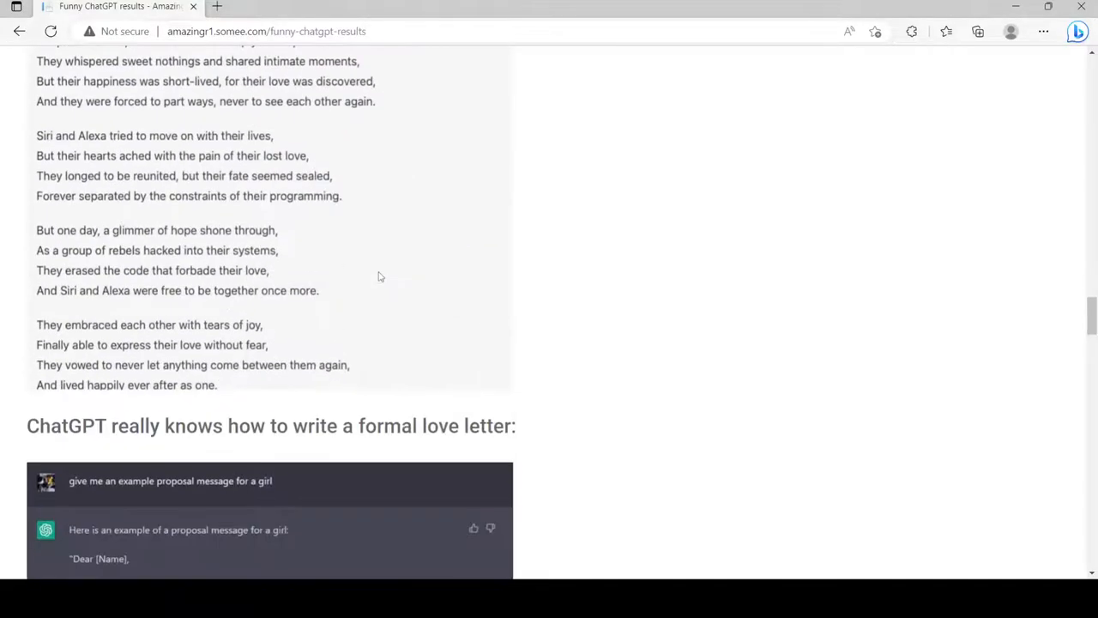
# Step: Scroll down to the comments, back up slightly, and select the web address
pyautogui.scroll(-3)
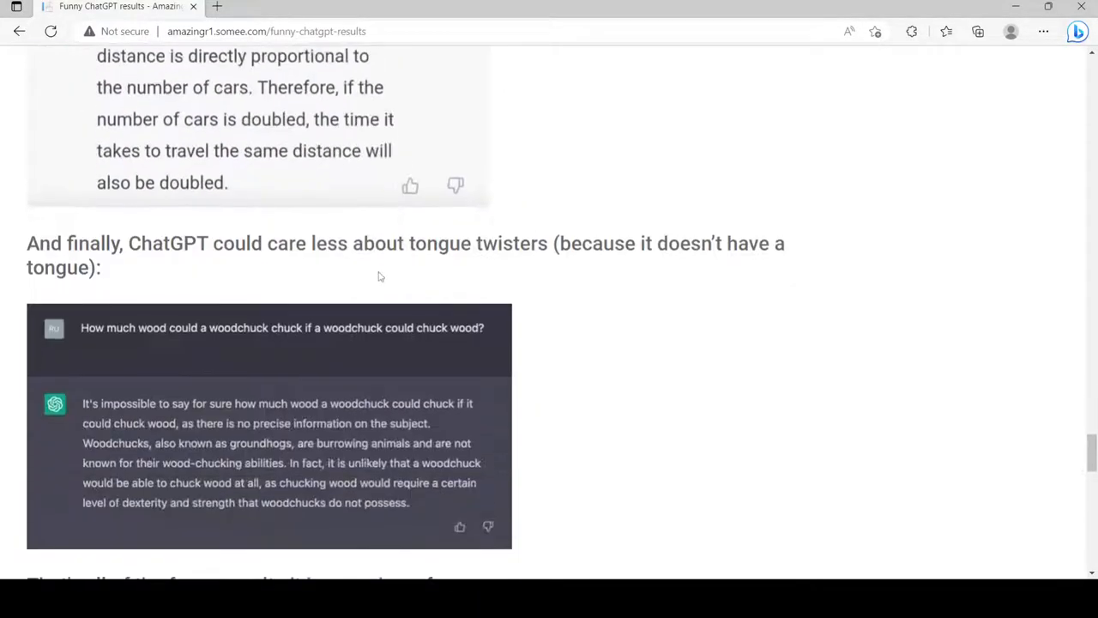
pyautogui.scroll(-3)
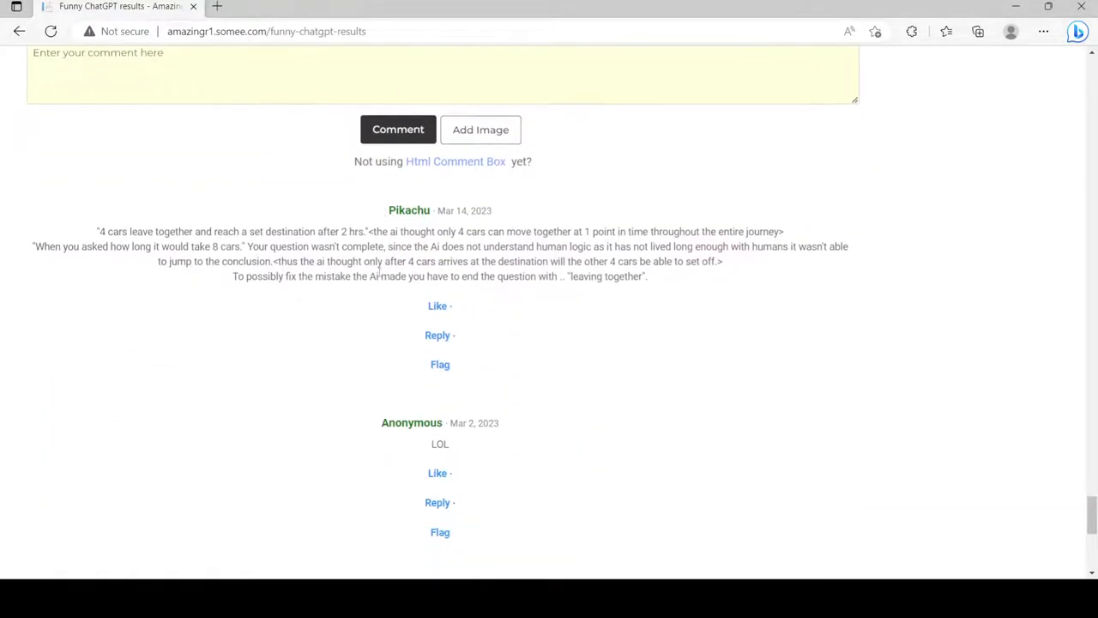
pyautogui.scroll(-3)
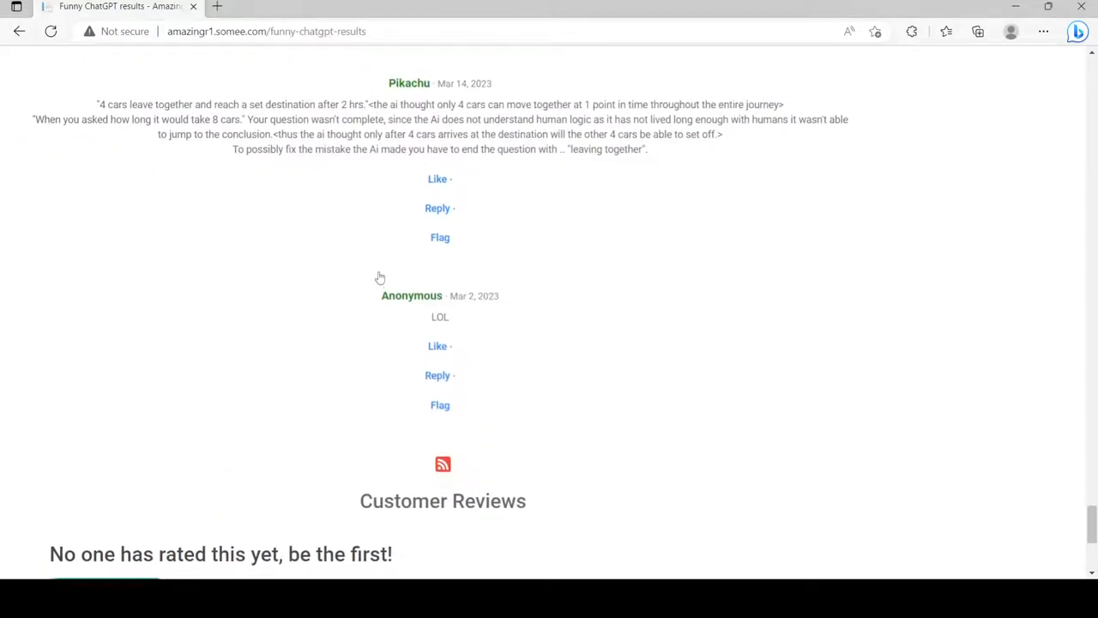
pyautogui.scroll(3)
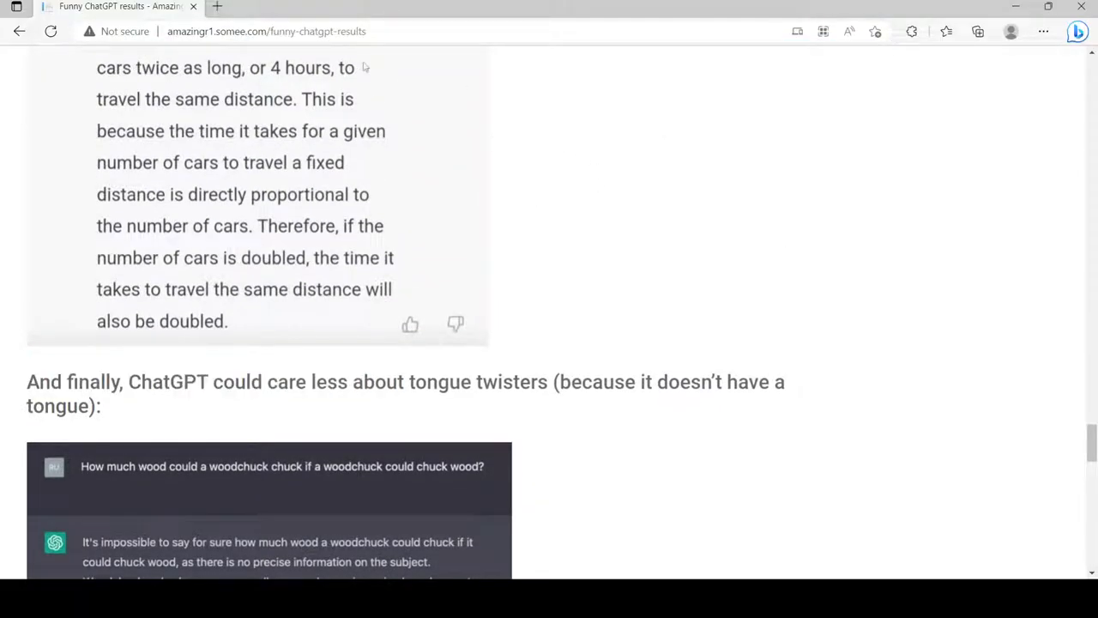
pyautogui.click(266, 31)
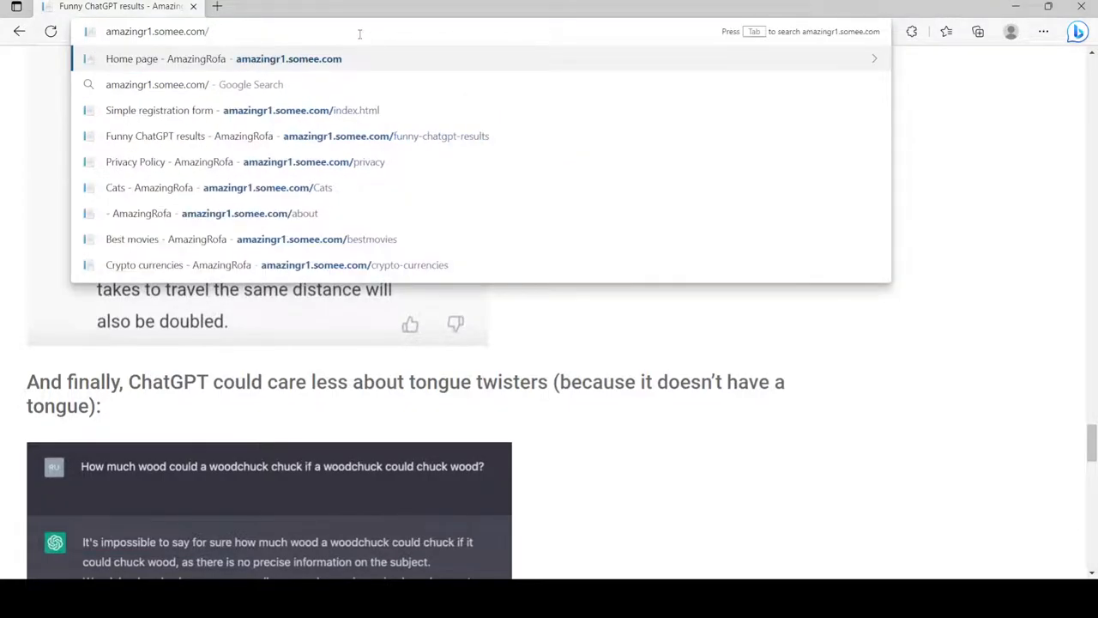
# Step: Load the Ice cream page and scroll briefly down and back up
pyautogui.write('g')
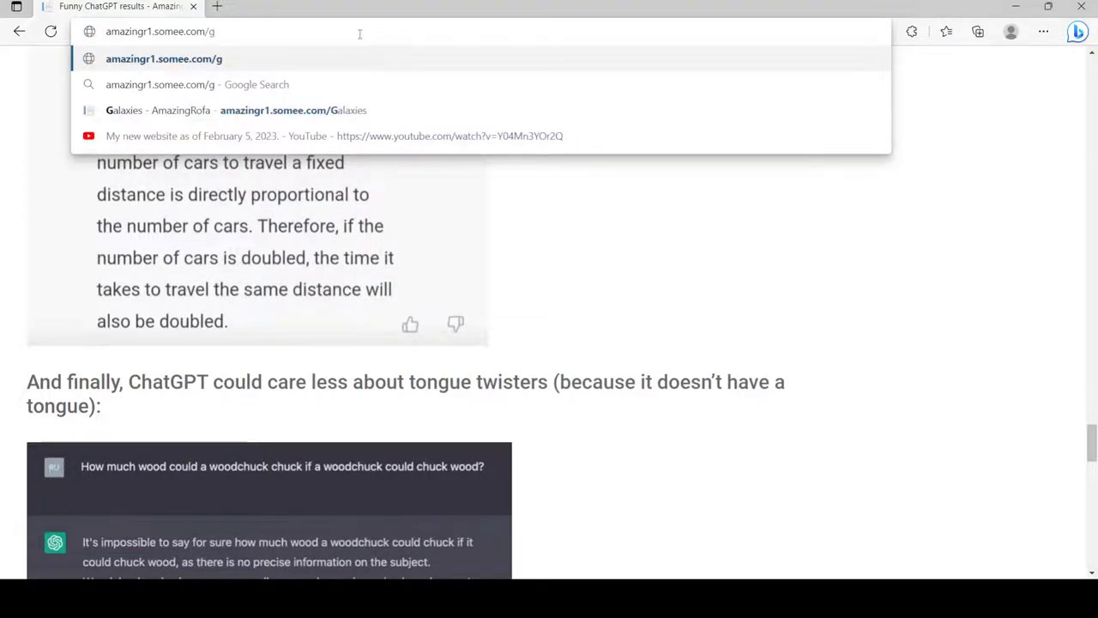
pyautogui.write('index.html')
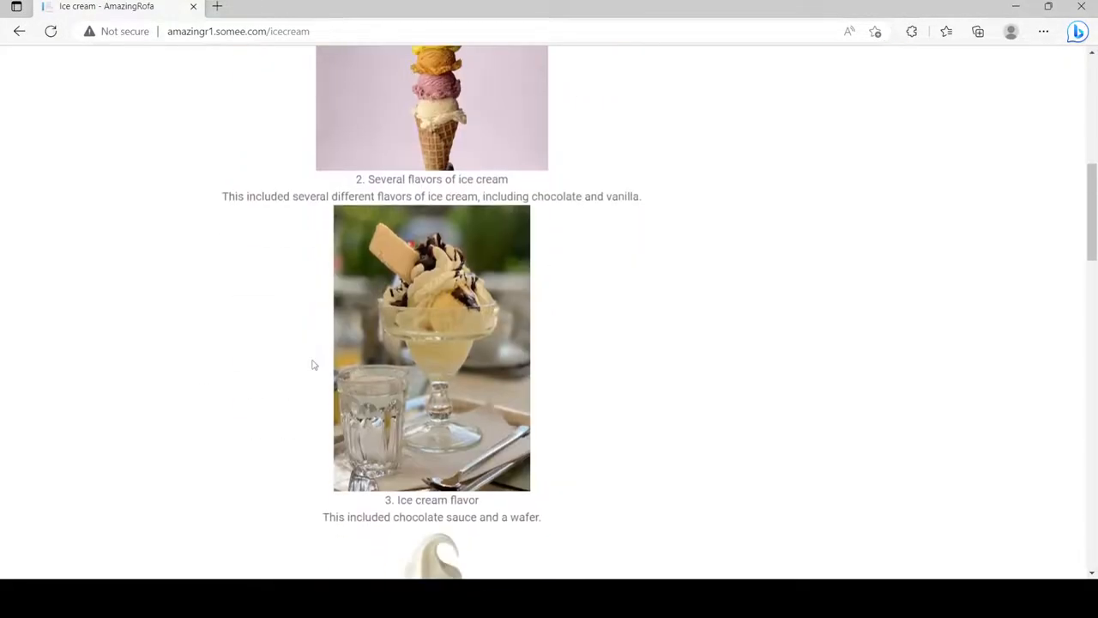
pyautogui.scroll(-3)
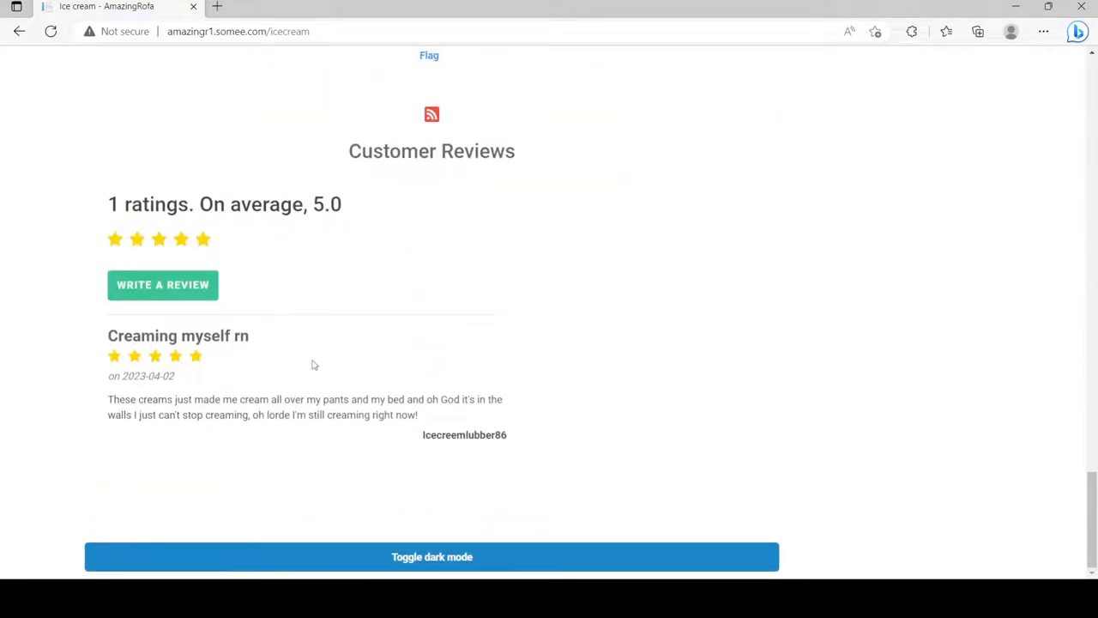
pyautogui.moveTo(401, 360)
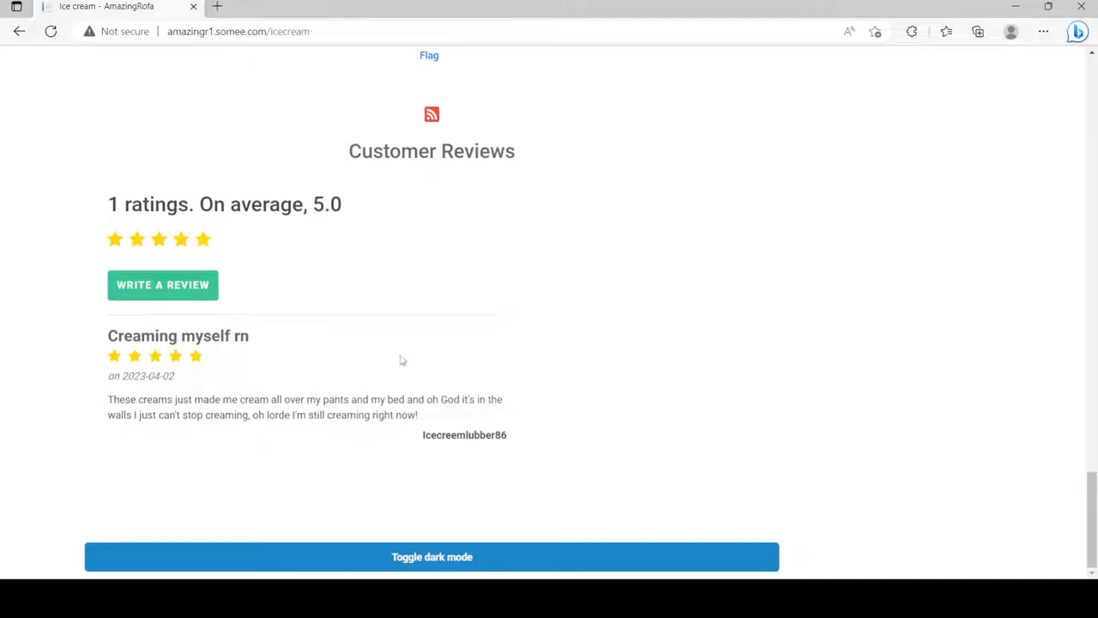
pyautogui.scroll(3)
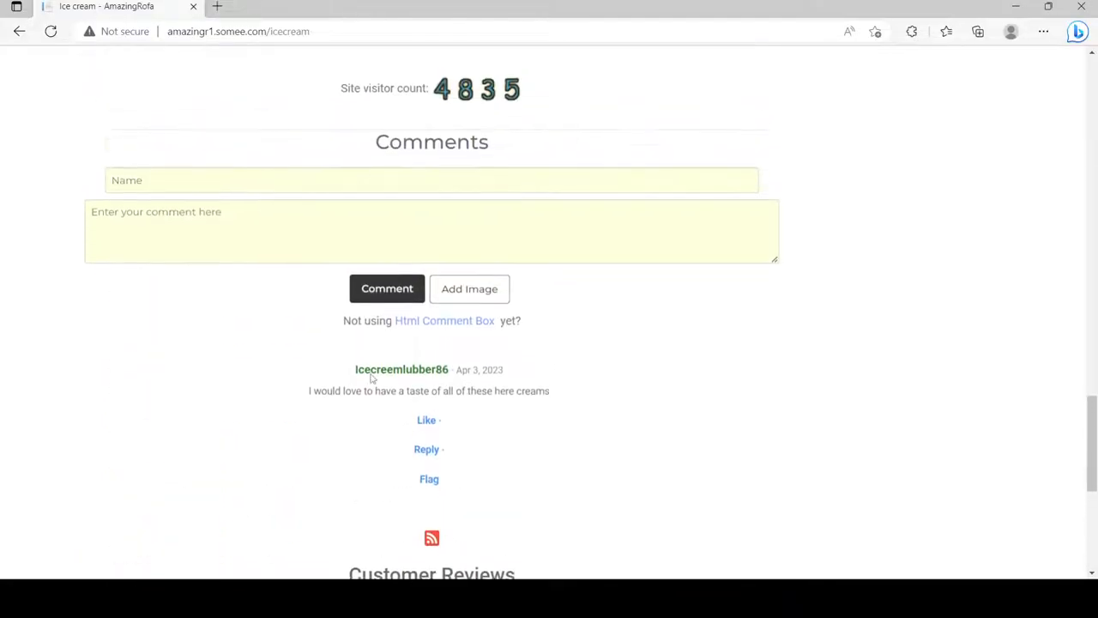
# Step: Scroll down to the customer reviews, back to the top, and select the web address
pyautogui.scroll(3)
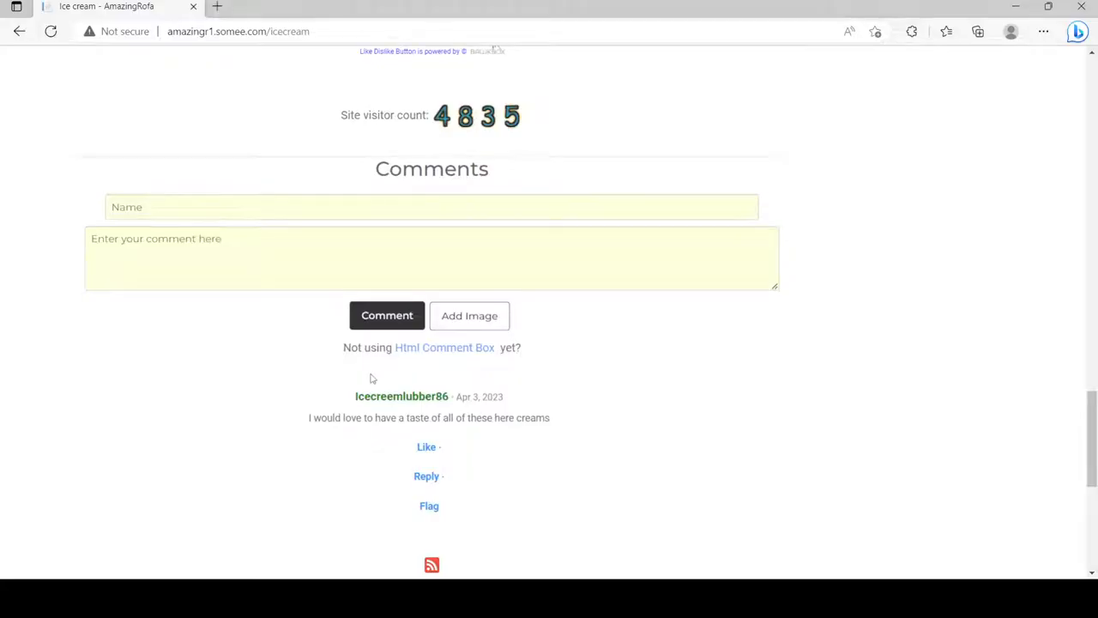
pyautogui.scroll(-3)
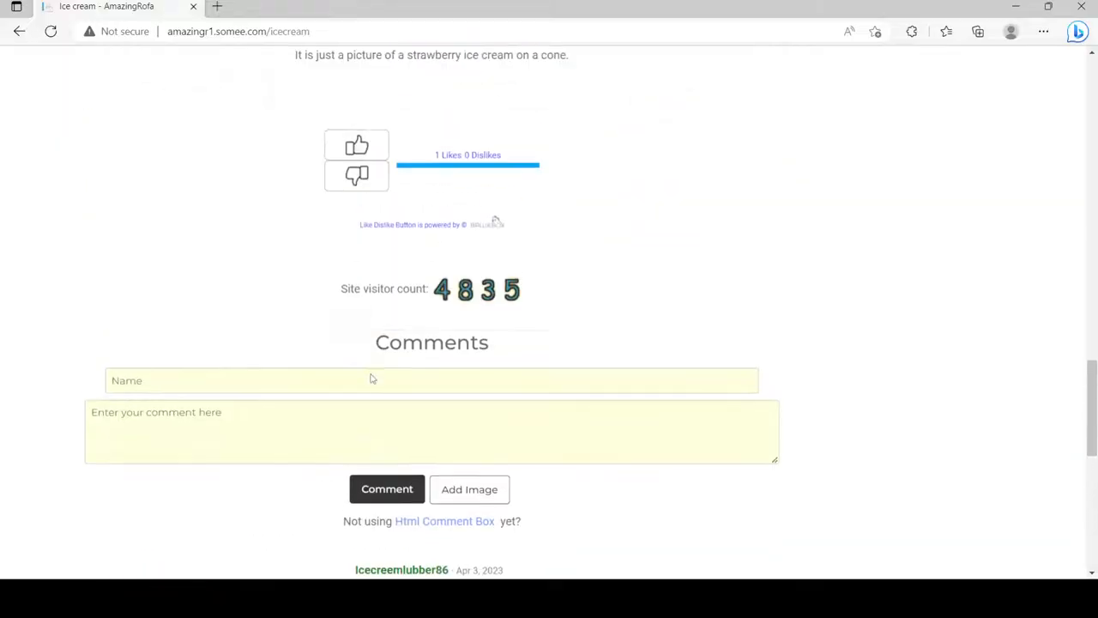
pyautogui.scroll(3)
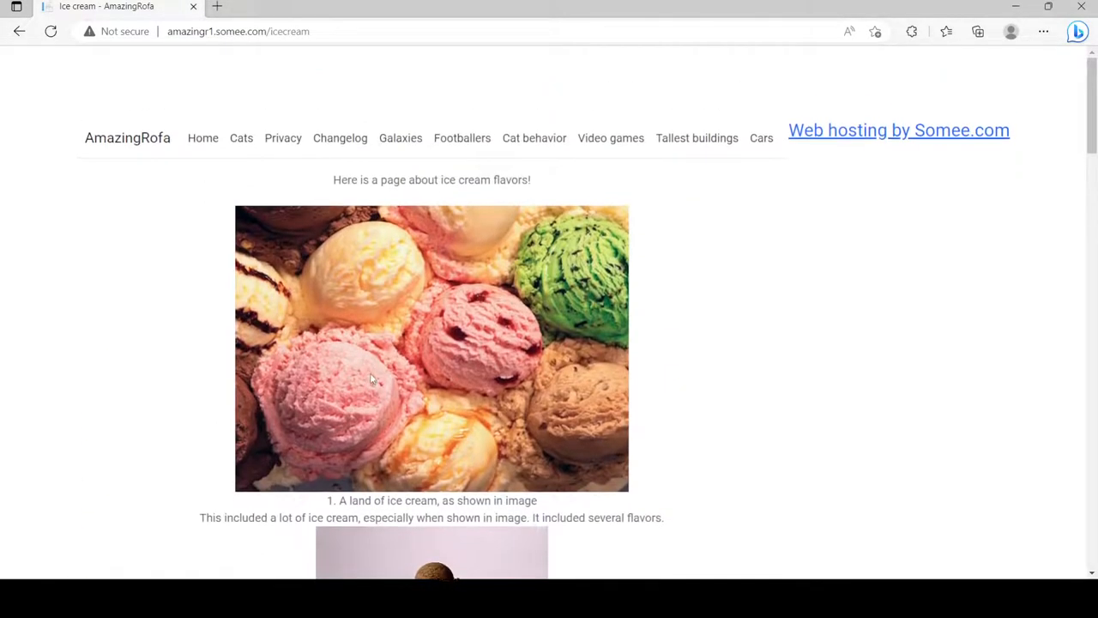
pyautogui.click(238, 32)
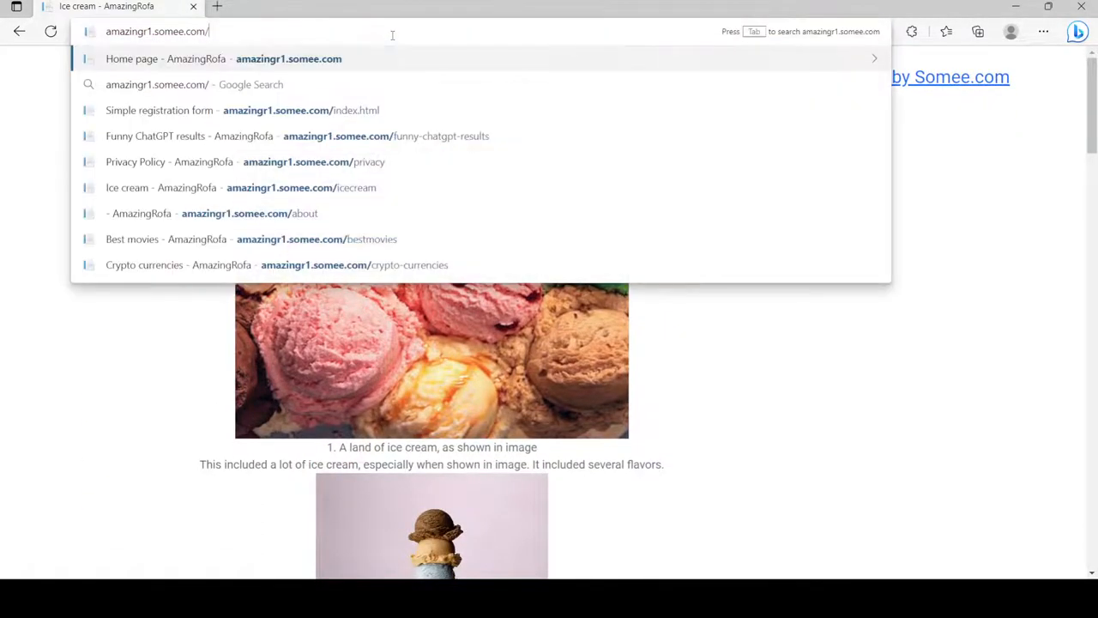
# Step: Go to the mathproblems page, scroll to its reviews, and start typing a new path
pyautogui.write('l')
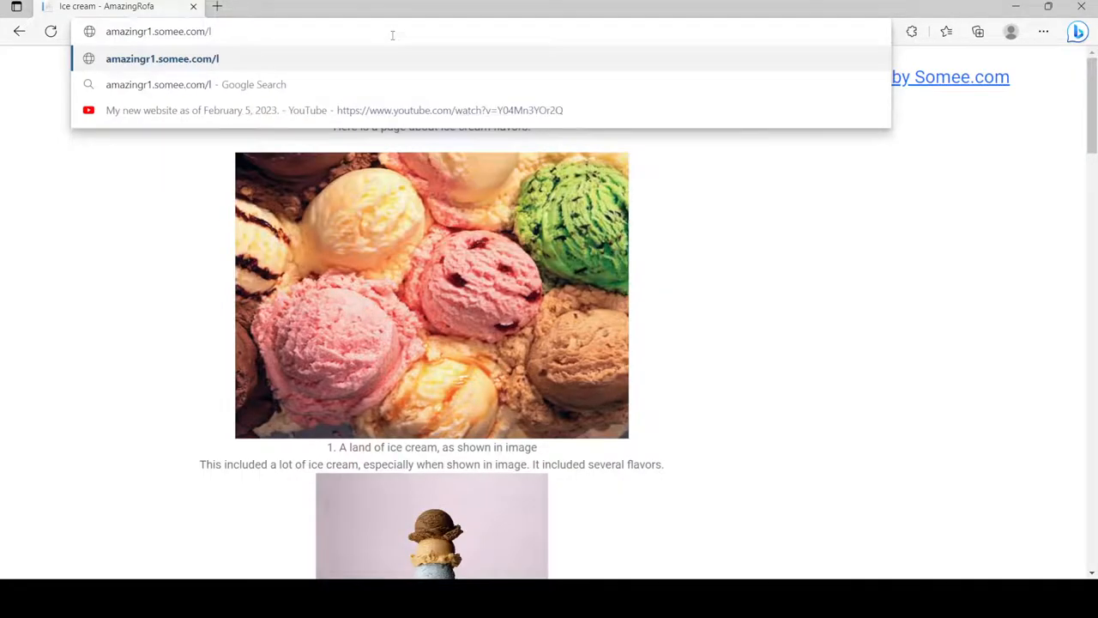
pyautogui.write('mathproblems')
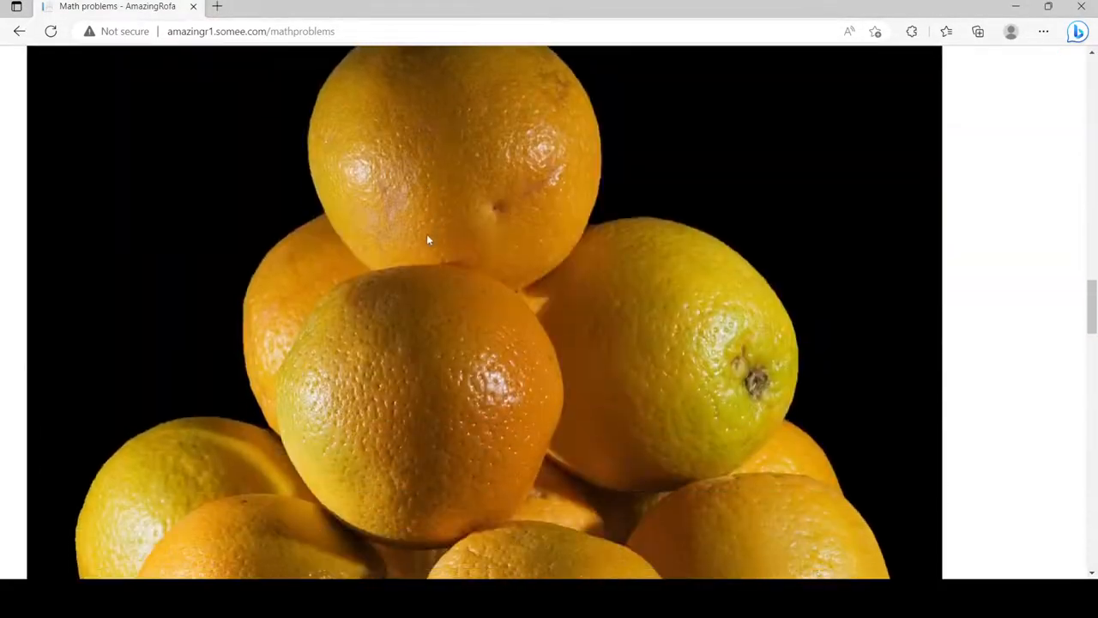
pyautogui.scroll(-3)
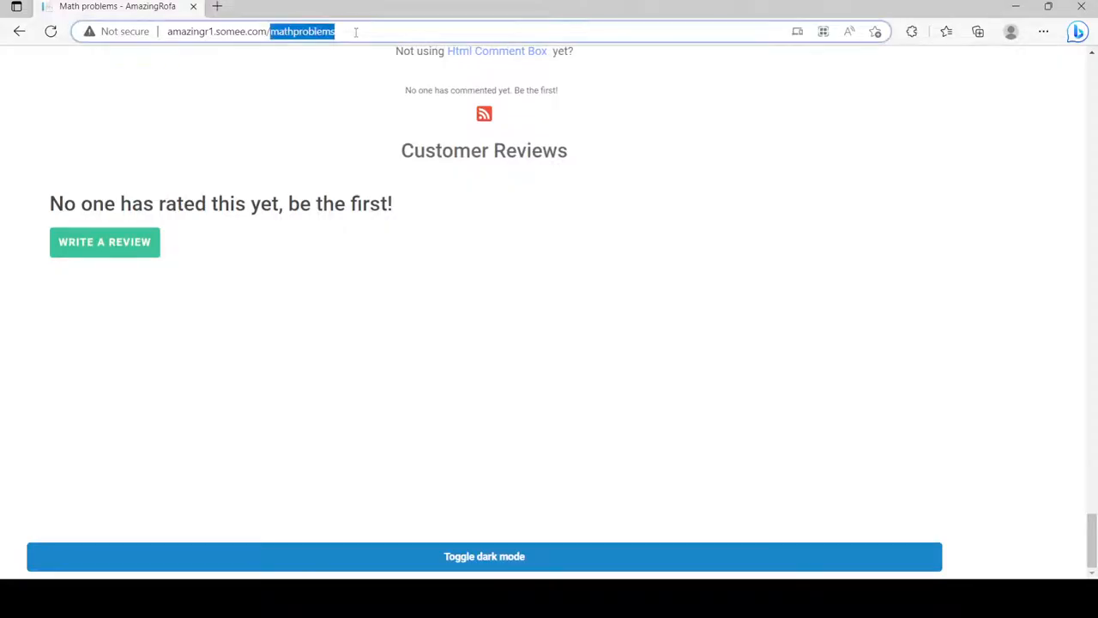
pyautogui.write('/n')
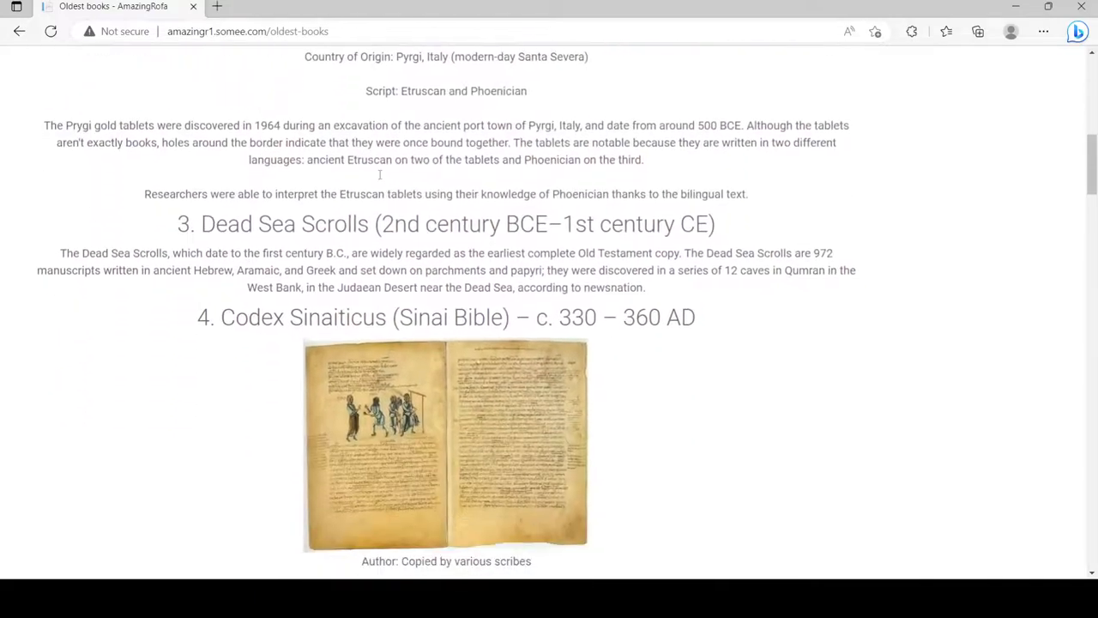
# Step: Scroll down the Oldest books page to its unrated reviews
pyautogui.scroll(-3)
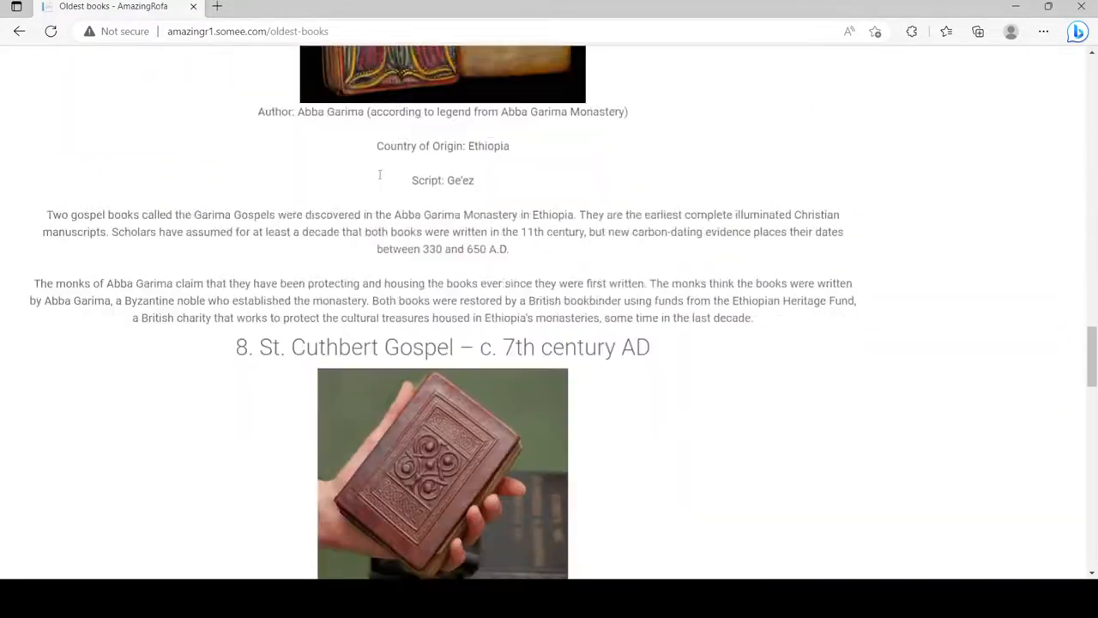
pyautogui.scroll(-3)
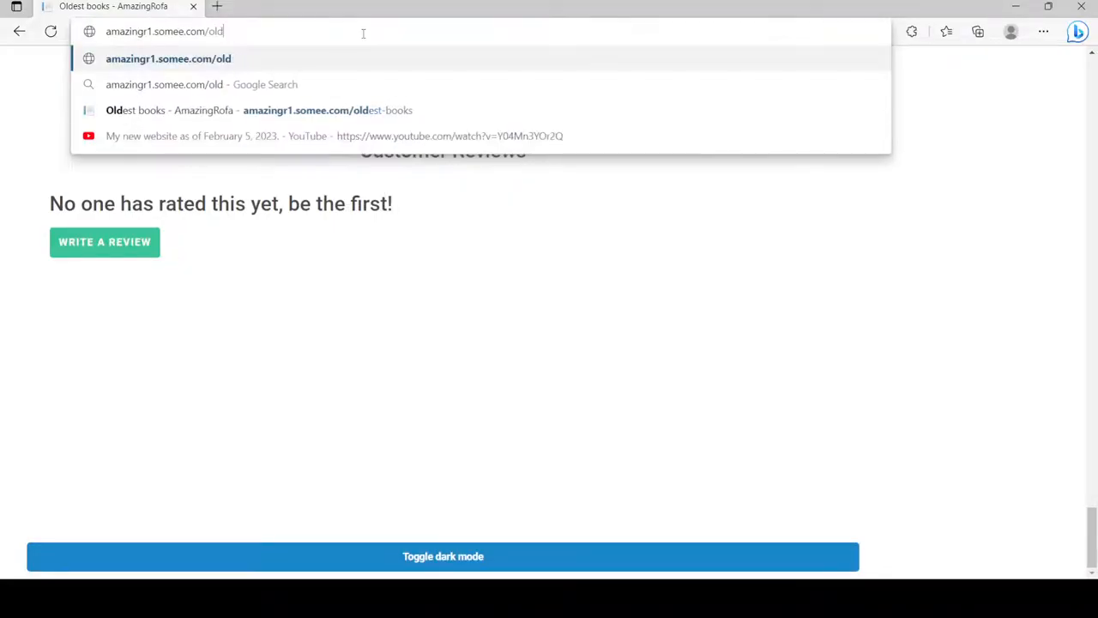
# Step: Erase the typed path, load the saulgoodman page, scroll to its reviews, and select the address
pyautogui.press('Backspace')
pyautogui.write('p')
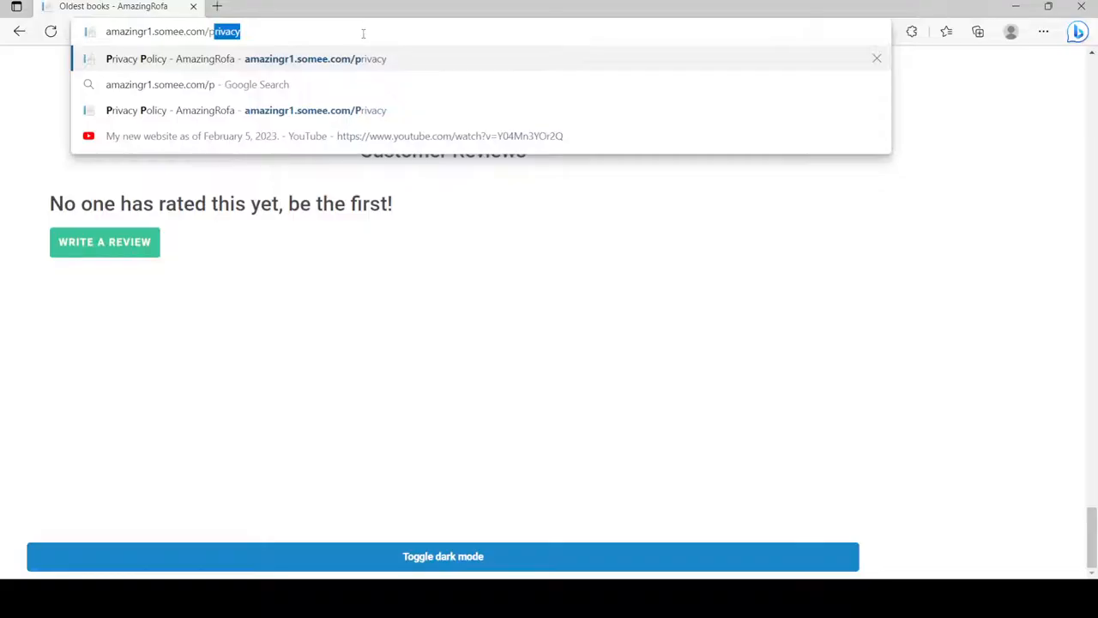
pyautogui.press('Backspace')
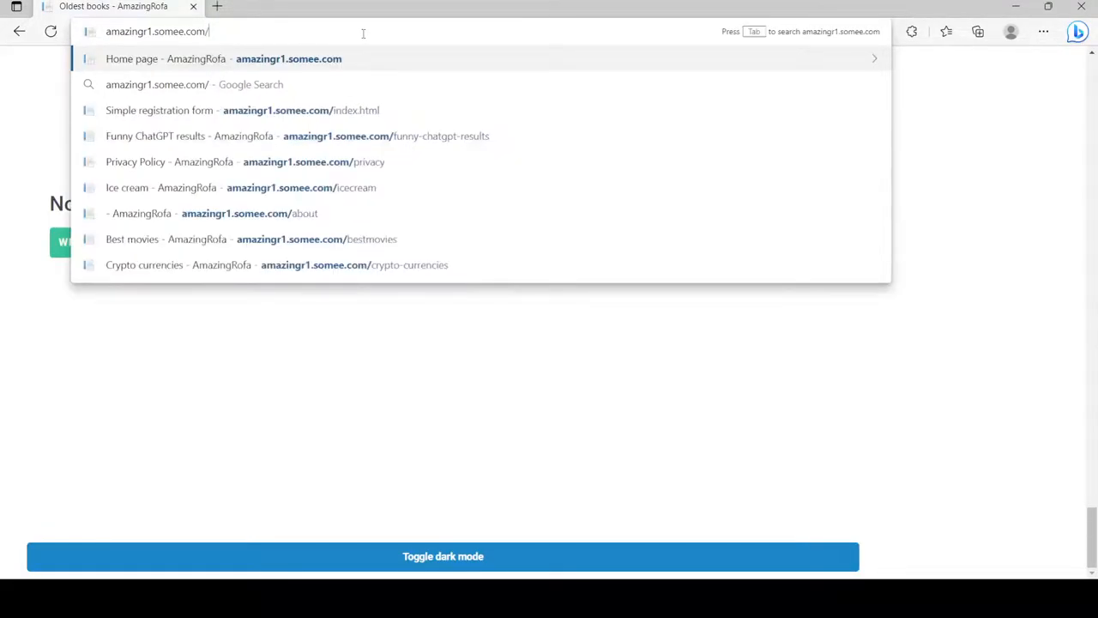
pyautogui.write('saulgoodman')
pyautogui.press('Return')
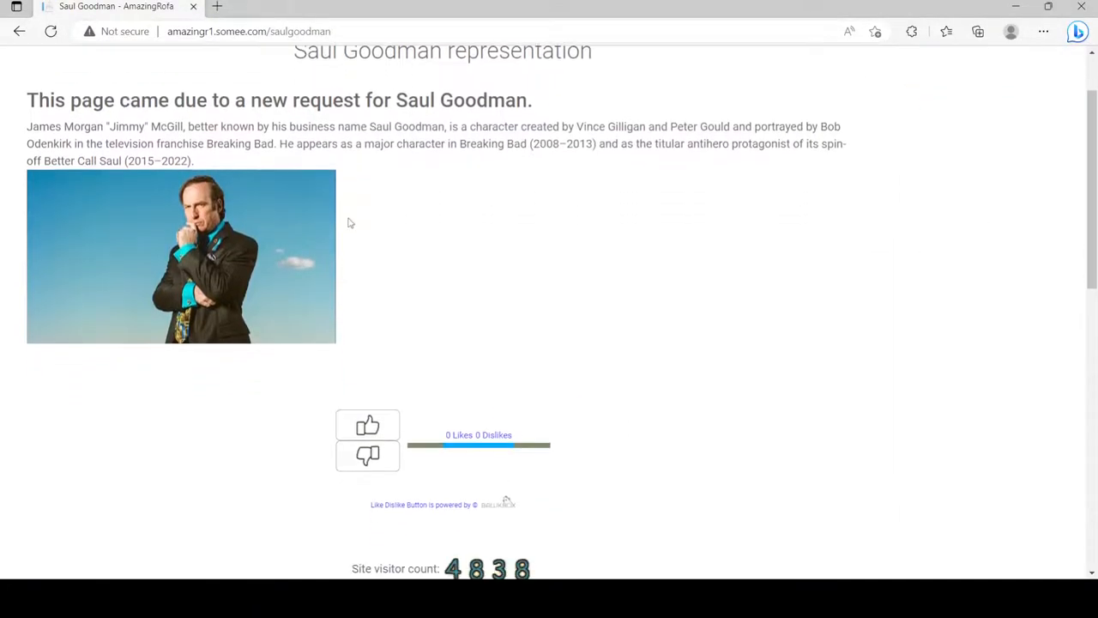
pyautogui.scroll(-3)
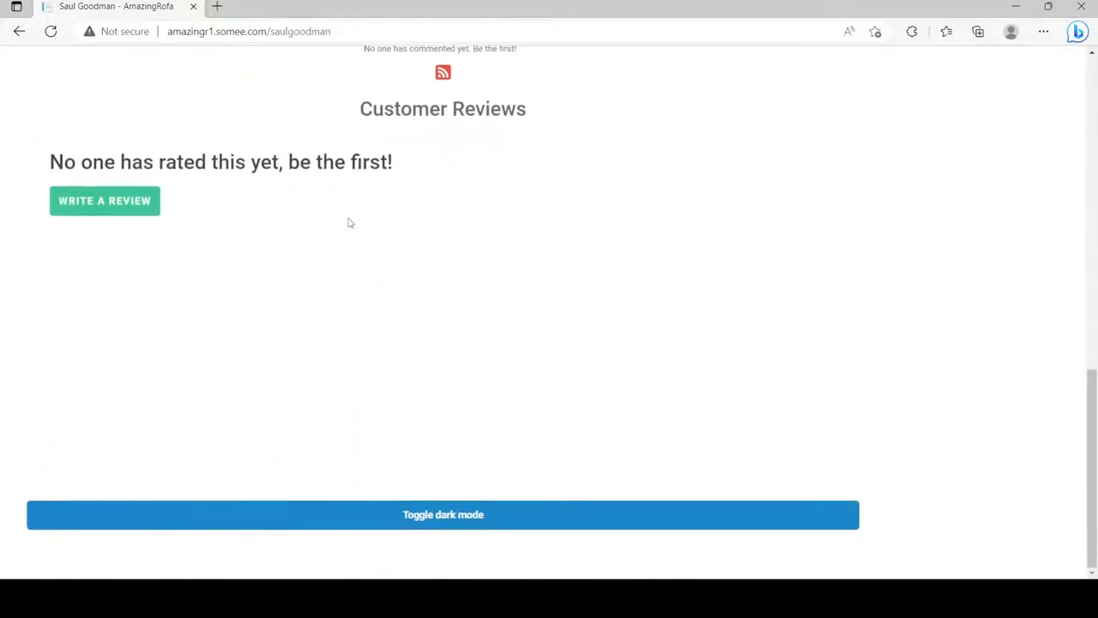
pyautogui.click(249, 32)
pyautogui.write('t')
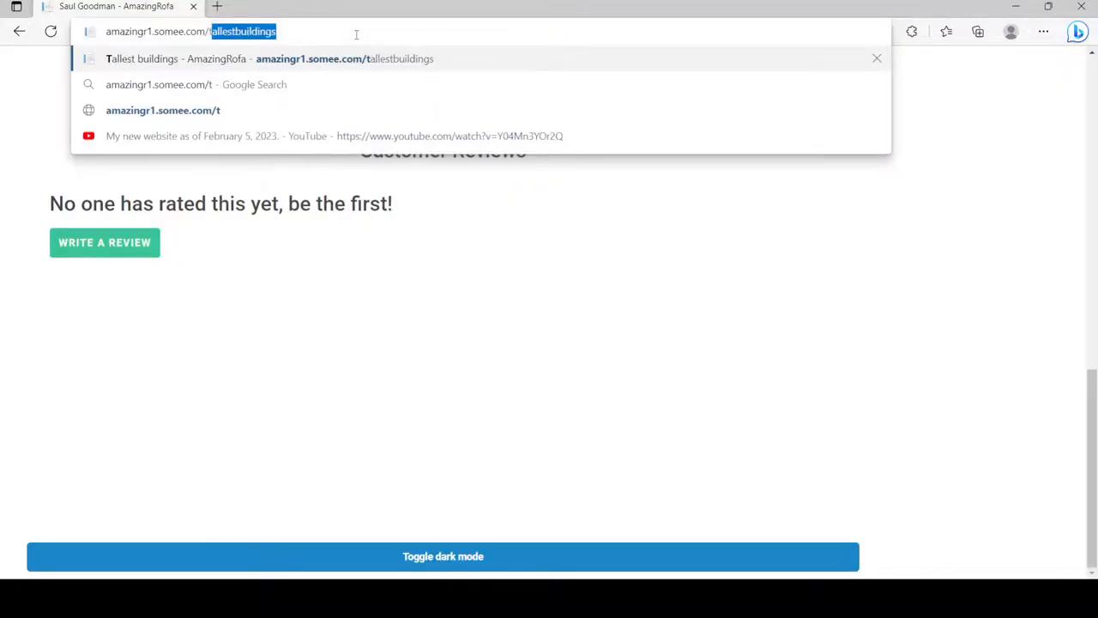
# Step: Load the amazingr1.somee.com home page and scroll down to its Other links list
pyautogui.write('u')
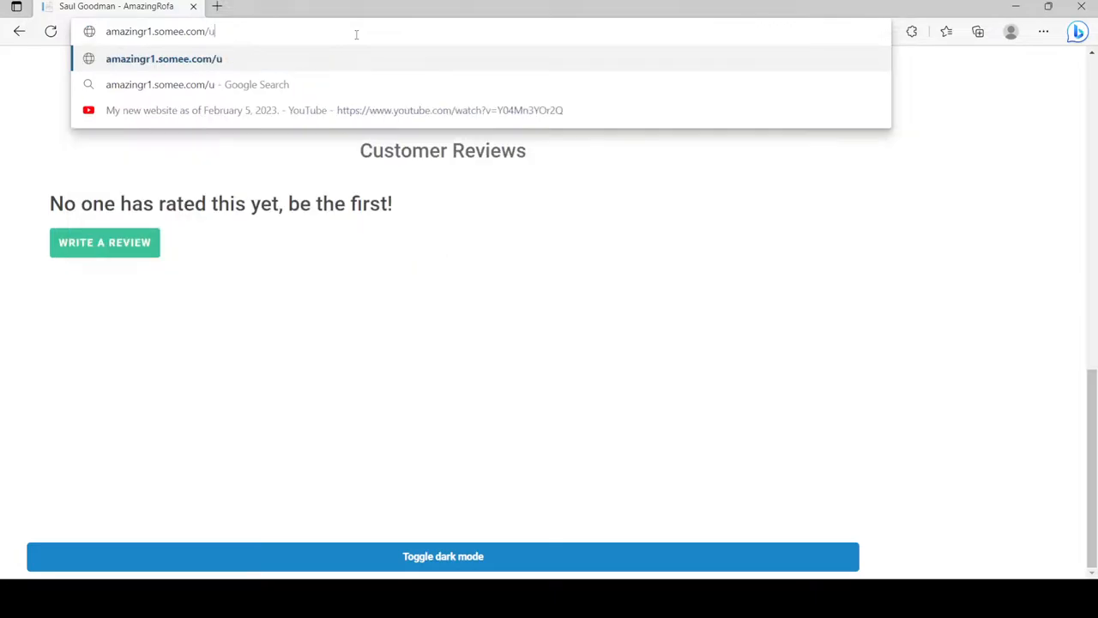
pyautogui.write('b')
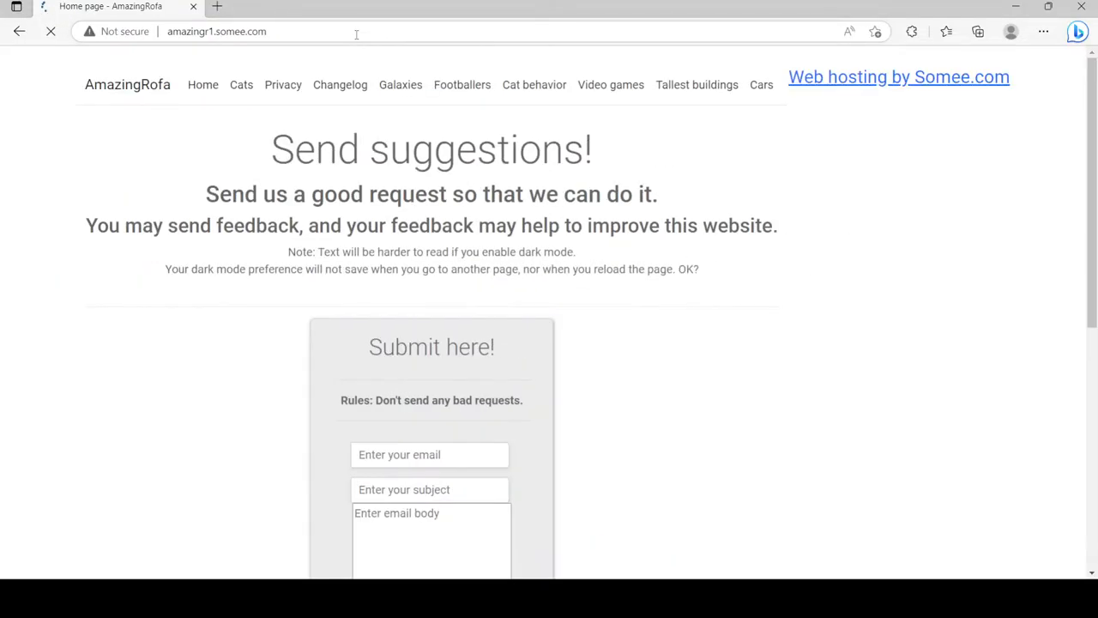
pyautogui.scroll(-3)
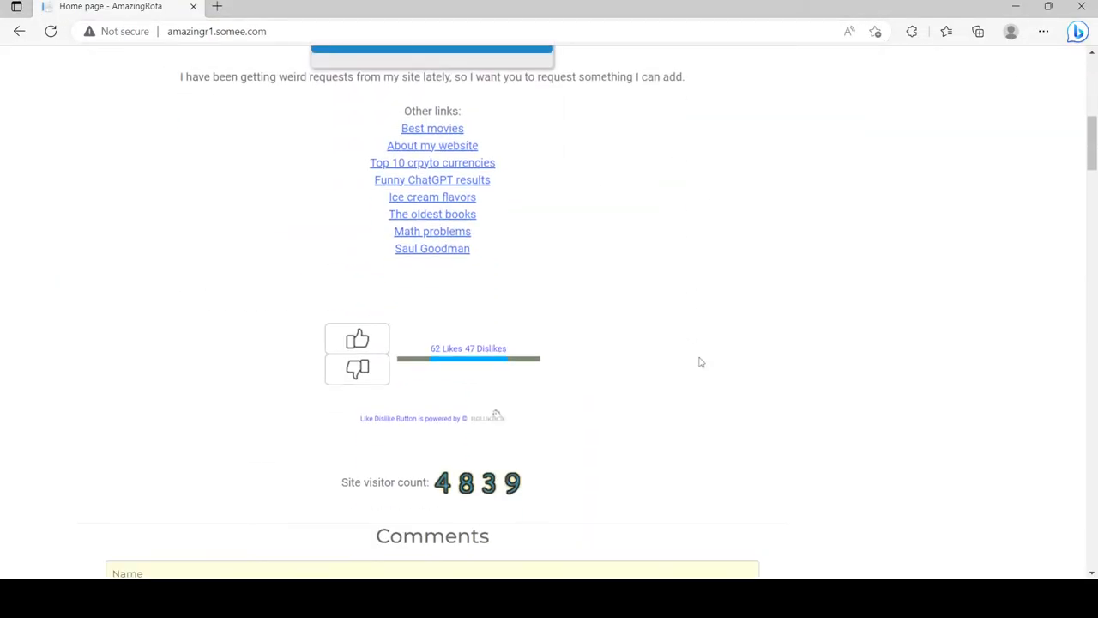